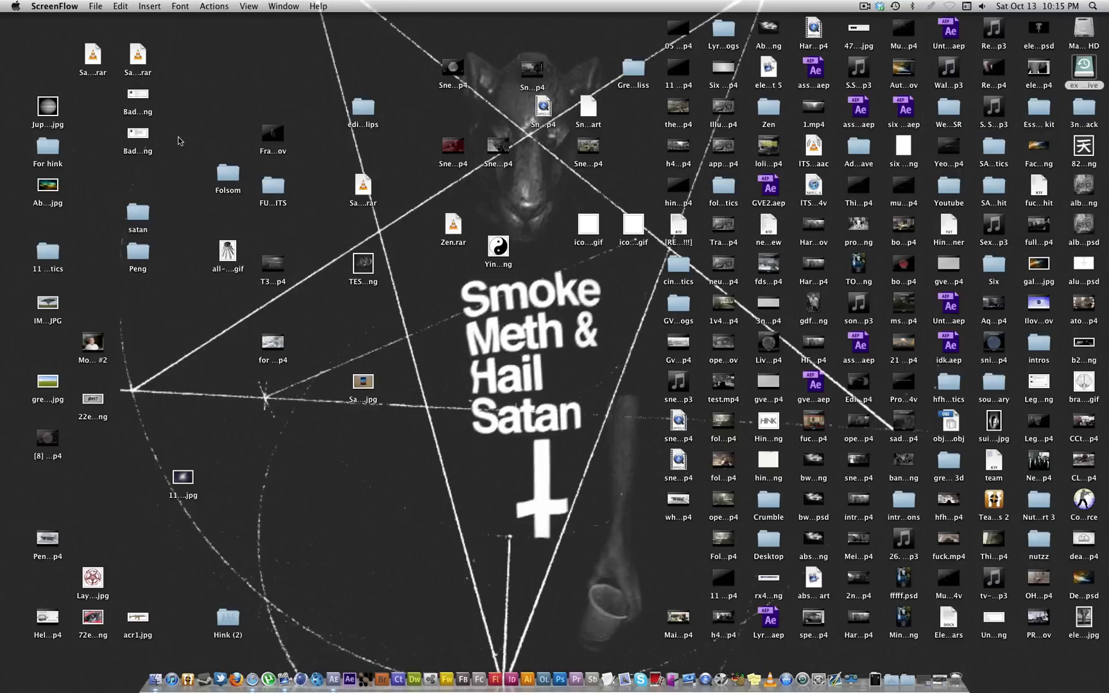
pyautogui.moveTo(903, 252)
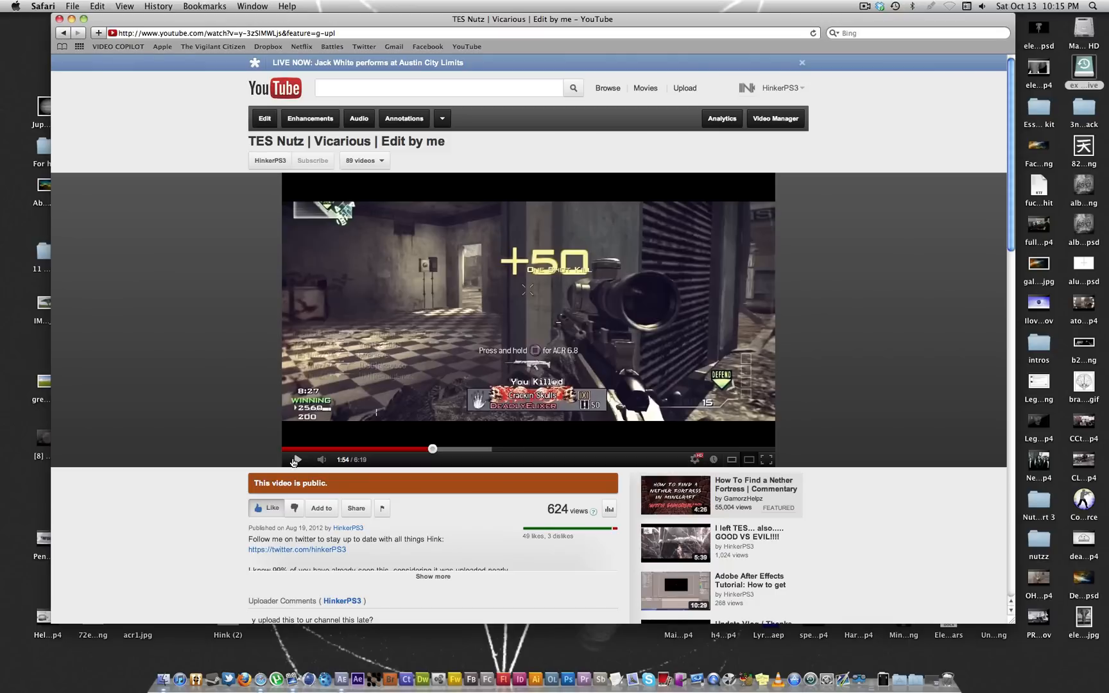
# Step: Pause the TES Nutz edit, resume it from about 3:56, then switch over to After Effects
pyautogui.click(298, 459)
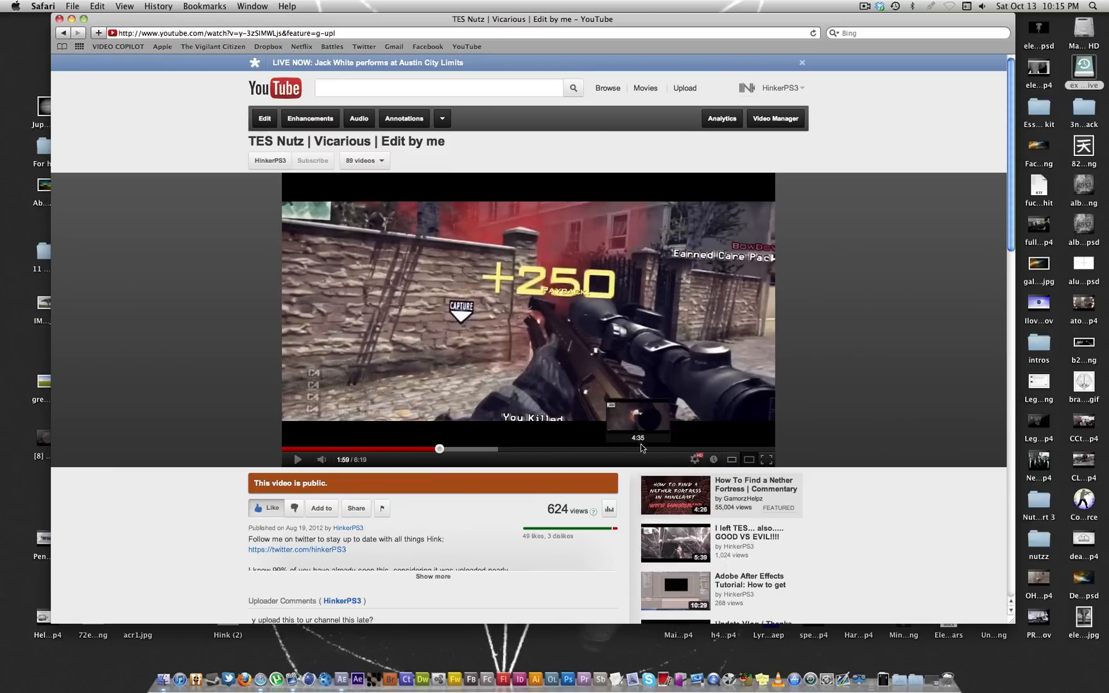
pyautogui.moveTo(617, 448)
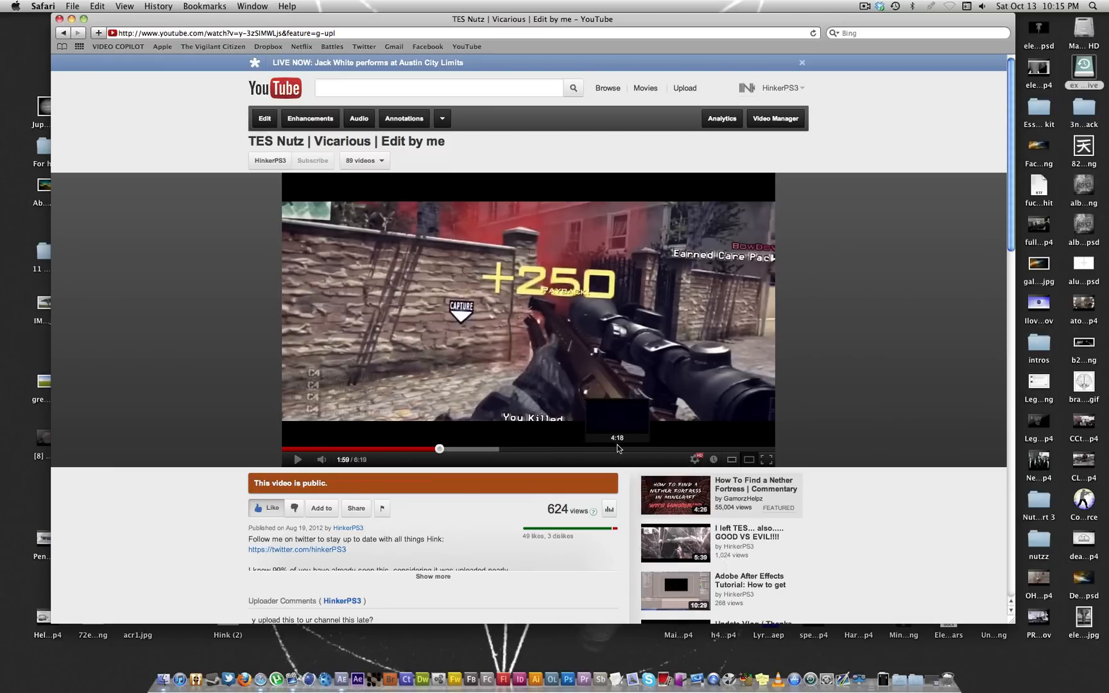
pyautogui.moveTo(736, 451)
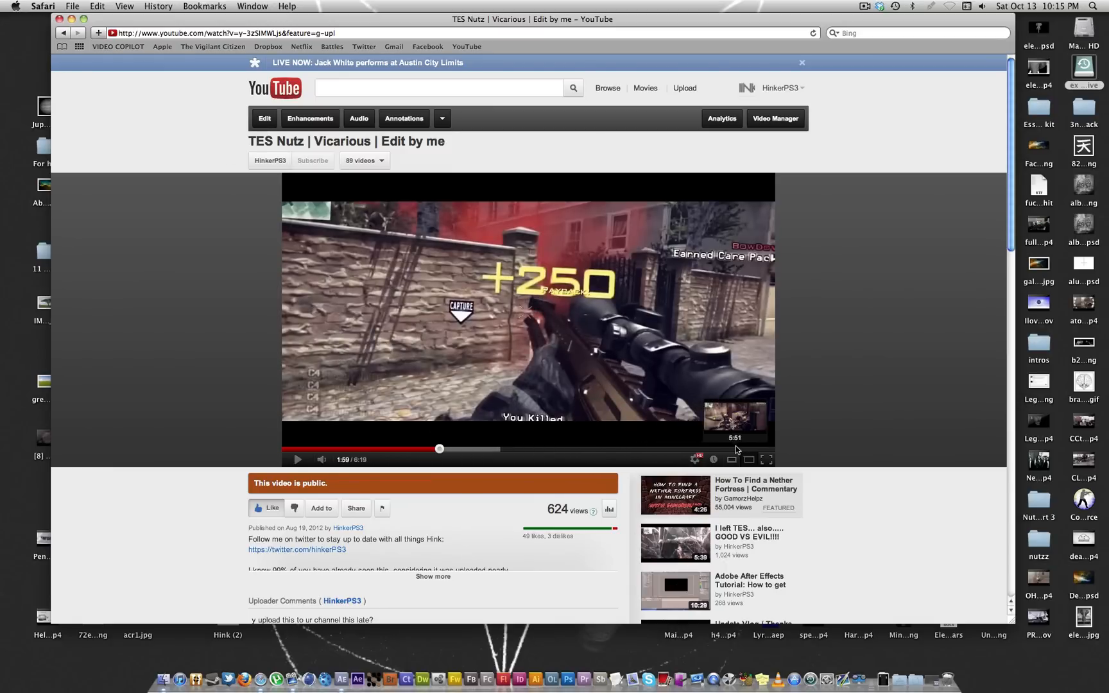
pyautogui.moveTo(520, 448)
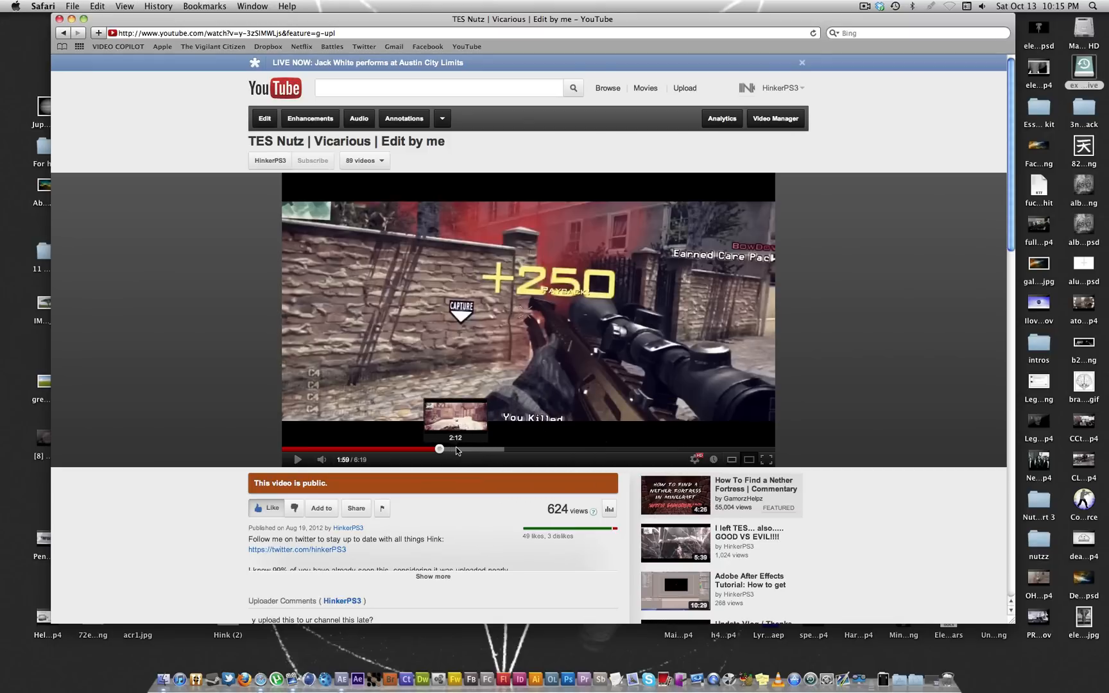
pyautogui.moveTo(507, 449)
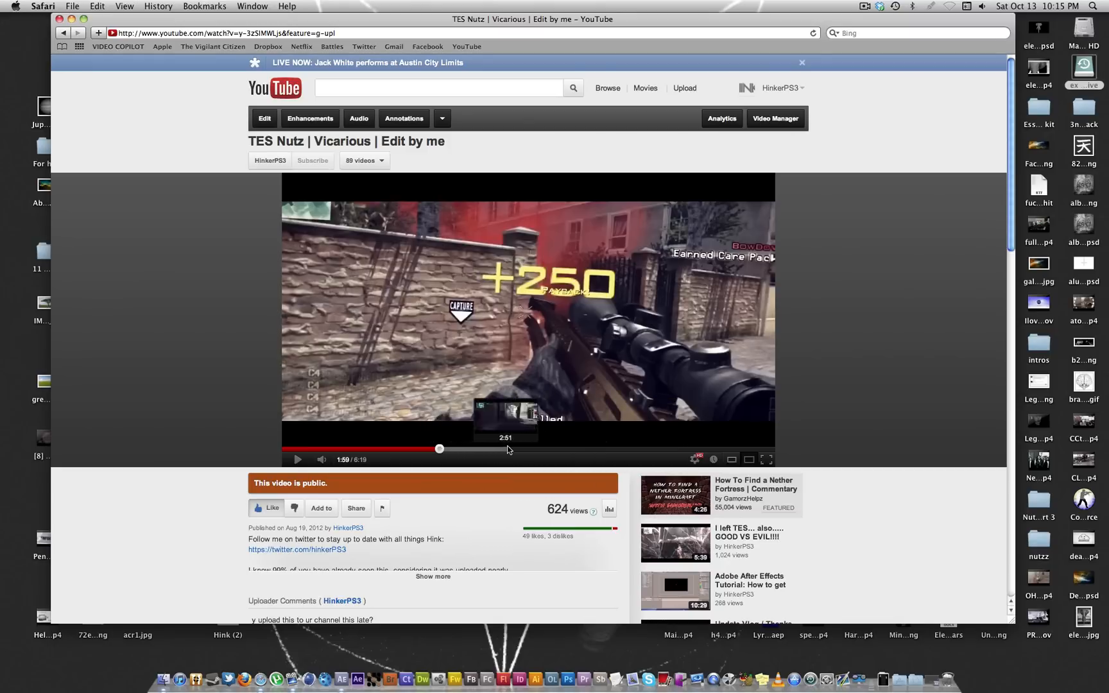
pyautogui.moveTo(557, 449)
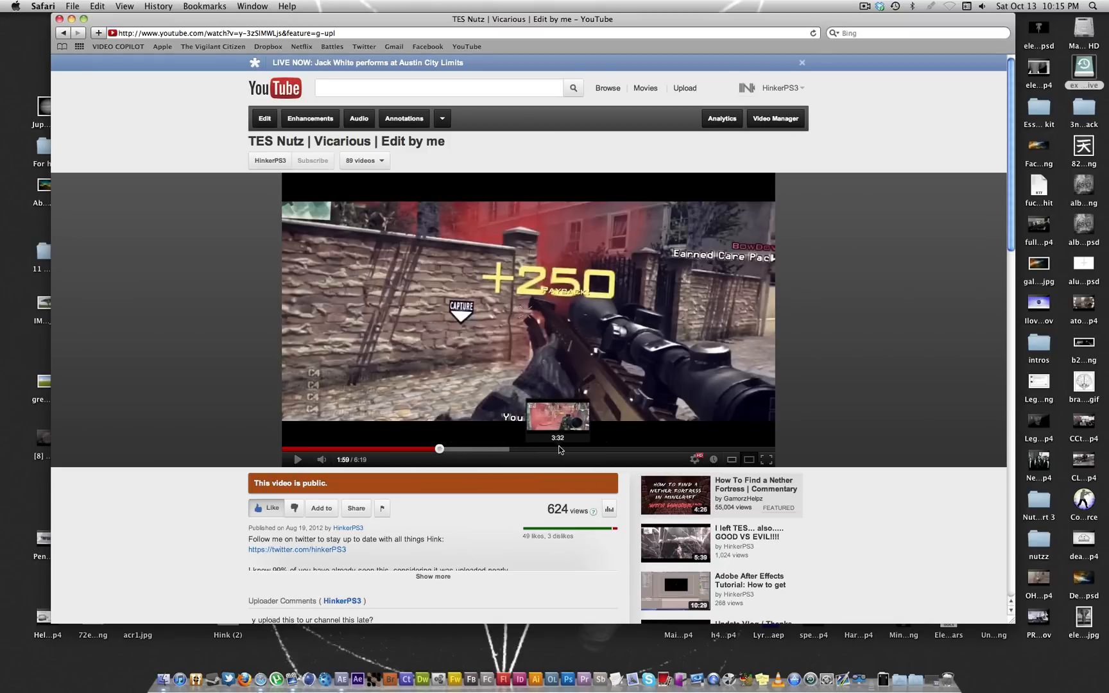
pyautogui.moveTo(592, 450)
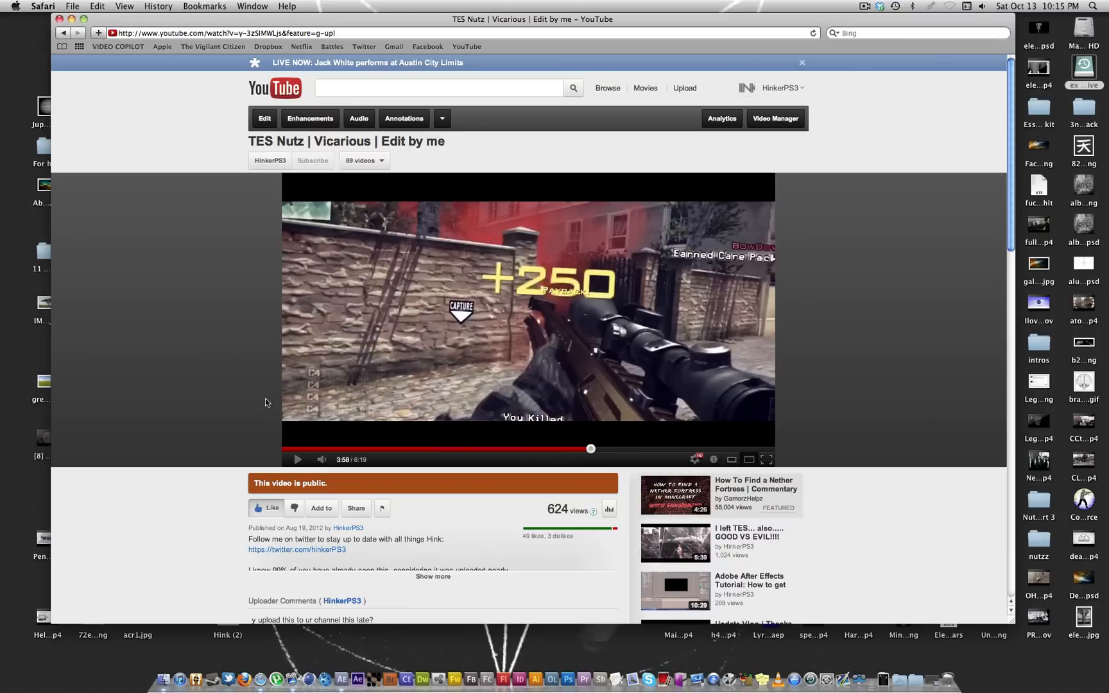
pyautogui.click(296, 459)
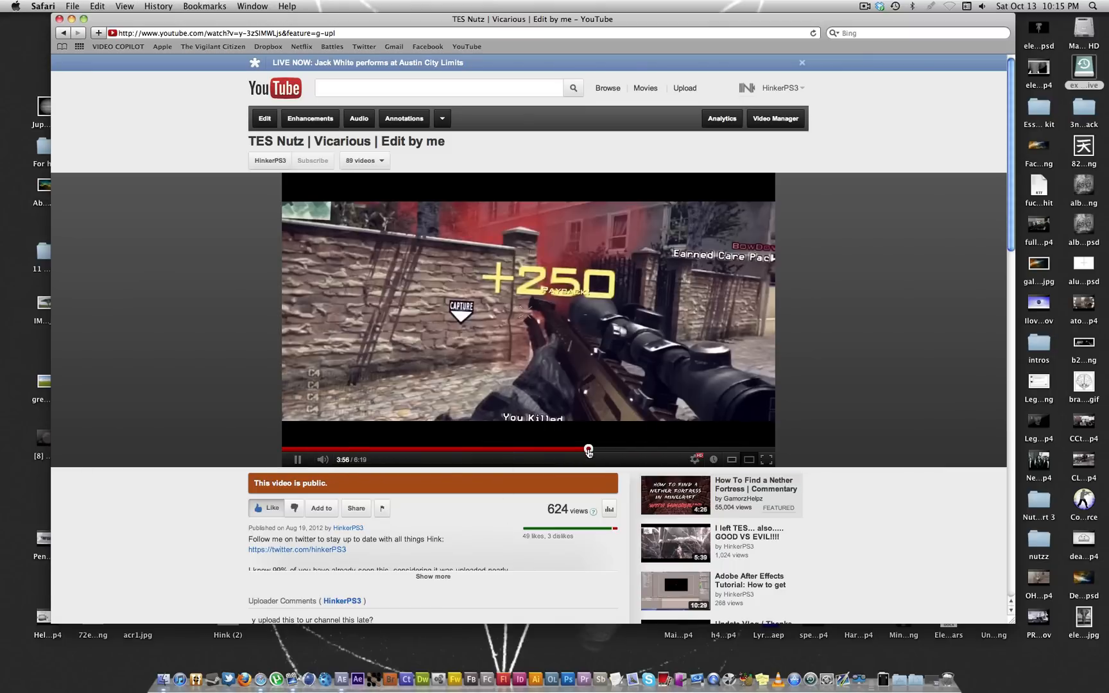
pyautogui.click(587, 449)
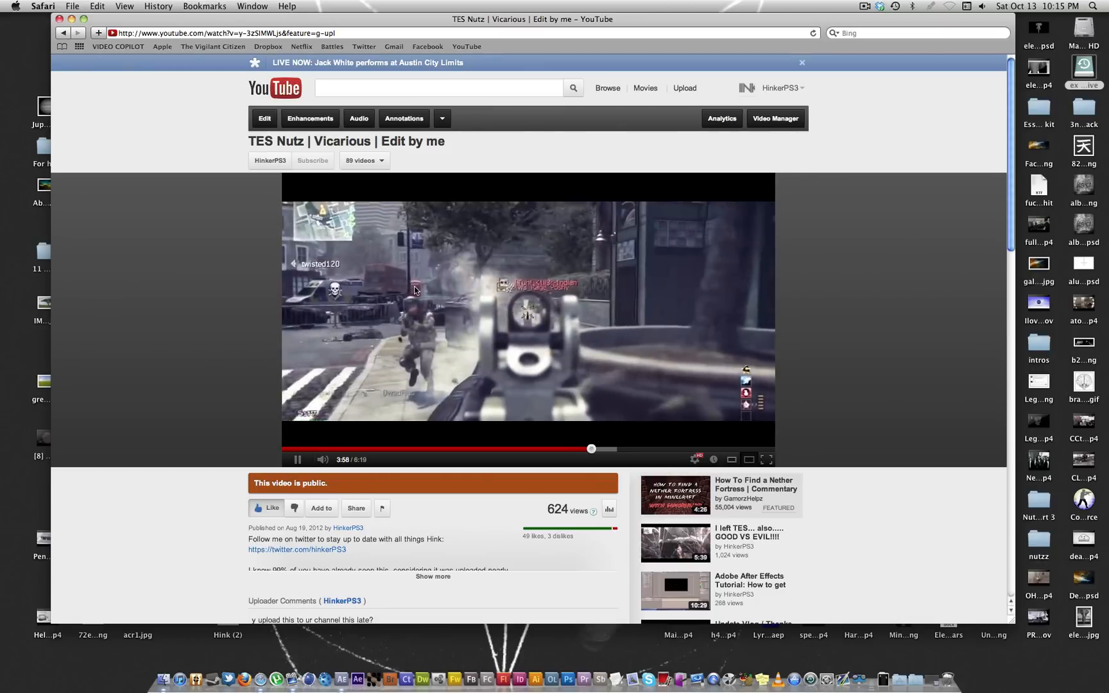
pyautogui.click(43, 6)
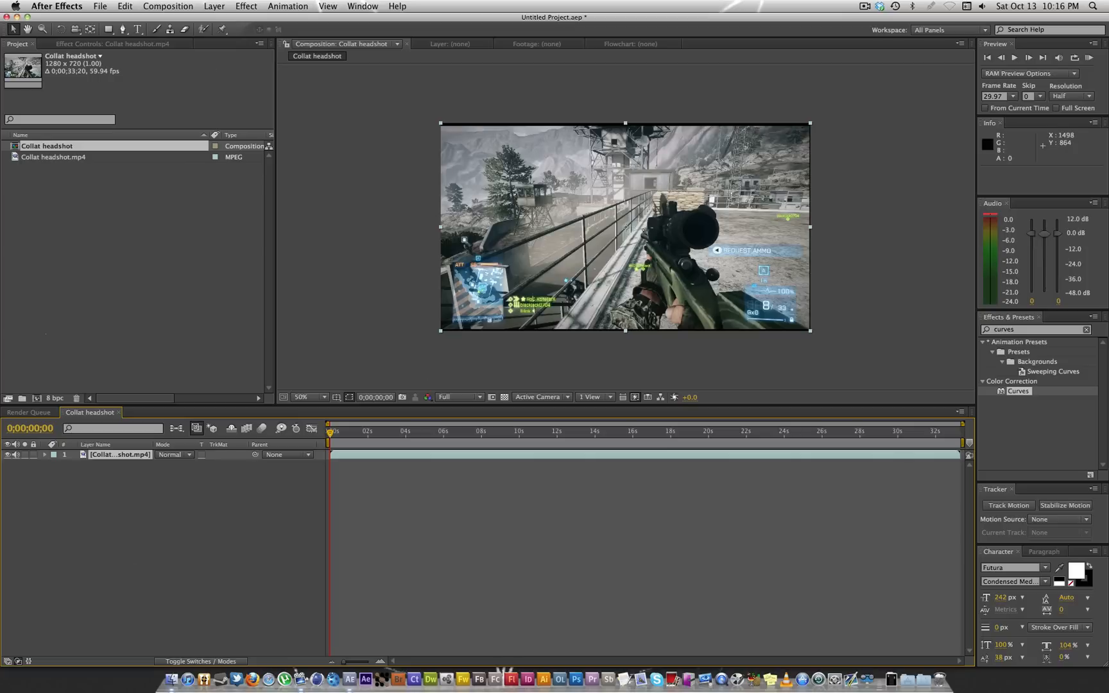
# Step: Reveal the clip's Scale, set it to 103% and move the playhead to about 8 seconds
pyautogui.press('s')
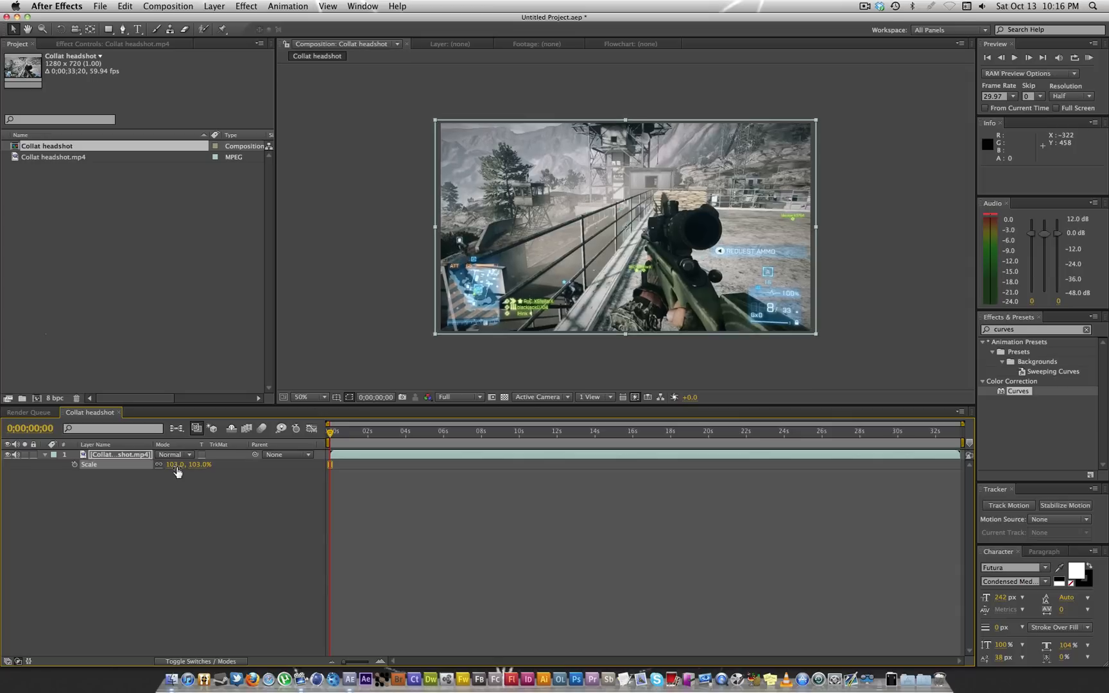
pyautogui.click(300, 397)
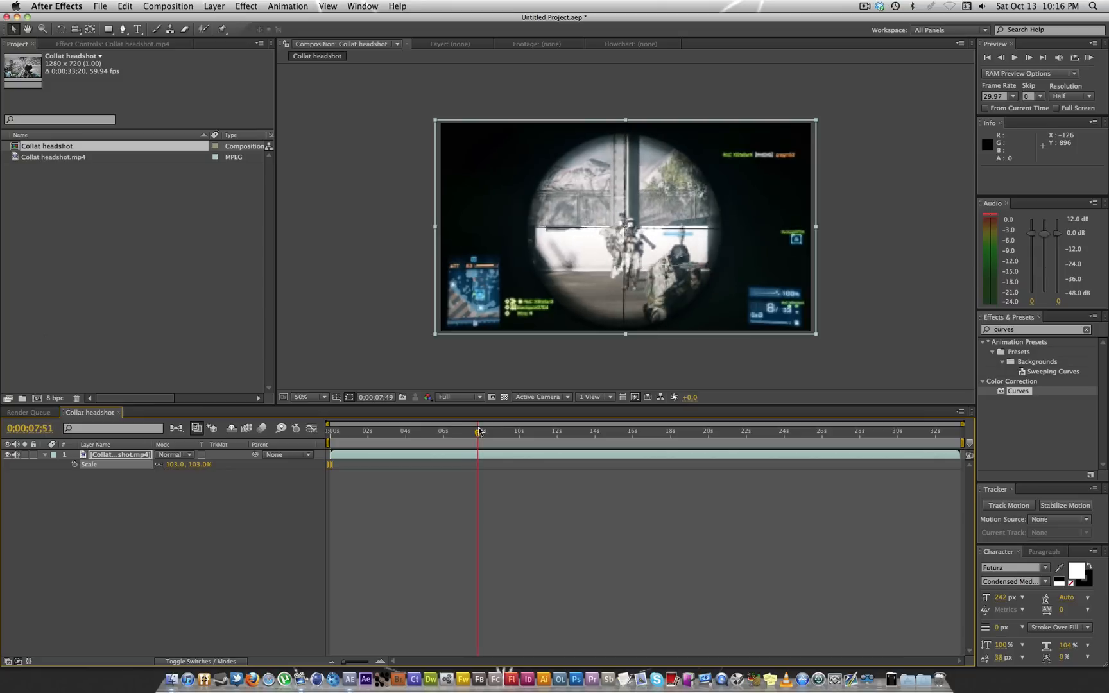
pyautogui.click(483, 432)
pyautogui.write('t')
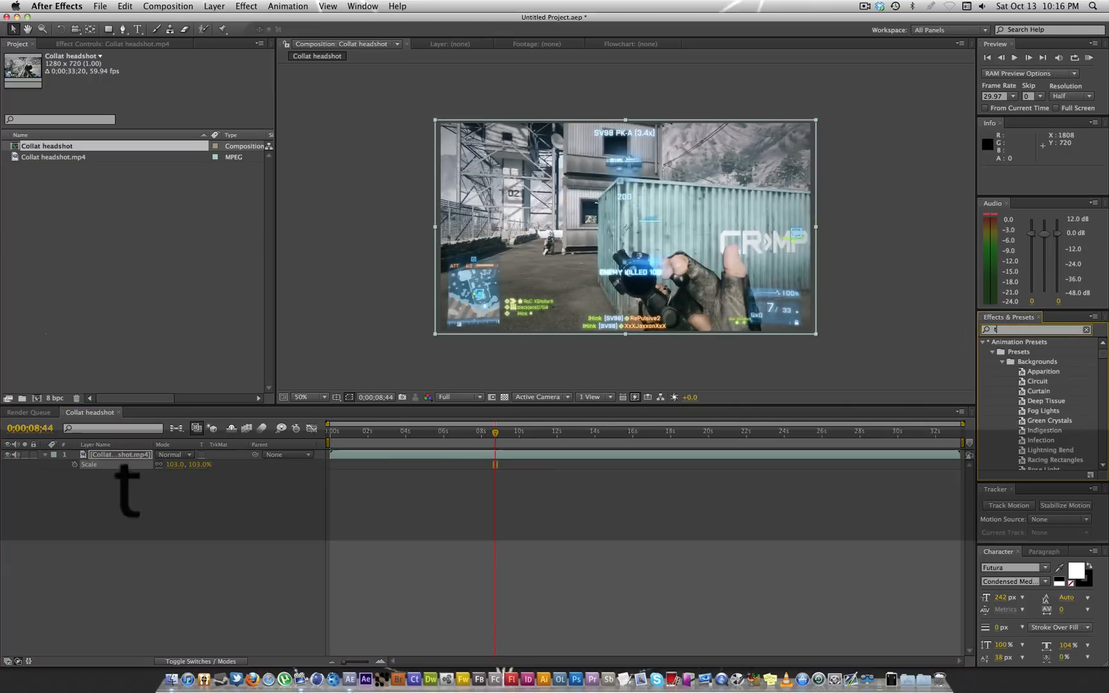
# Step: Apply Twixtor to the headshot clip and keyframe its Speed % near 8.5 seconds
pyautogui.write('wixtor')
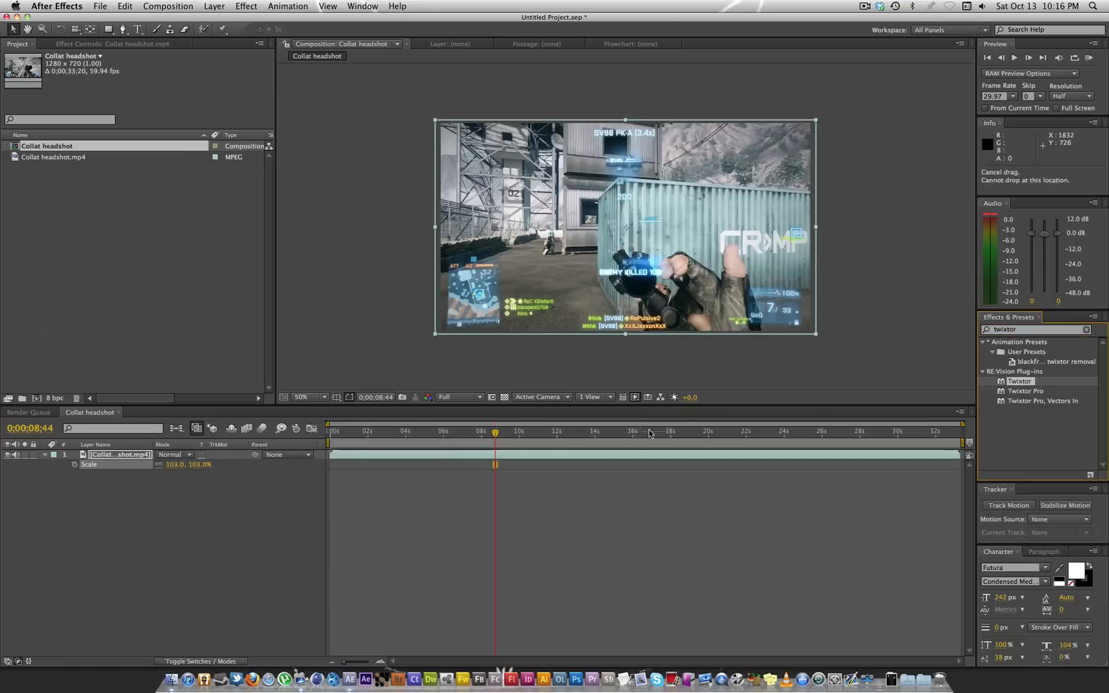
pyautogui.click(112, 44)
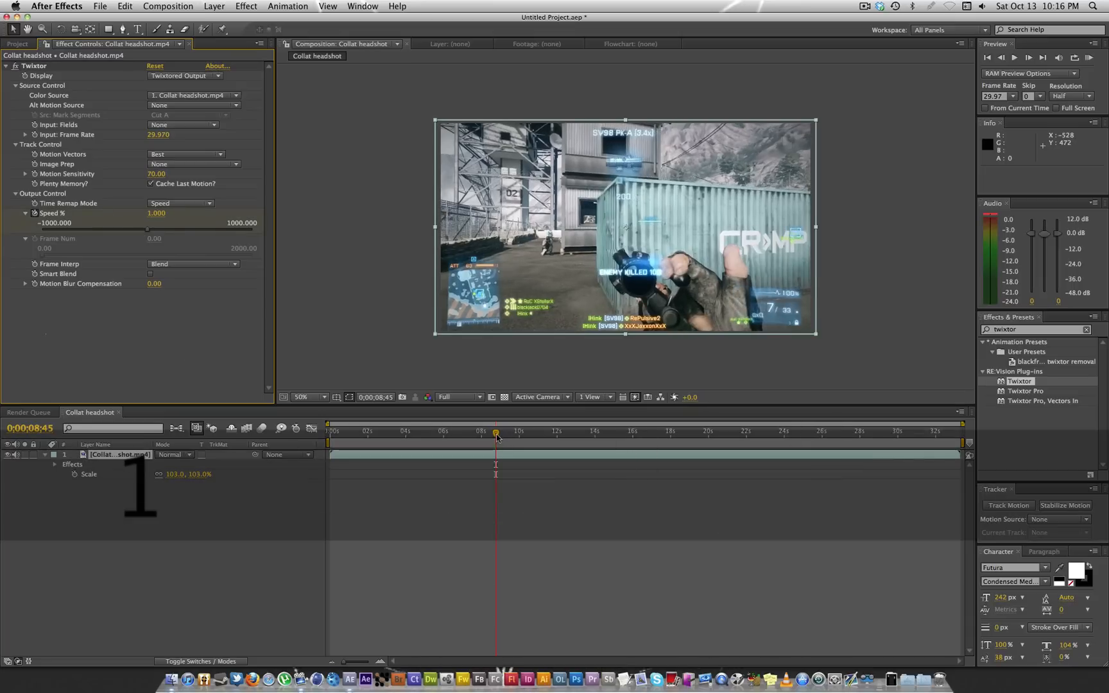
pyautogui.click(518, 432)
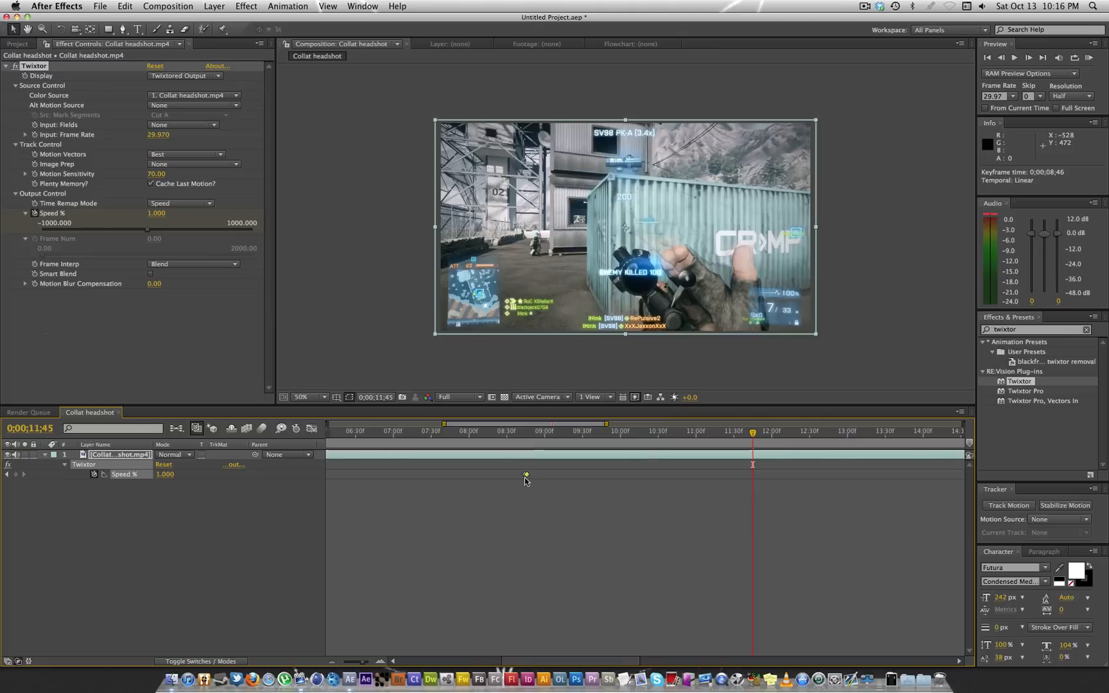
# Step: Select the Speed % keyframe and scrub the footage around it to preview
pyautogui.click(532, 432)
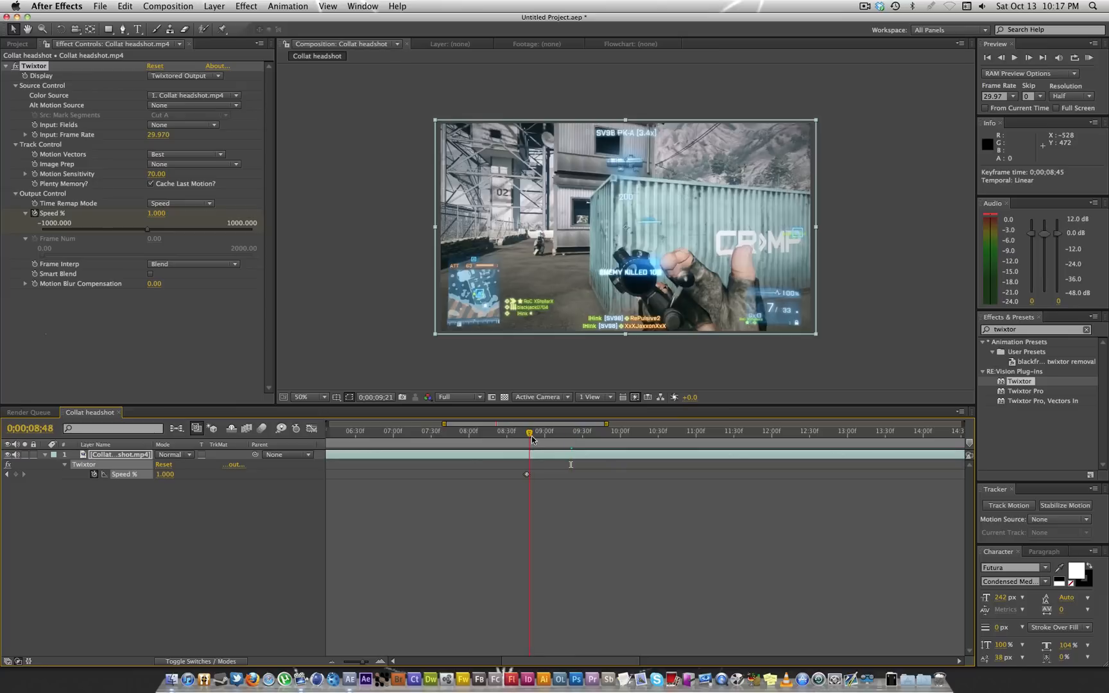
pyautogui.click(667, 431)
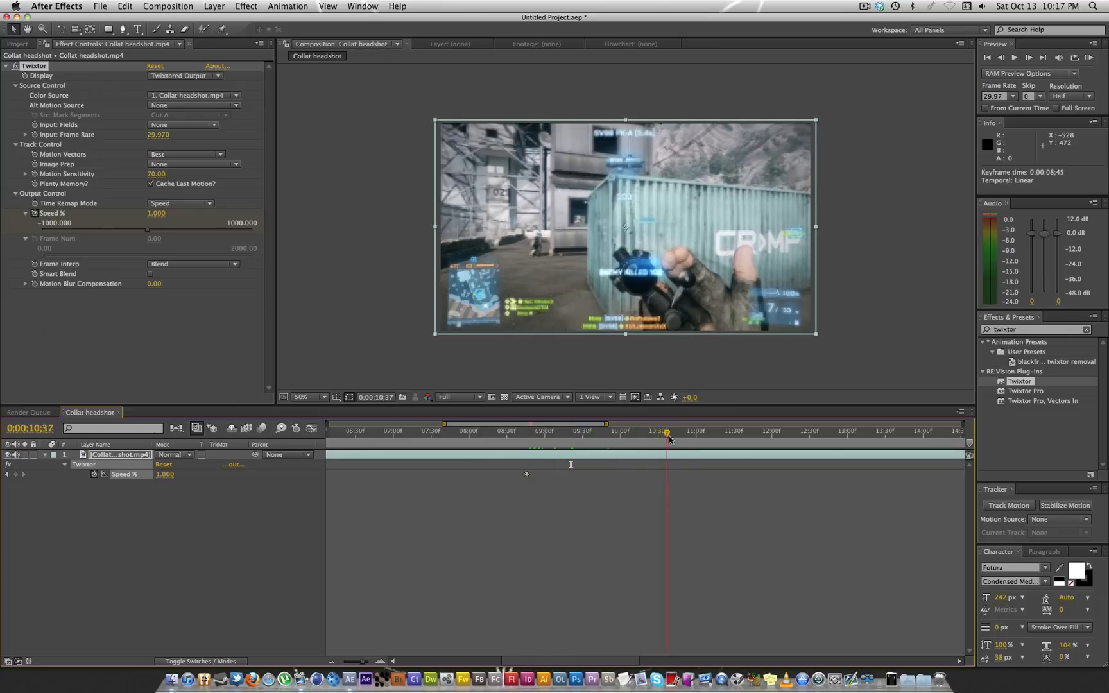
pyautogui.moveTo(667, 431); pyautogui.dragTo(660, 432)
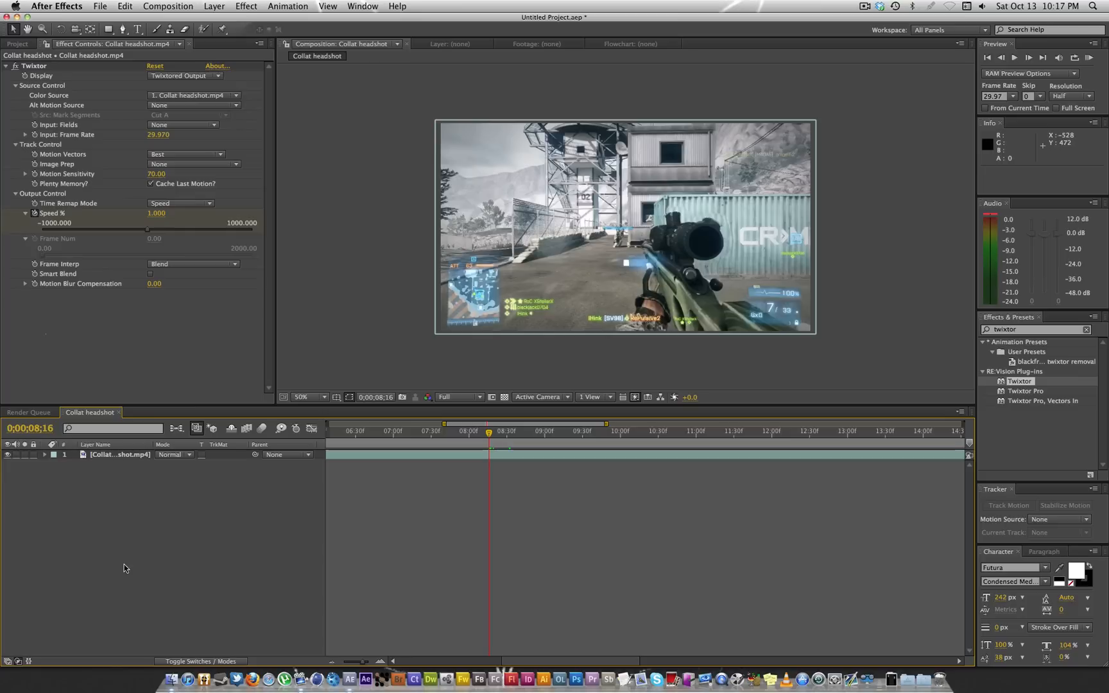
# Step: Add a new White Solid 1 layer above the Collat headshot clip
pyautogui.rightClick(177, 519)
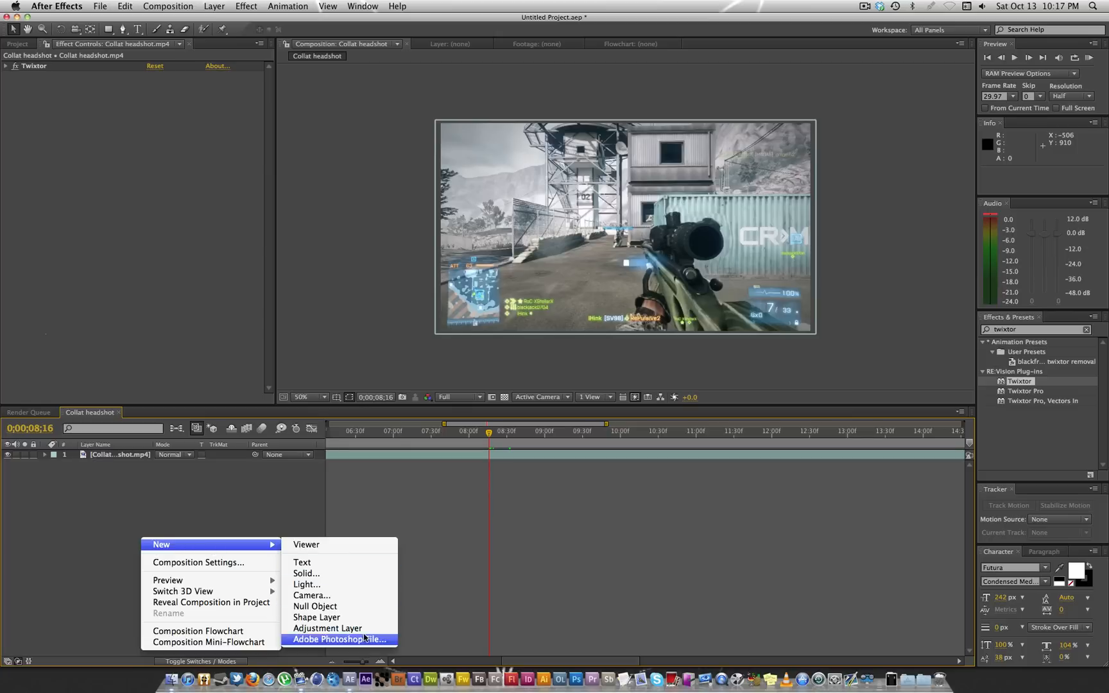
pyautogui.moveTo(329, 574)
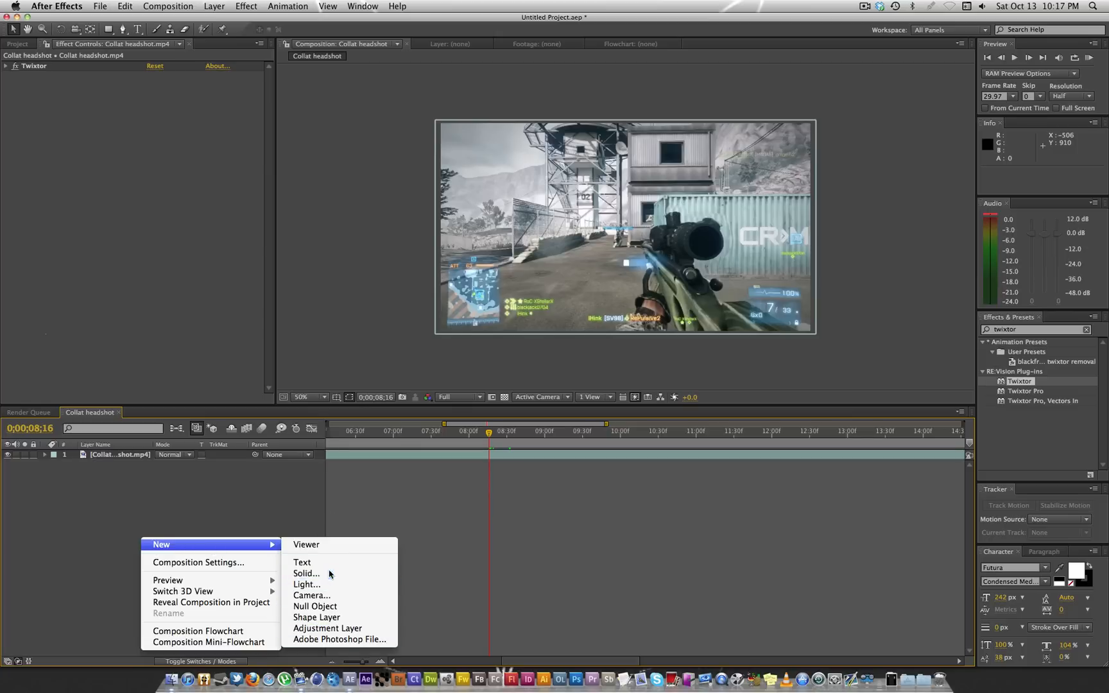
pyautogui.click(306, 573)
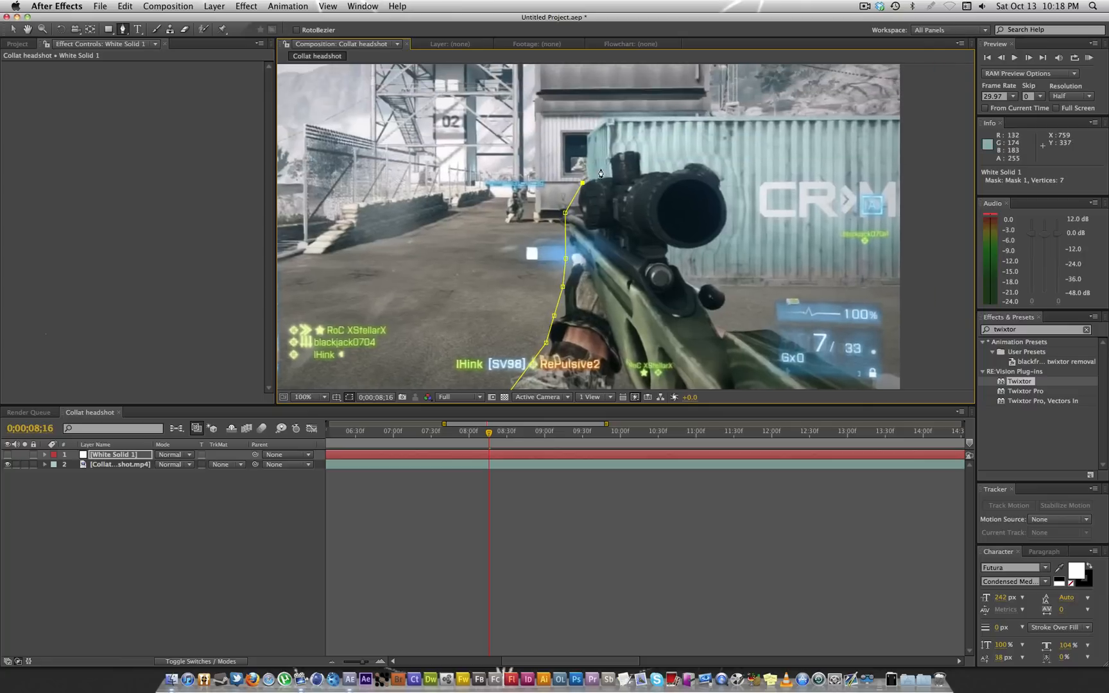
# Step: Trace mask points around the sniper rifle's outline and return to the full-frame view
pyautogui.click(664, 174)
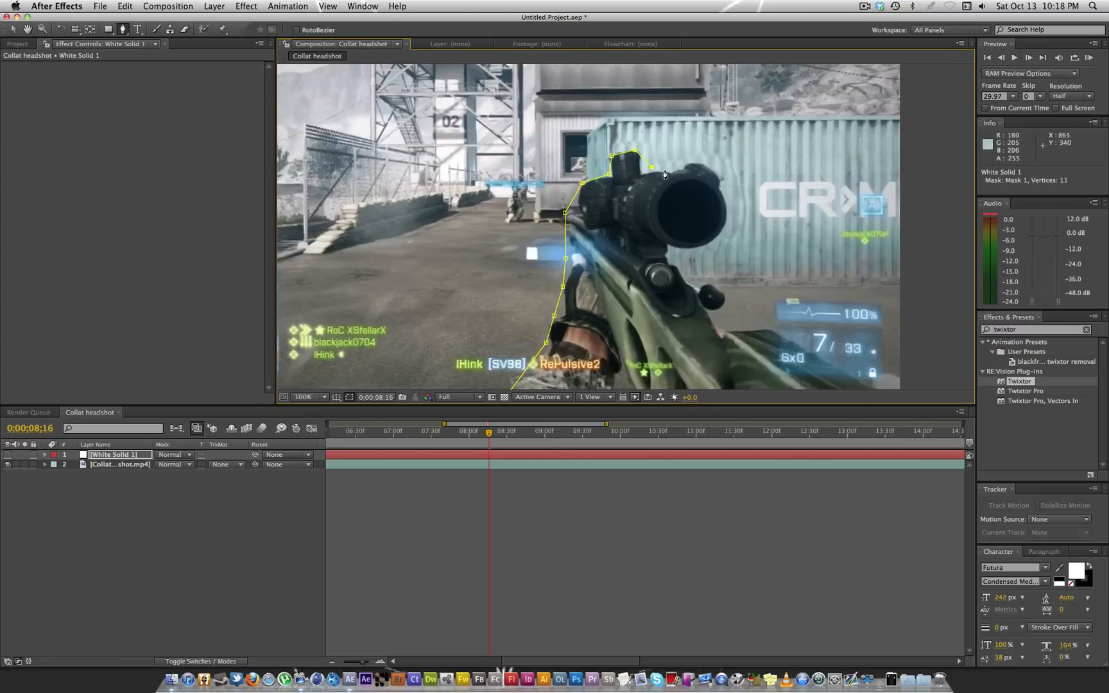
pyautogui.click(717, 251)
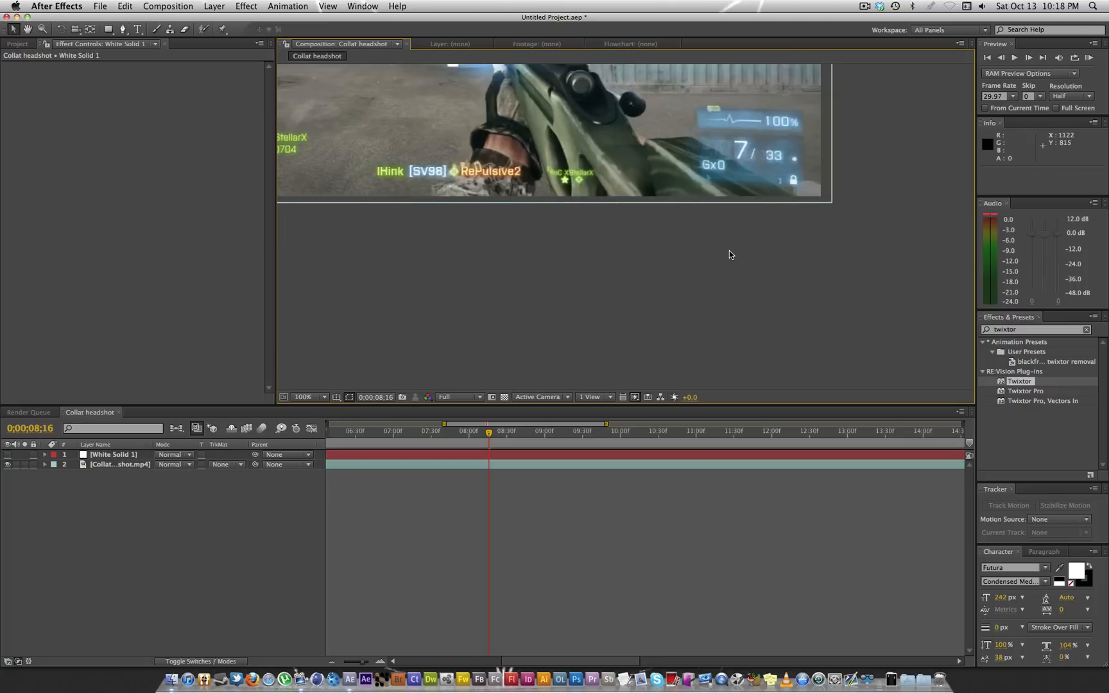
pyautogui.click(304, 397)
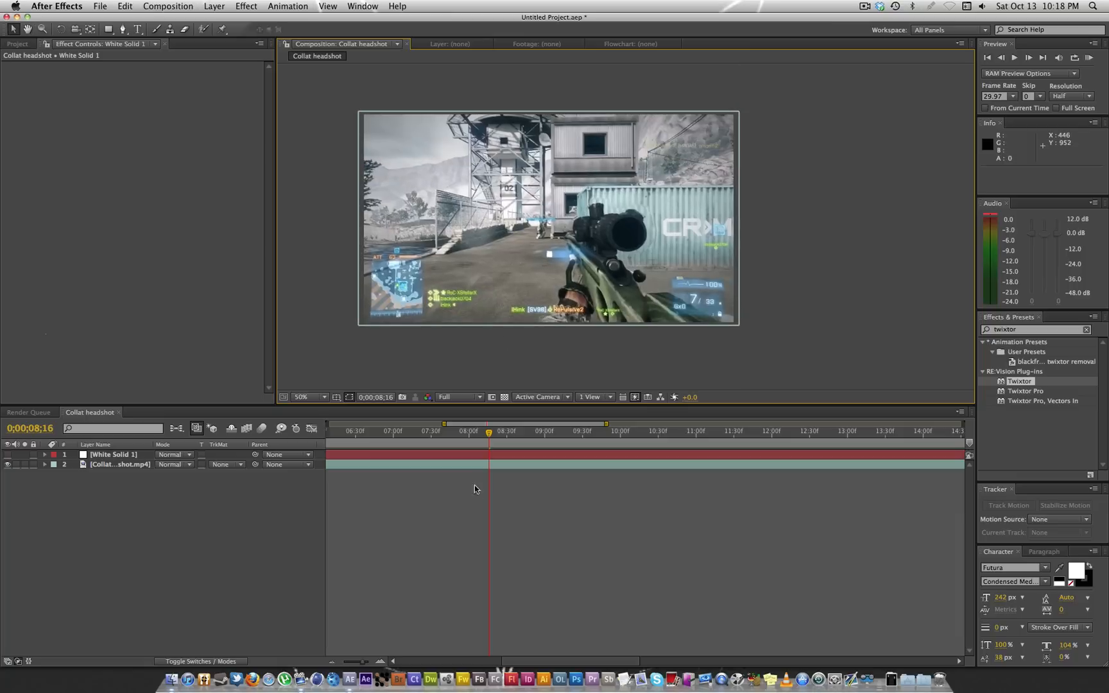
pyautogui.click(113, 454)
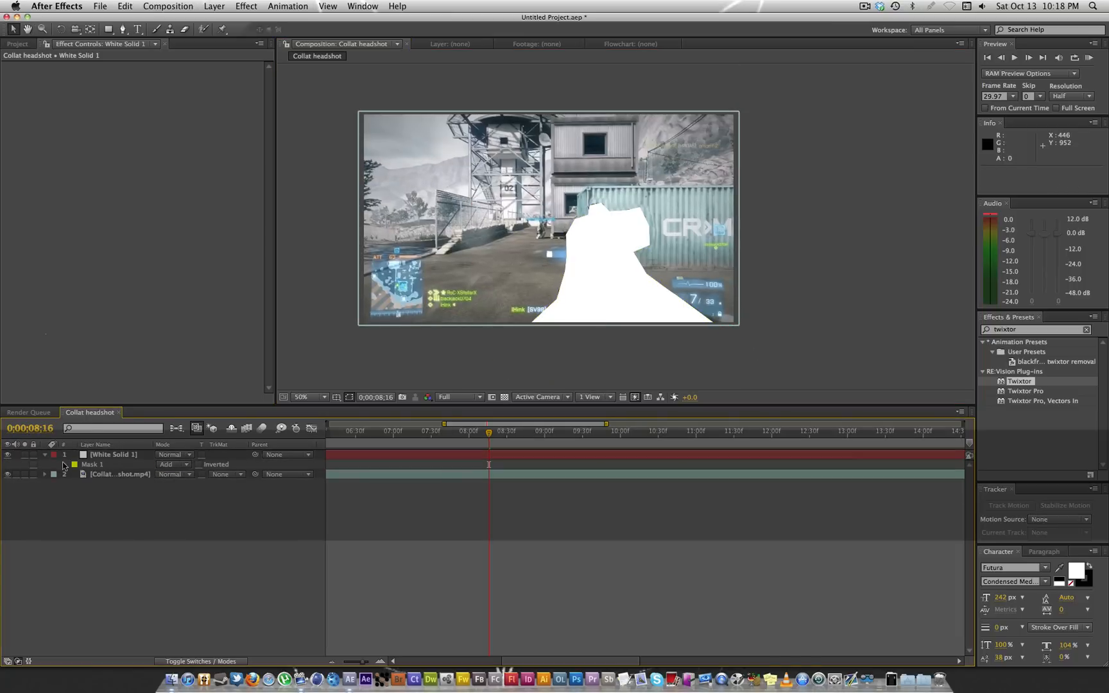
# Step: Select Mask 1 and keyframe its Mask Path near 8 seconds
pyautogui.click(113, 454)
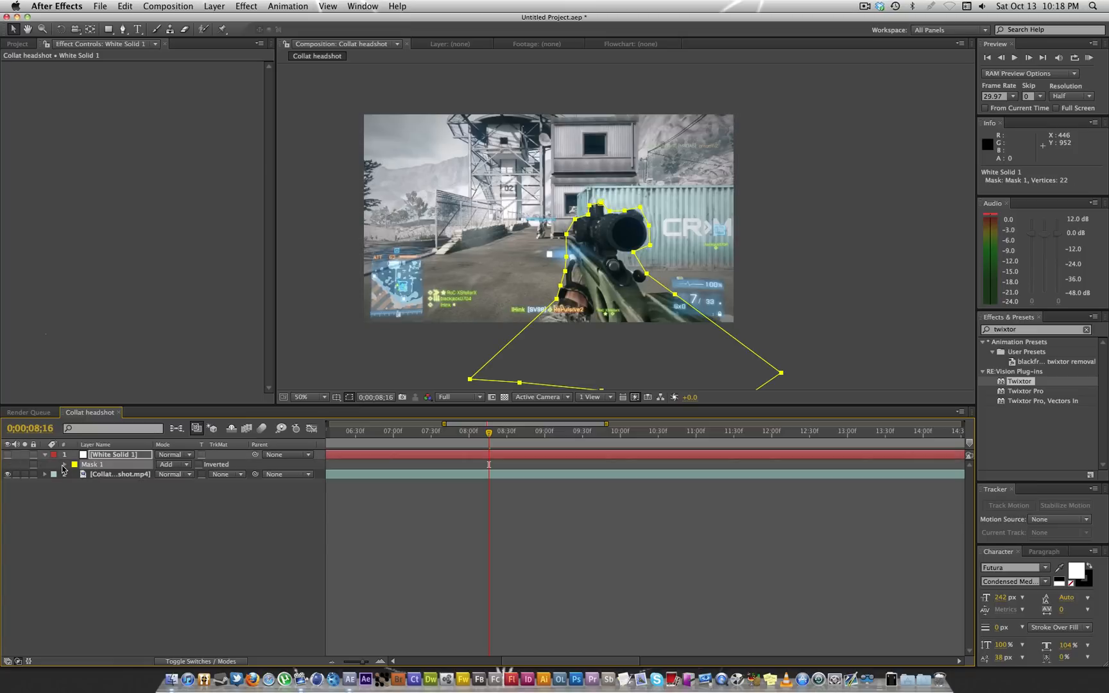
pyautogui.click(64, 465)
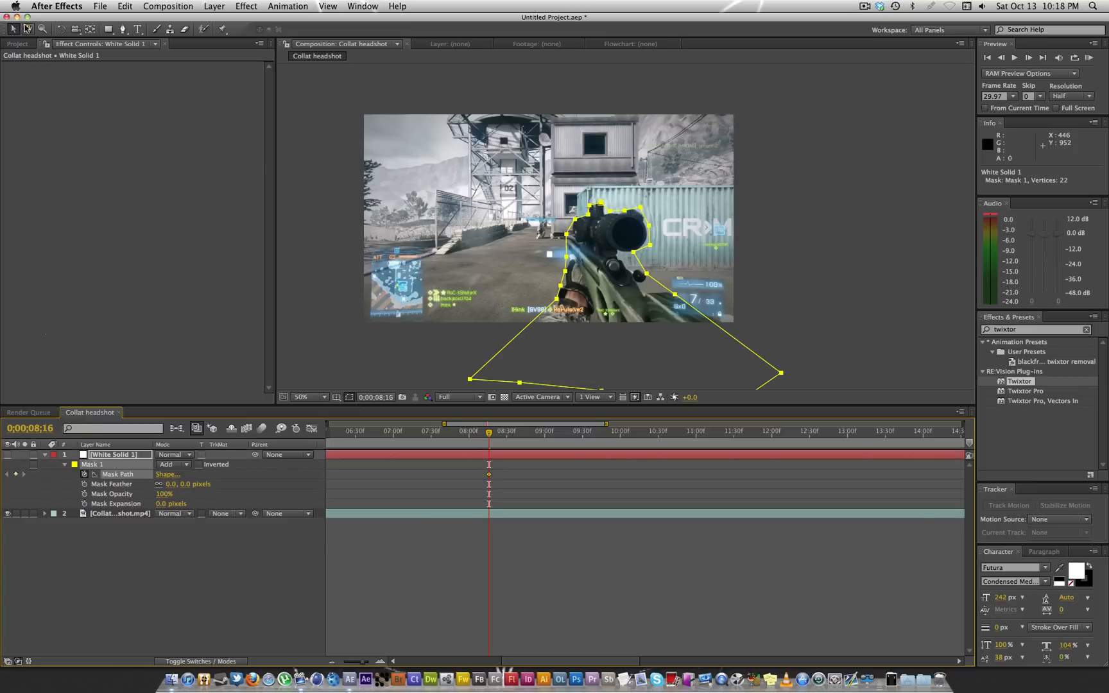
pyautogui.moveTo(559, 300)
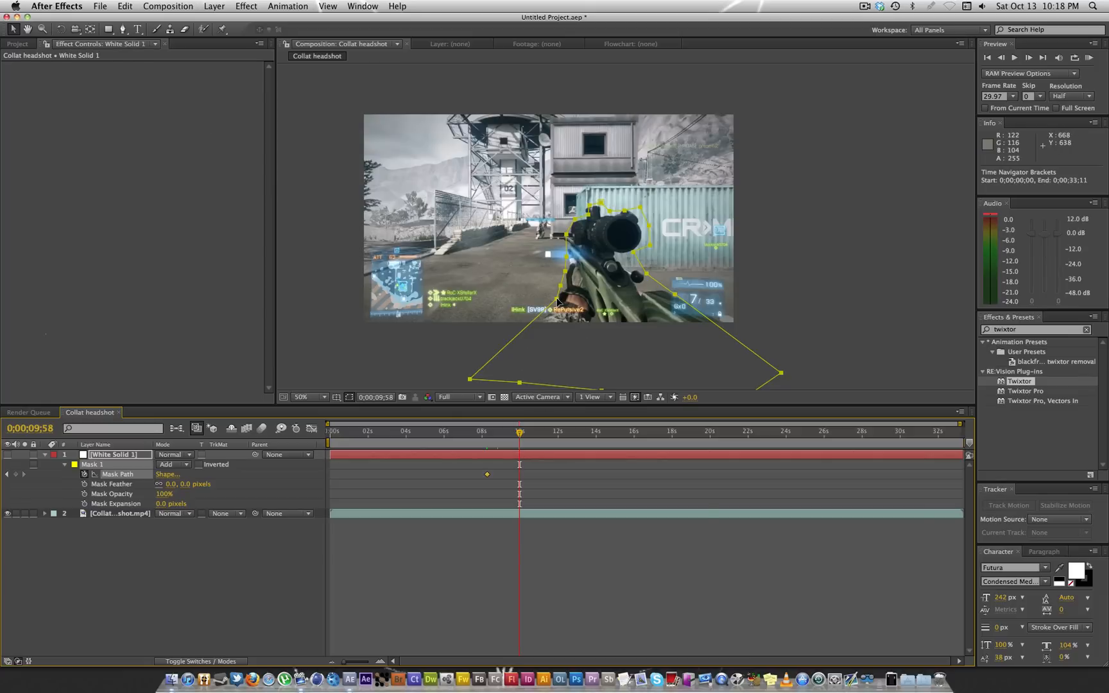
# Step: Reset Mask 1's shape to an ellipse at the later keyframe, then move between the keyframes
pyautogui.rightClick(118, 474)
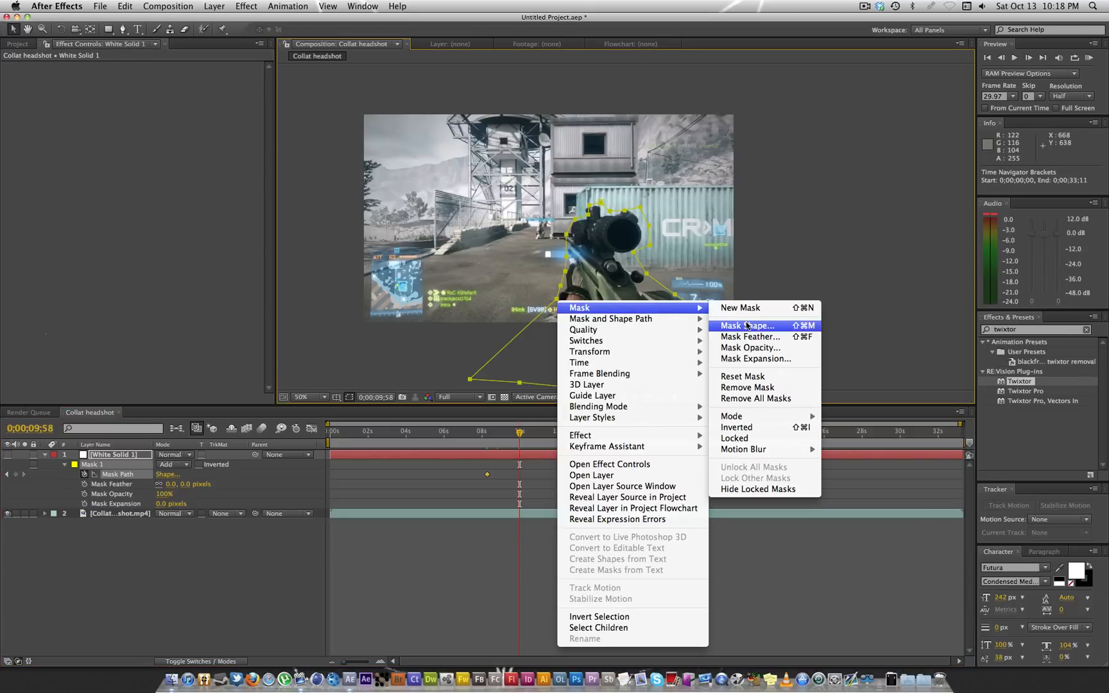
pyautogui.click(745, 324)
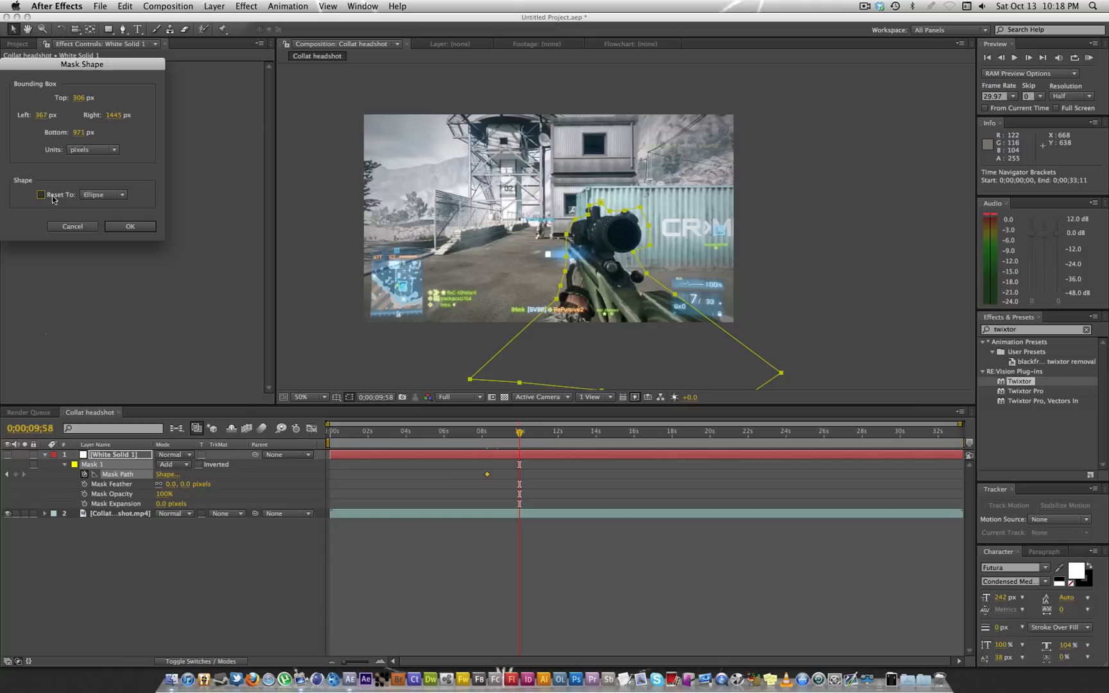
pyautogui.click(130, 226)
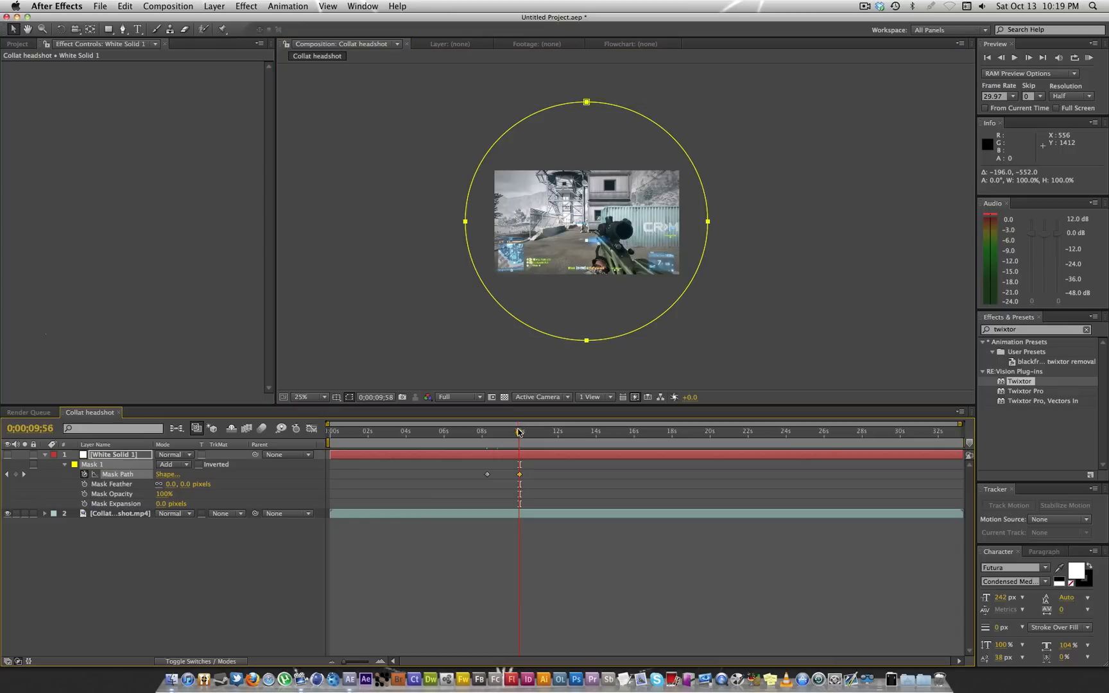
pyautogui.moveTo(520, 432); pyautogui.dragTo(494, 431)
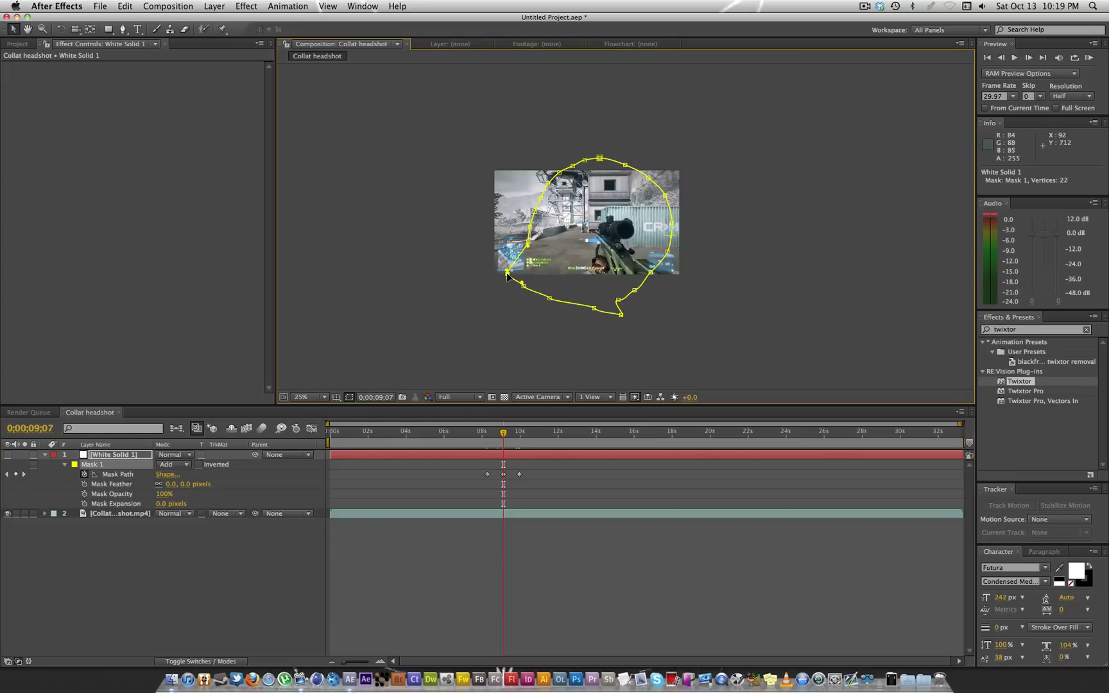
pyautogui.moveTo(501, 262)
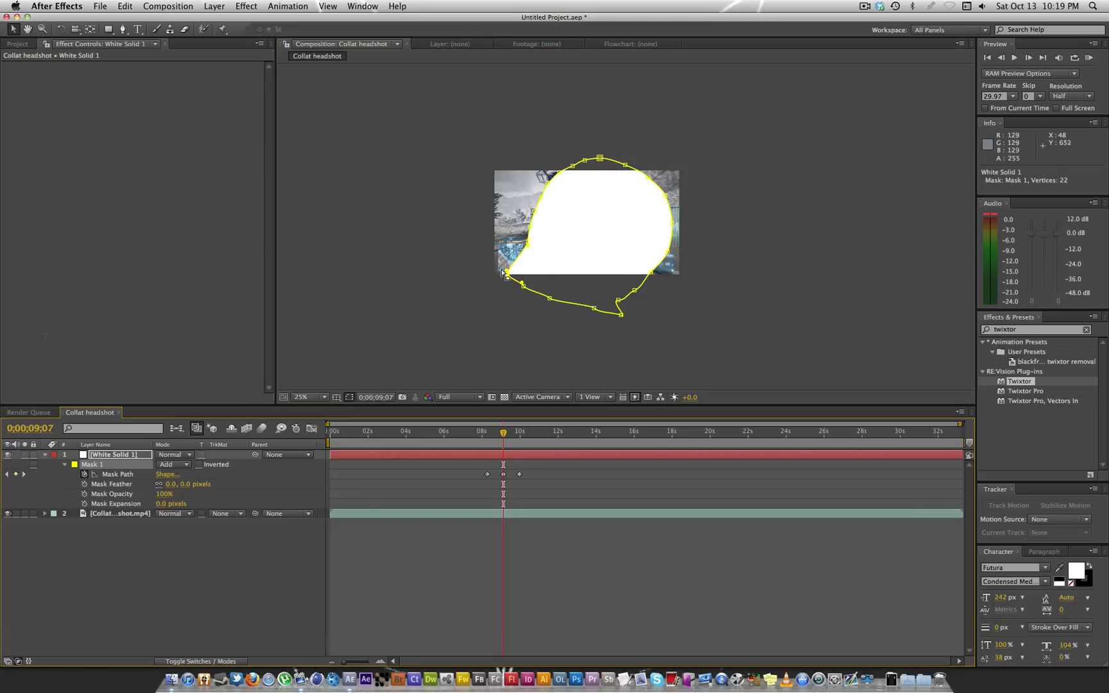
# Step: Drag the mask's bottom and edge vertices into a rounded blob at the middle keyframe, undoing misplaced moves
pyautogui.press('cmd+z')
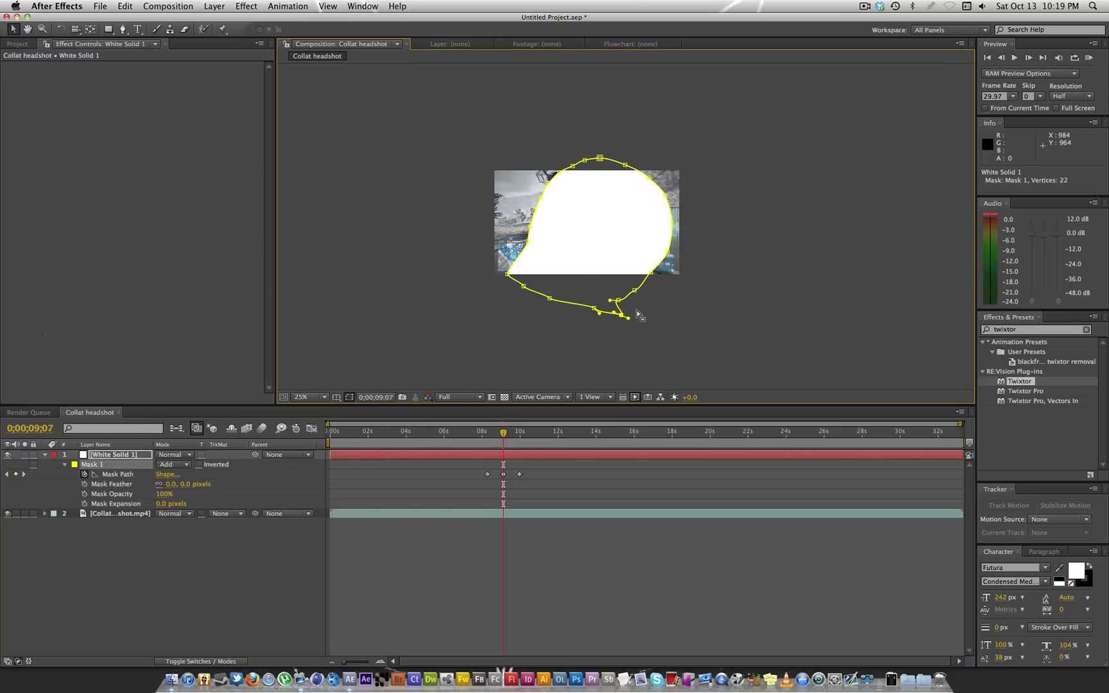
pyautogui.moveTo(637, 318); pyautogui.dragTo(439, 274)
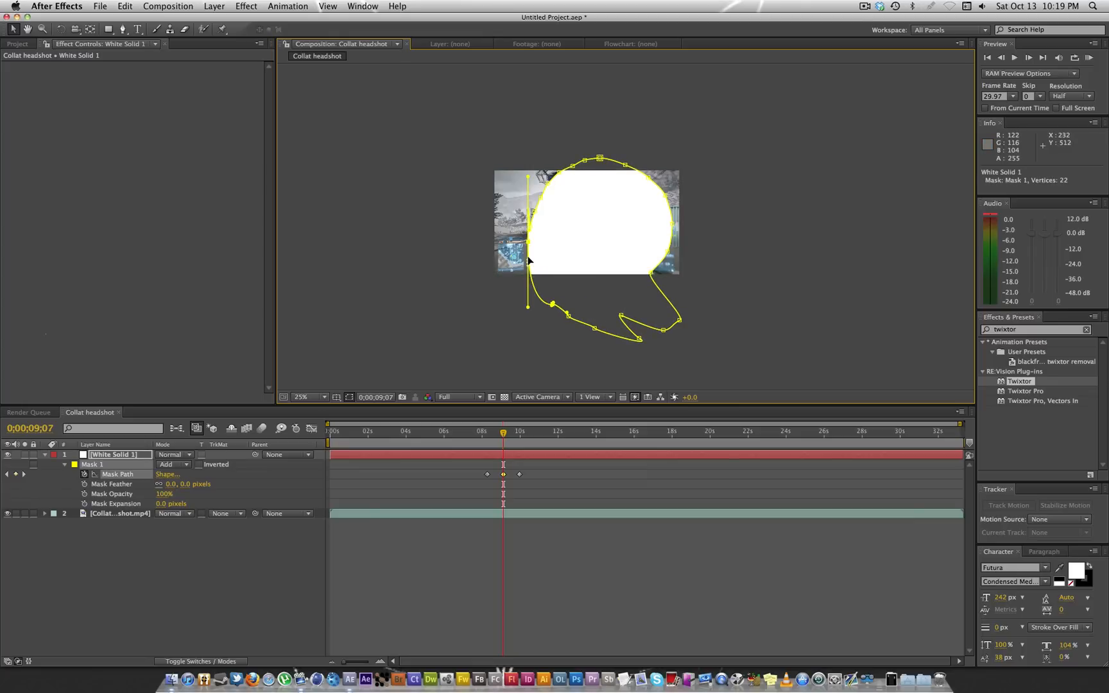
pyautogui.press('cmd+z')
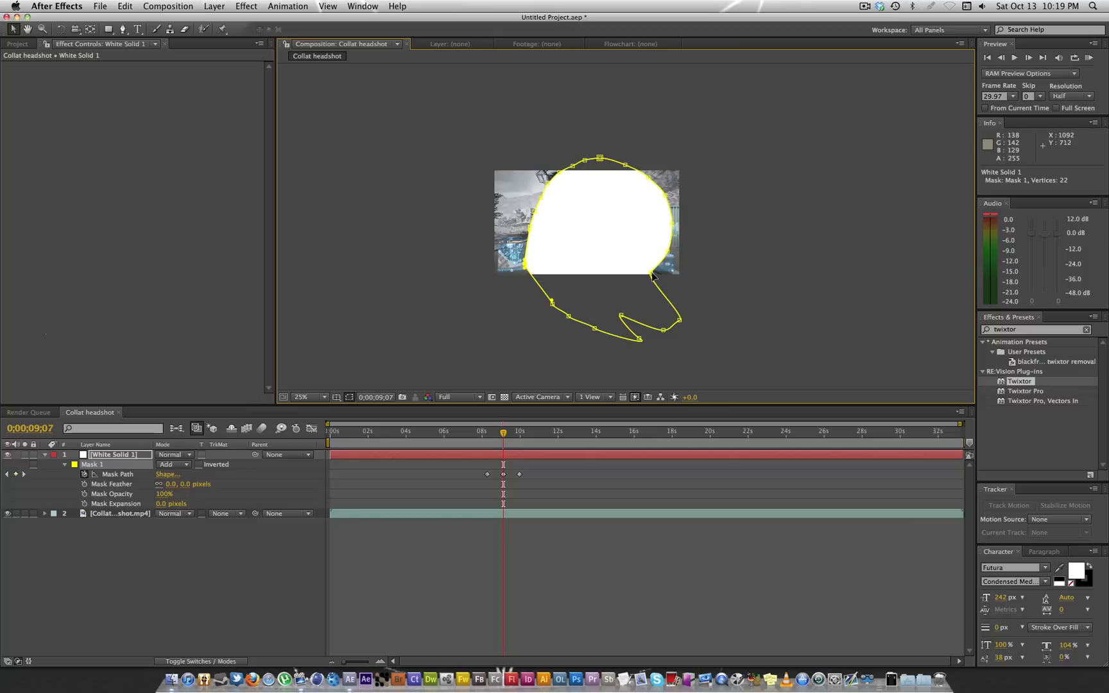
pyautogui.moveTo(634, 279); pyautogui.dragTo(686, 279)
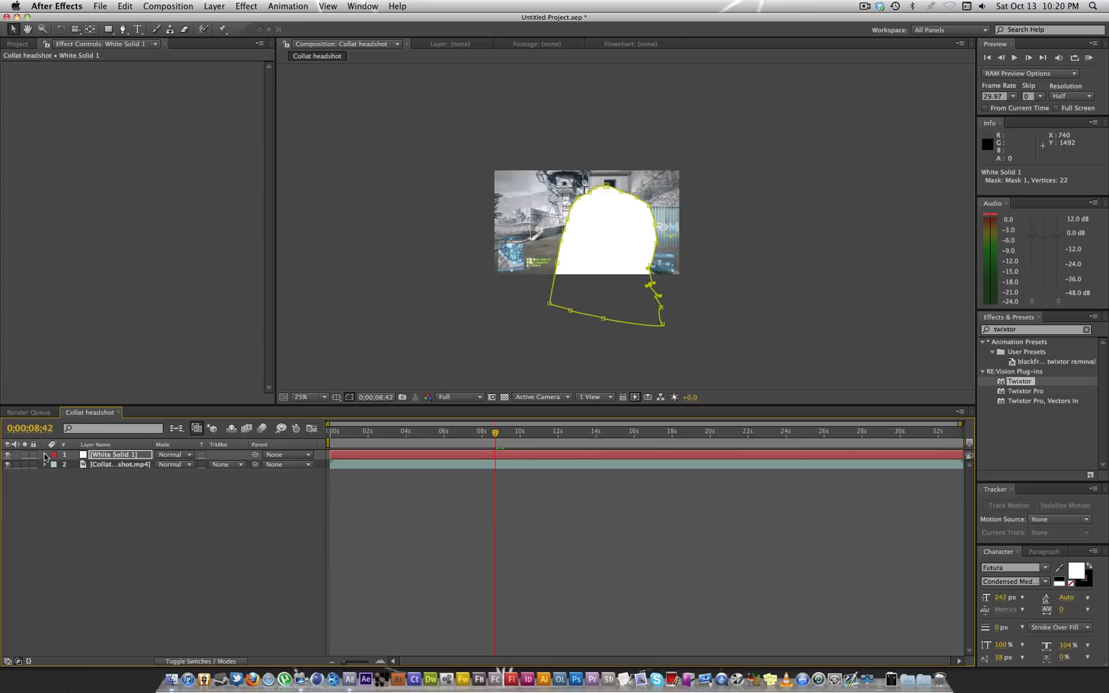
pyautogui.click(303, 396)
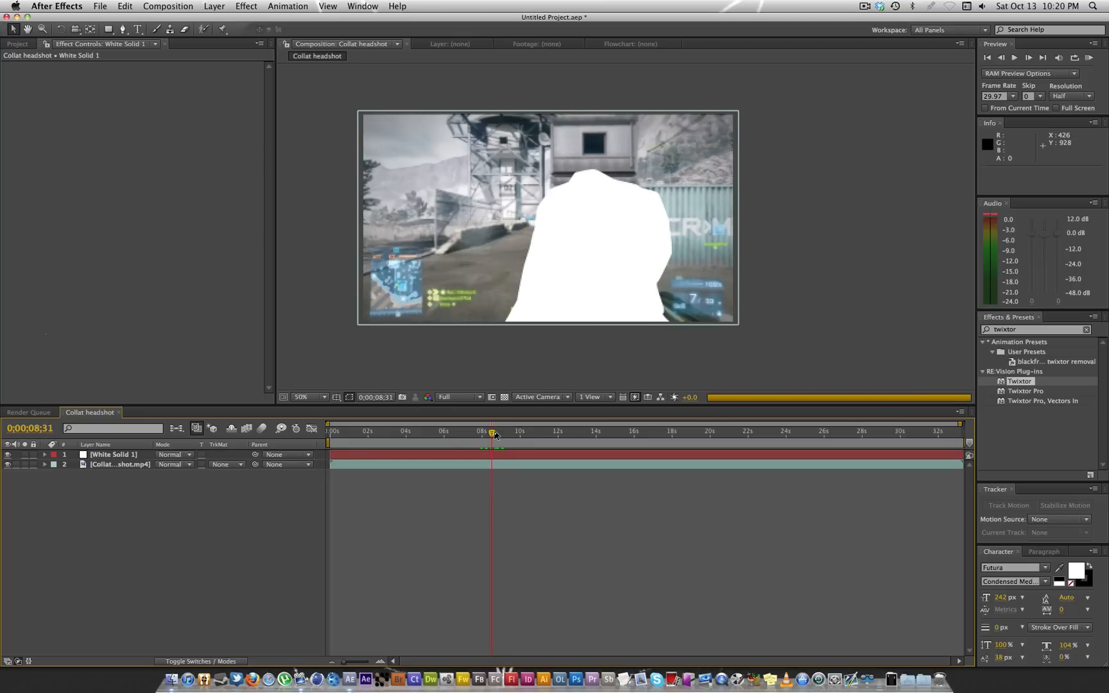
pyautogui.click(113, 454)
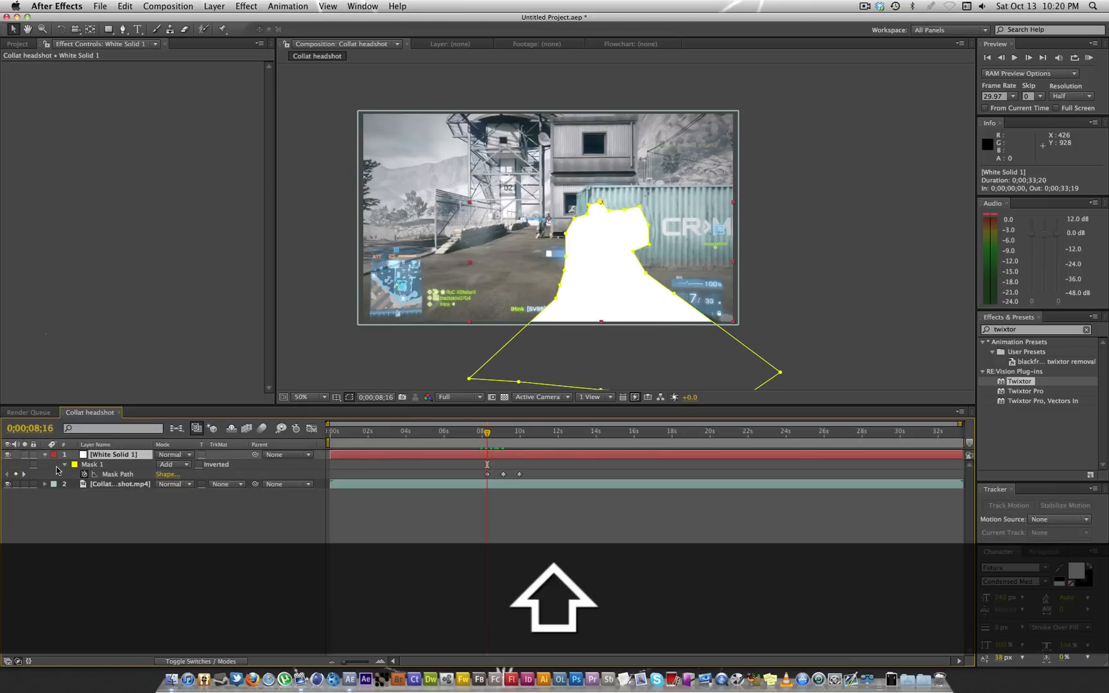
# Step: Duplicate Mask 1 and set Mask 2 to Subtract so the solid becomes a white outline
pyautogui.click(93, 463)
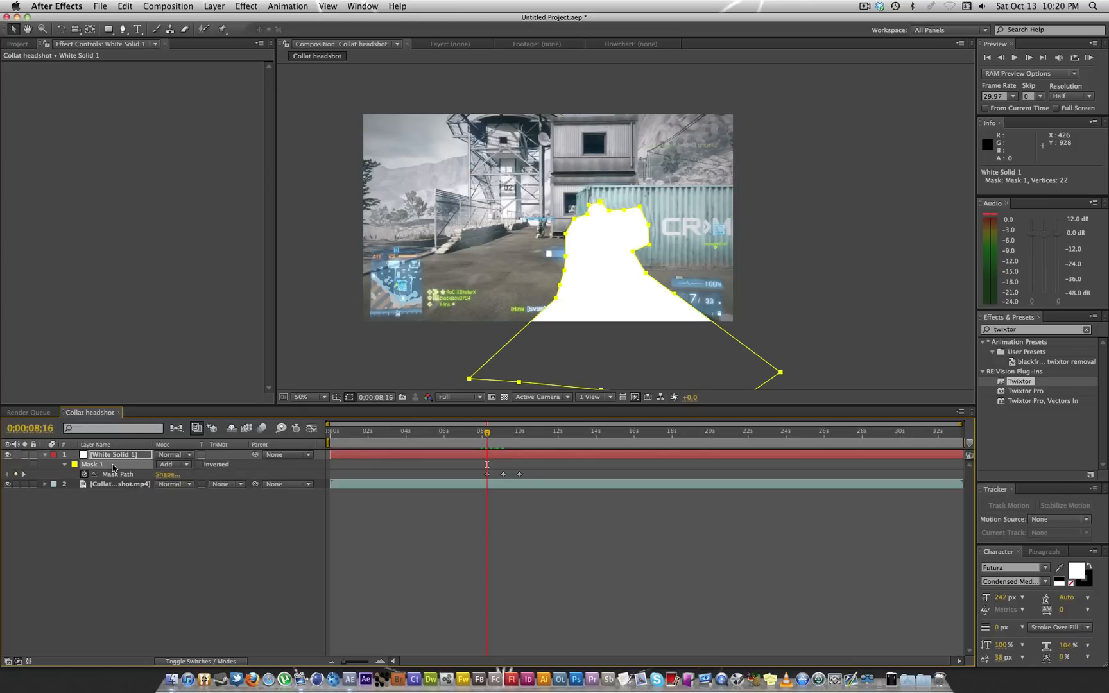
pyautogui.press('cmd+d')
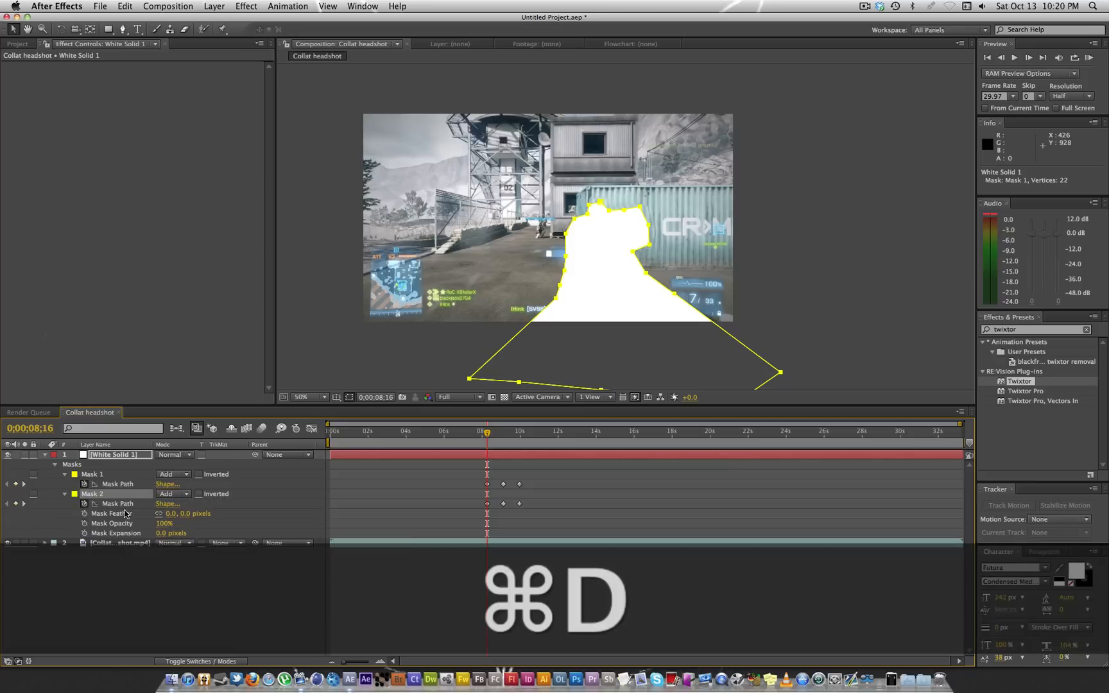
pyautogui.click(172, 495)
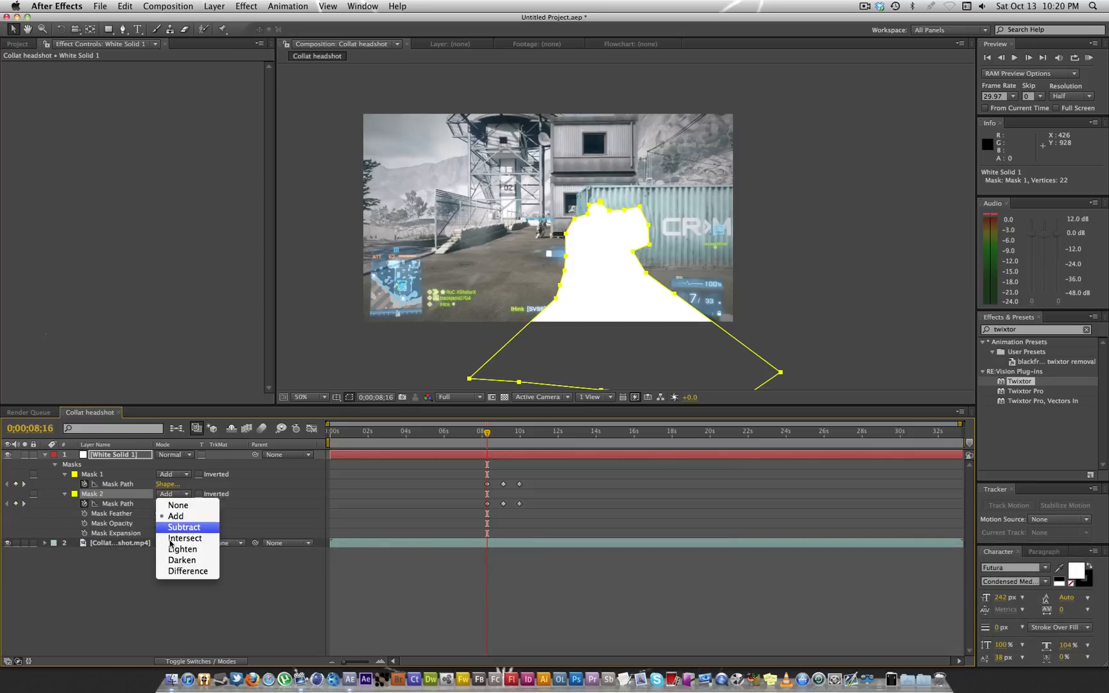
pyautogui.click(183, 528)
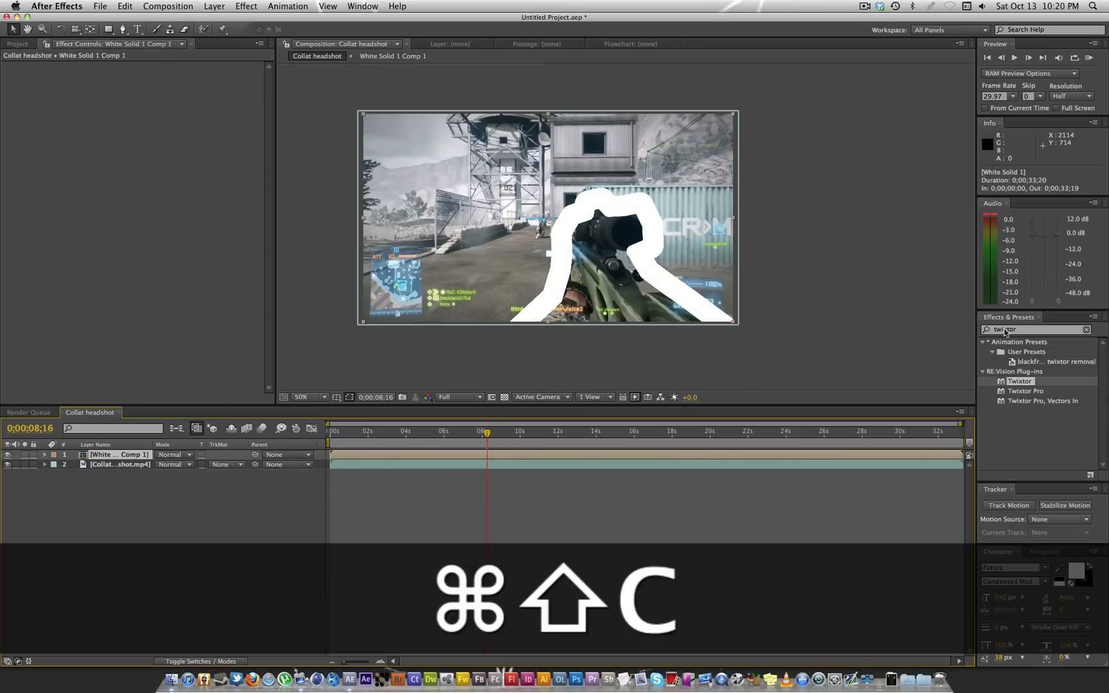
# Step: Apply Fast Blur with Repeat Edge Pixels and blurriness 43 to the outline precomp
pyautogui.write('fast')
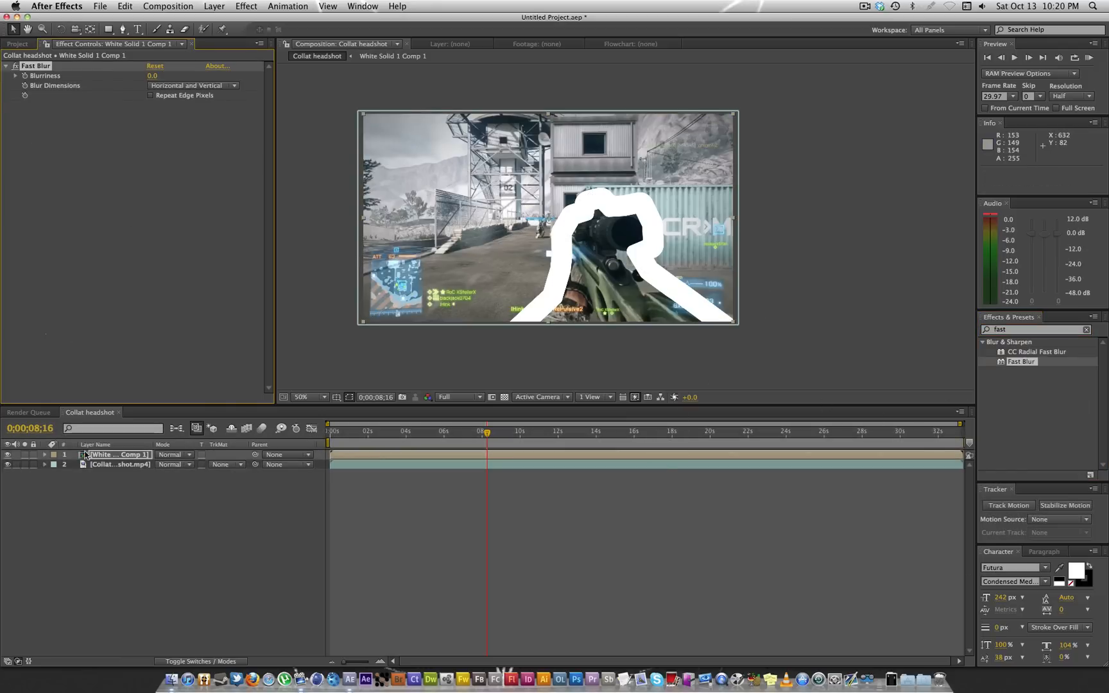
pyautogui.click(7, 455)
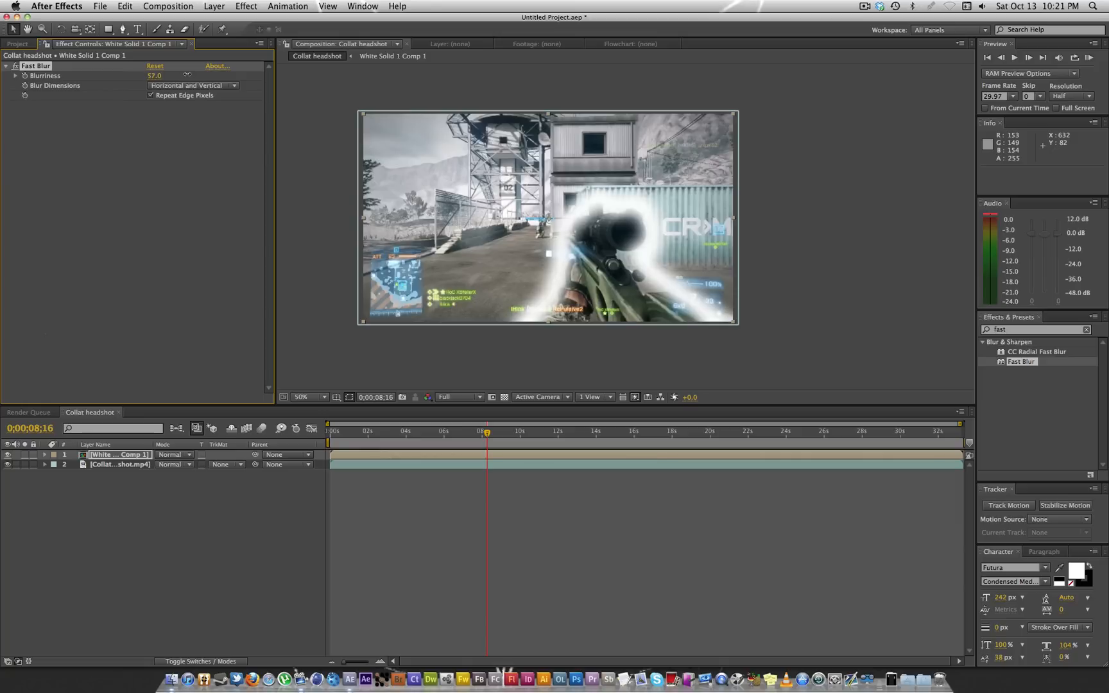
pyautogui.moveTo(163, 76); pyautogui.dragTo(153, 76)
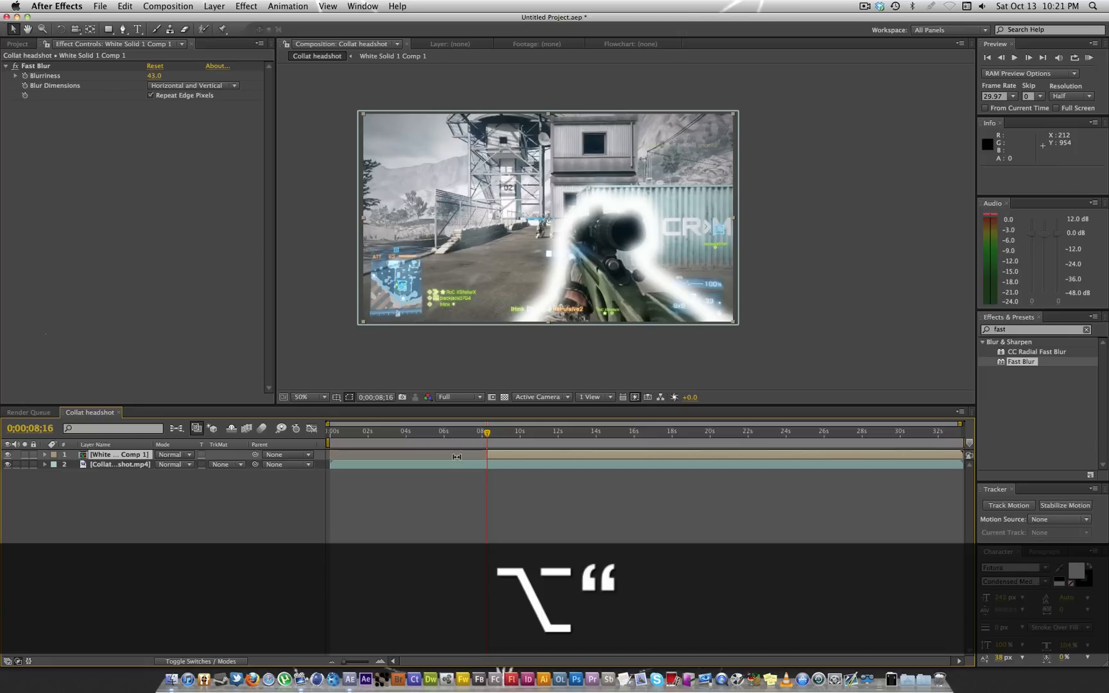
pyautogui.moveTo(487, 431); pyautogui.dragTo(493, 431)
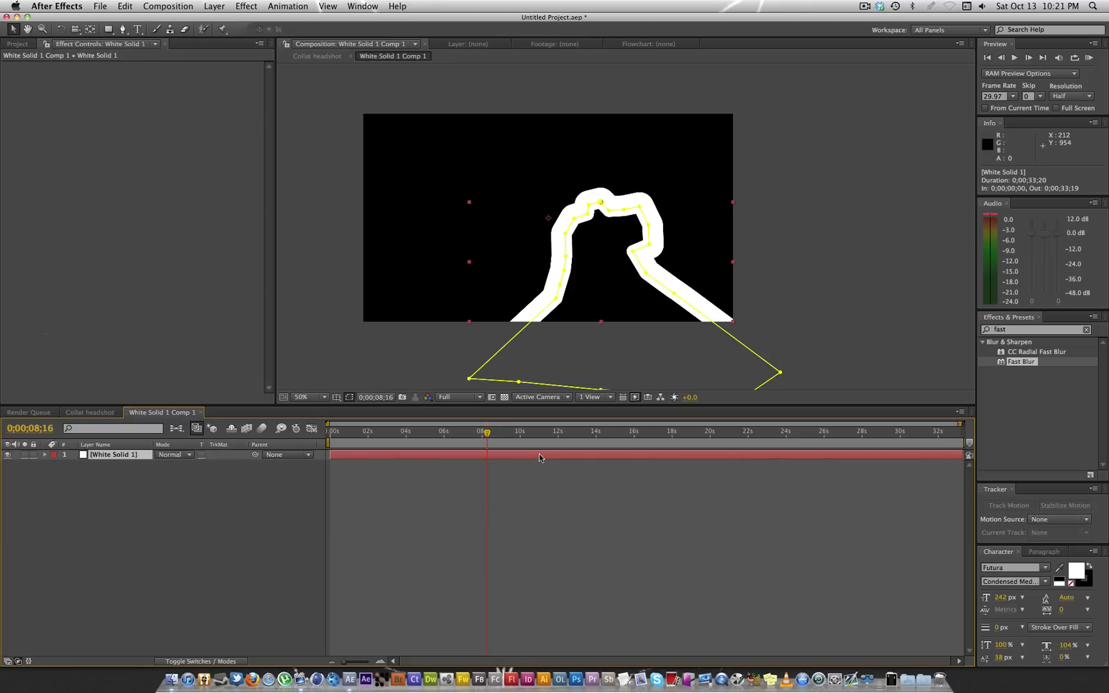
# Step: Reveal the white solid's masks and set Mask 2's expansion to -22 pixels
pyautogui.click(45, 454)
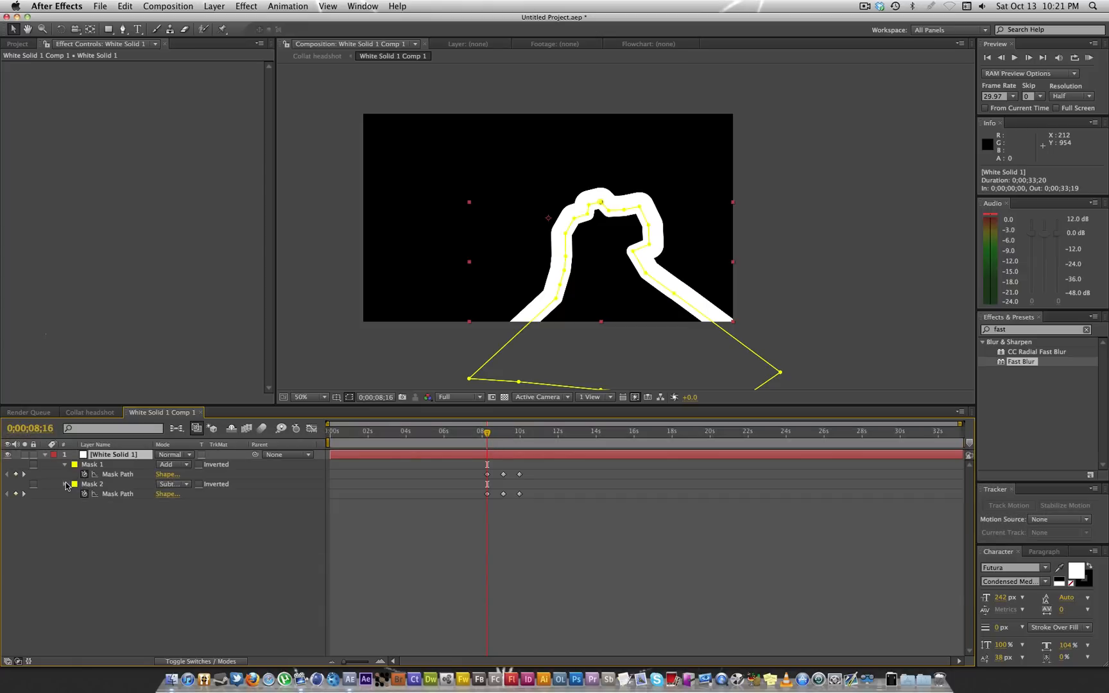
pyautogui.click(66, 487)
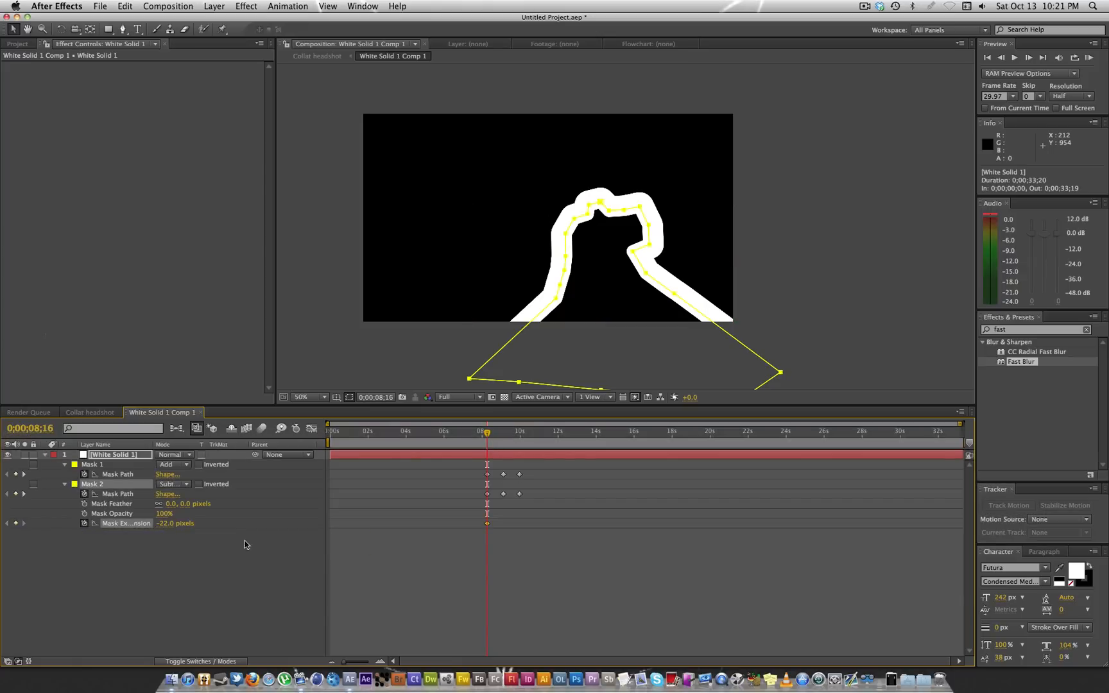
pyautogui.click(482, 431)
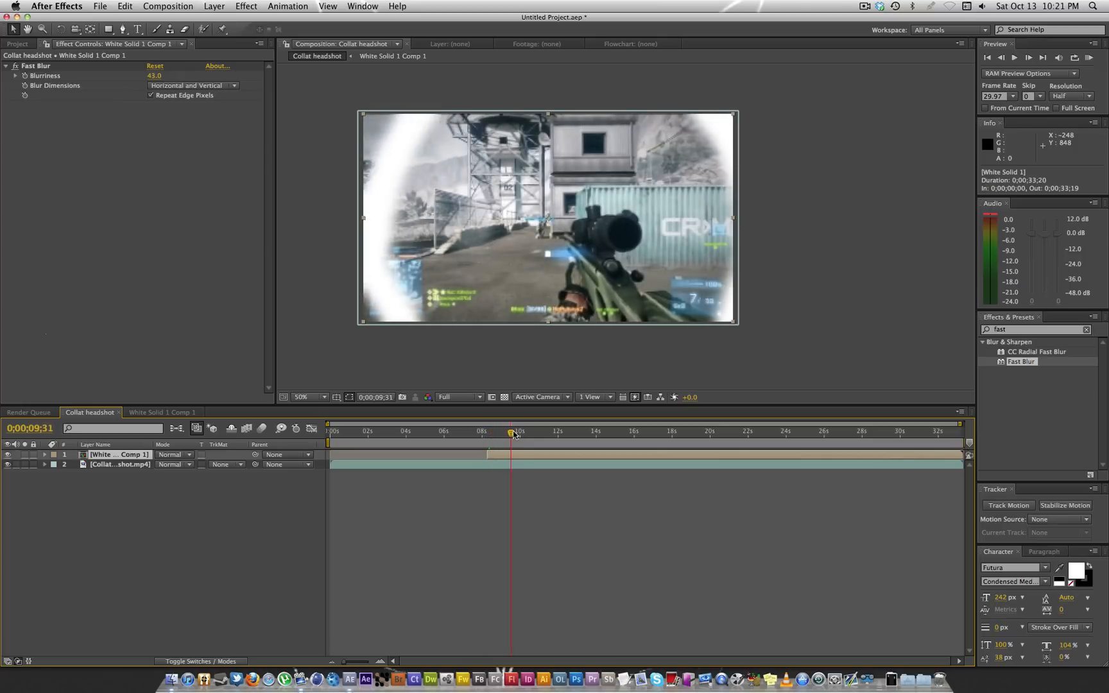
# Step: Duplicate the blurred ring precomp three times so four staggered copies sit above the clip
pyautogui.moveTo(511, 431); pyautogui.dragTo(486, 431)
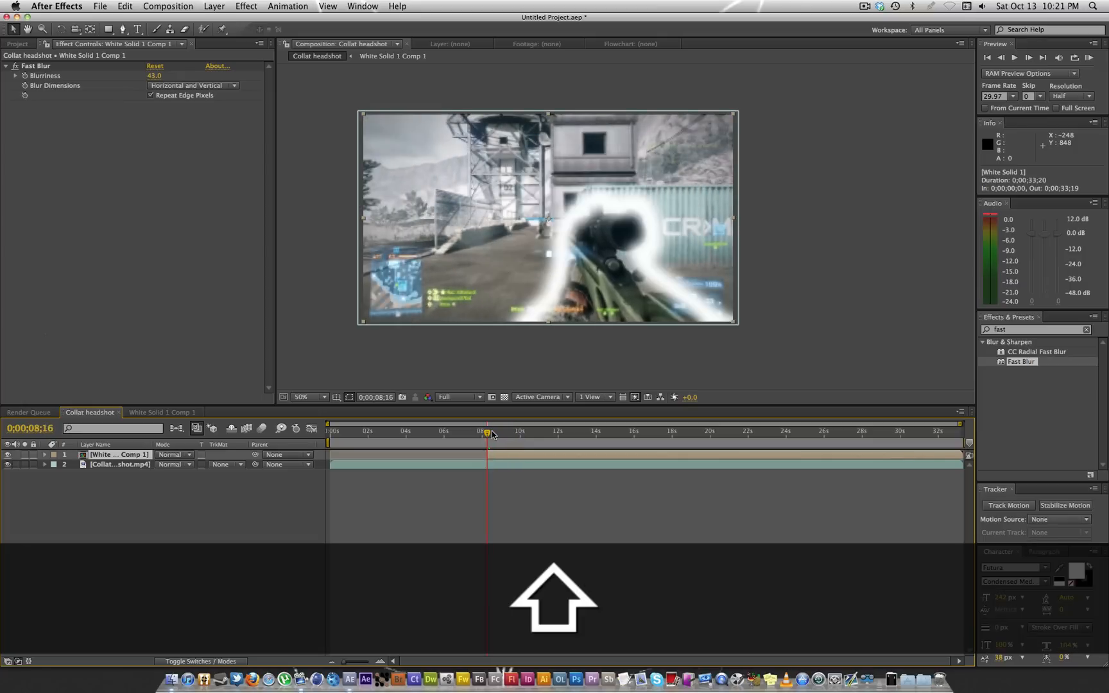
pyautogui.press('cmd+d')
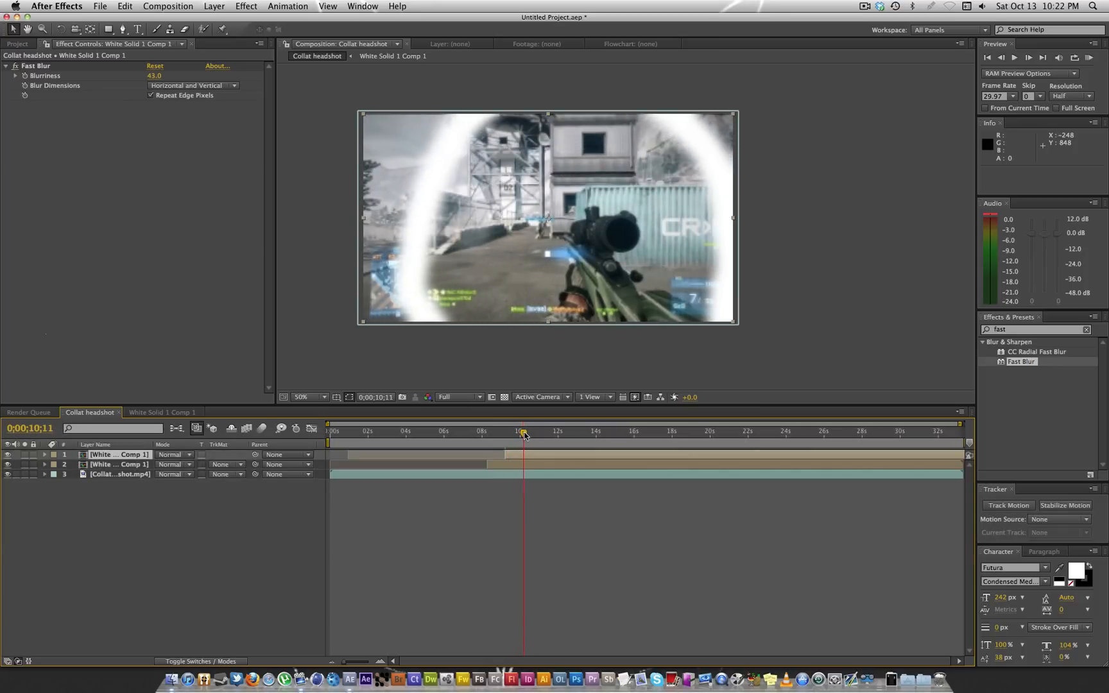
pyautogui.press('cmd+d')
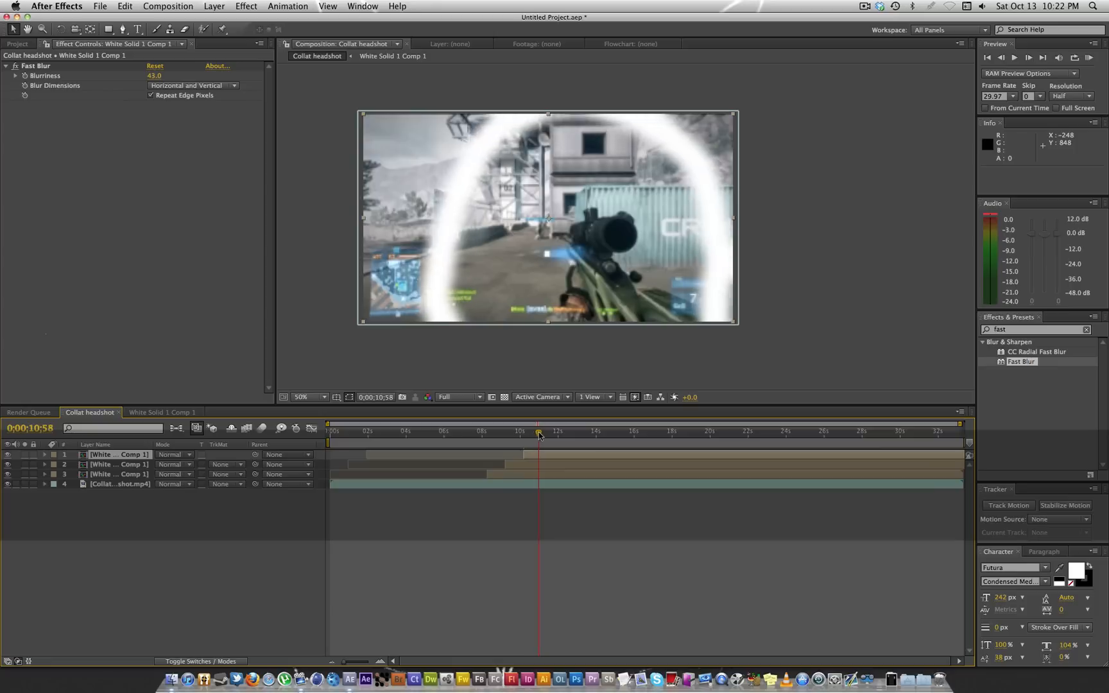
pyautogui.press('cmd+d')
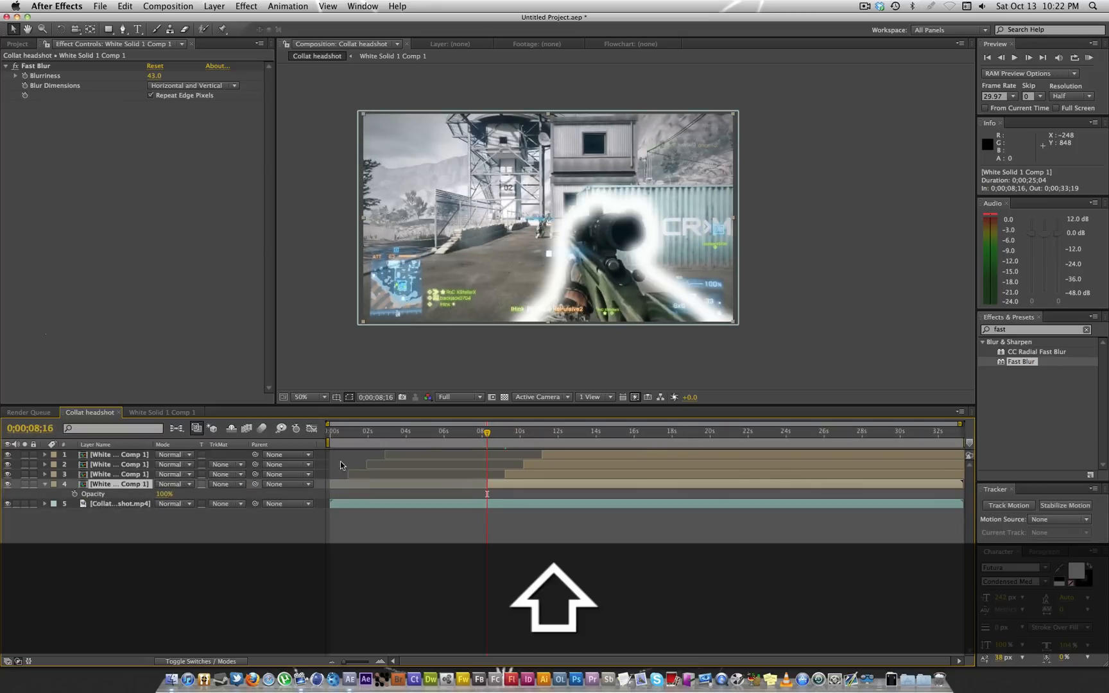
# Step: Copy the 0%-to-100% opacity keyframes from one ring layer onto the other ring copies
pyautogui.click(487, 494)
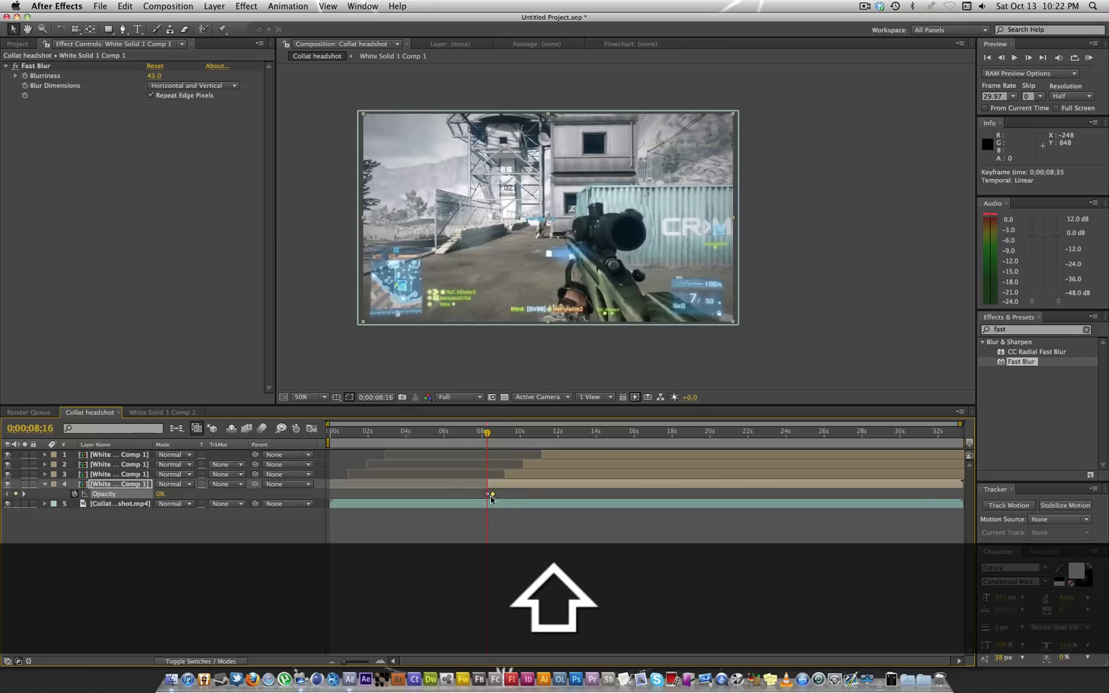
pyautogui.press('cmd+c')
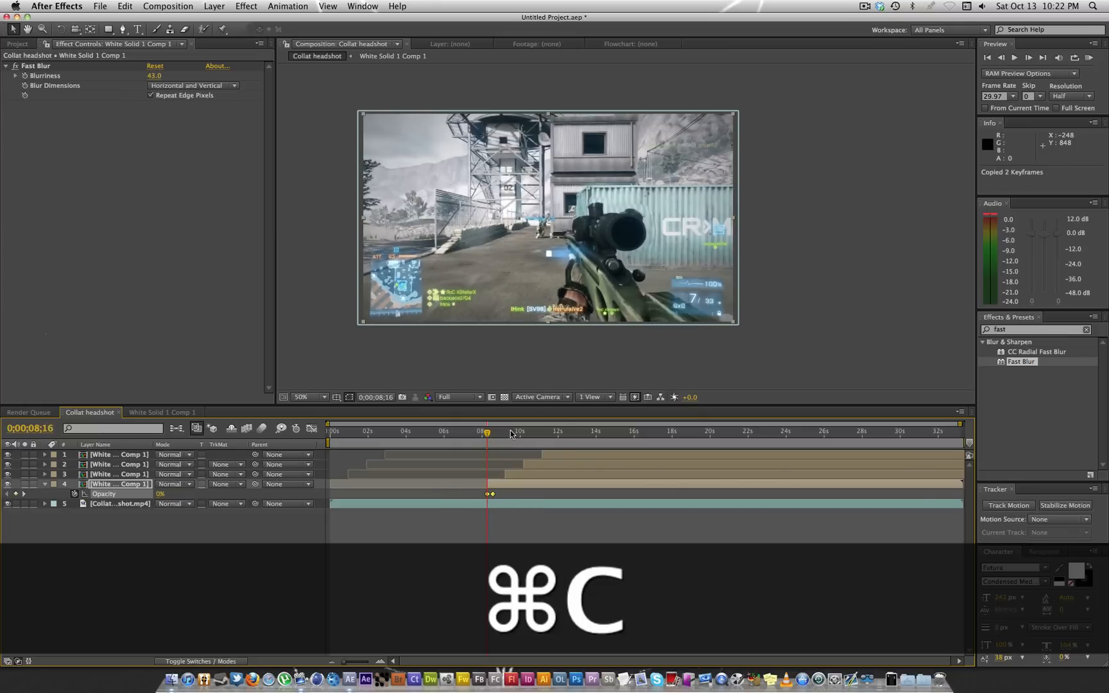
pyautogui.press('cmd+v')
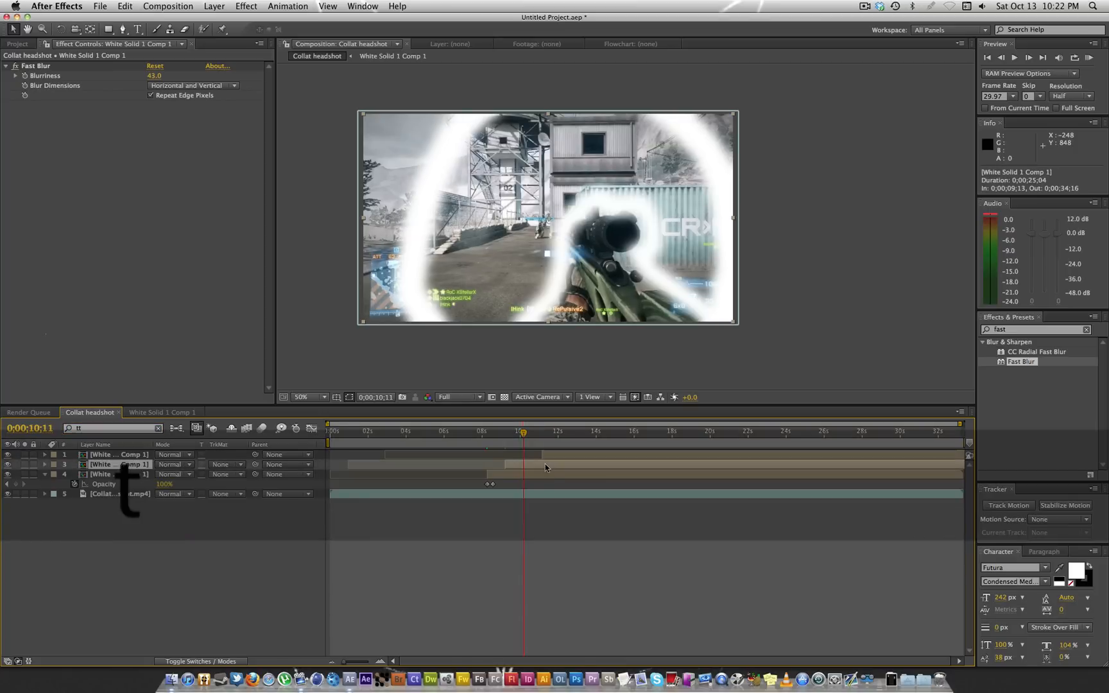
pyautogui.press('cmd+z')
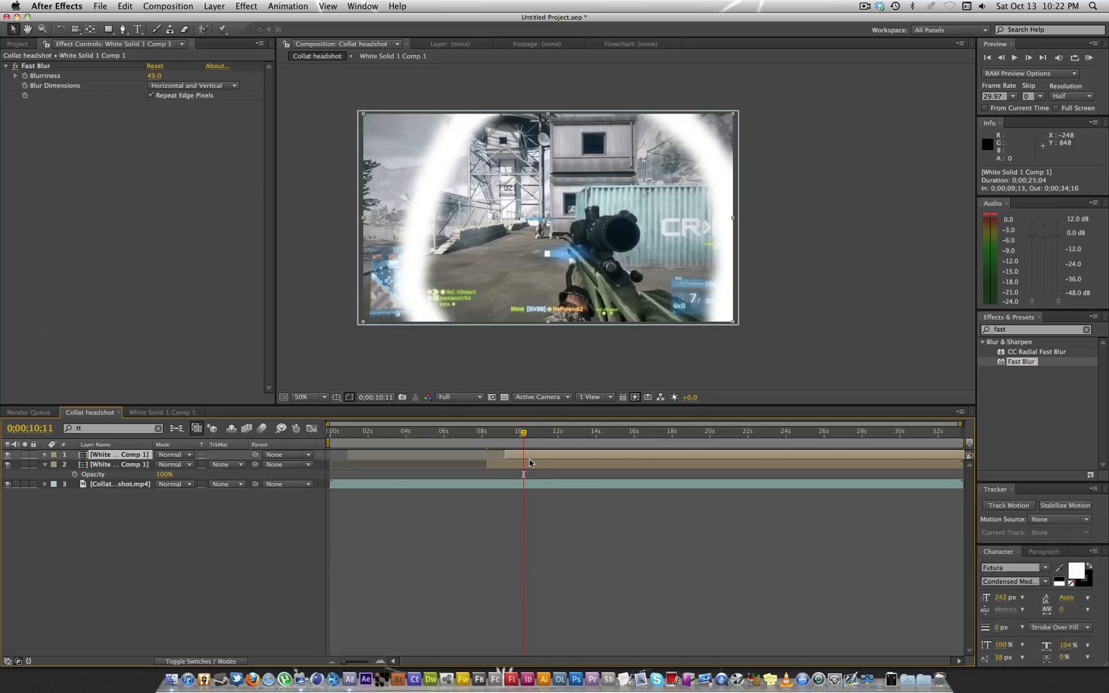
pyautogui.press('cmd+d')
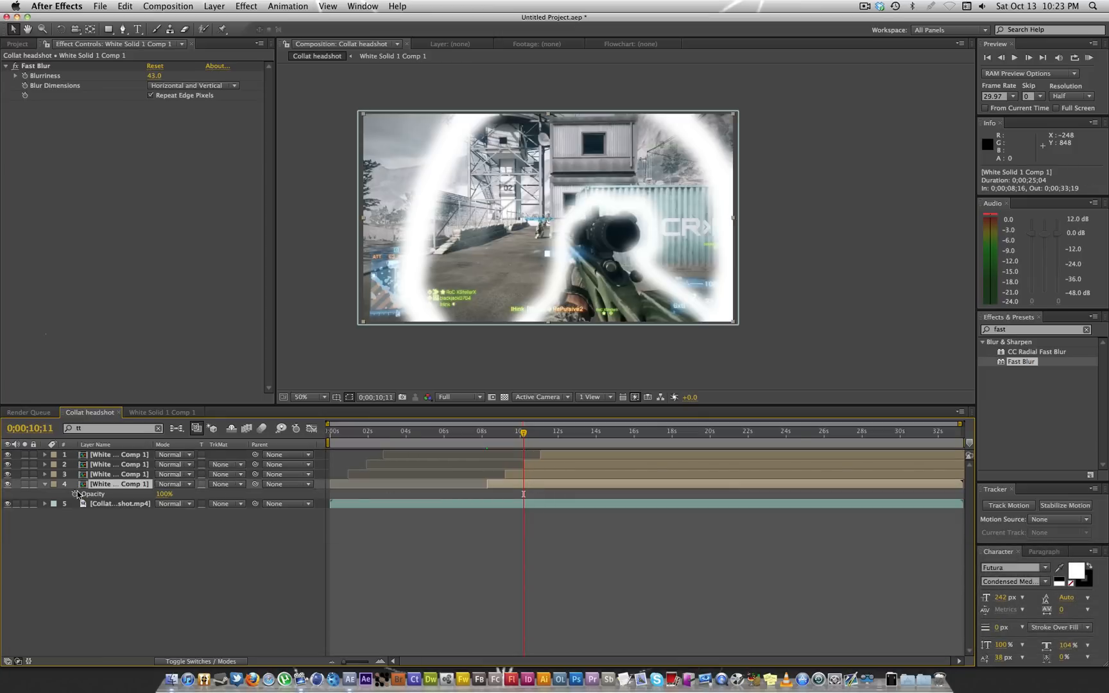
pyautogui.click(495, 495)
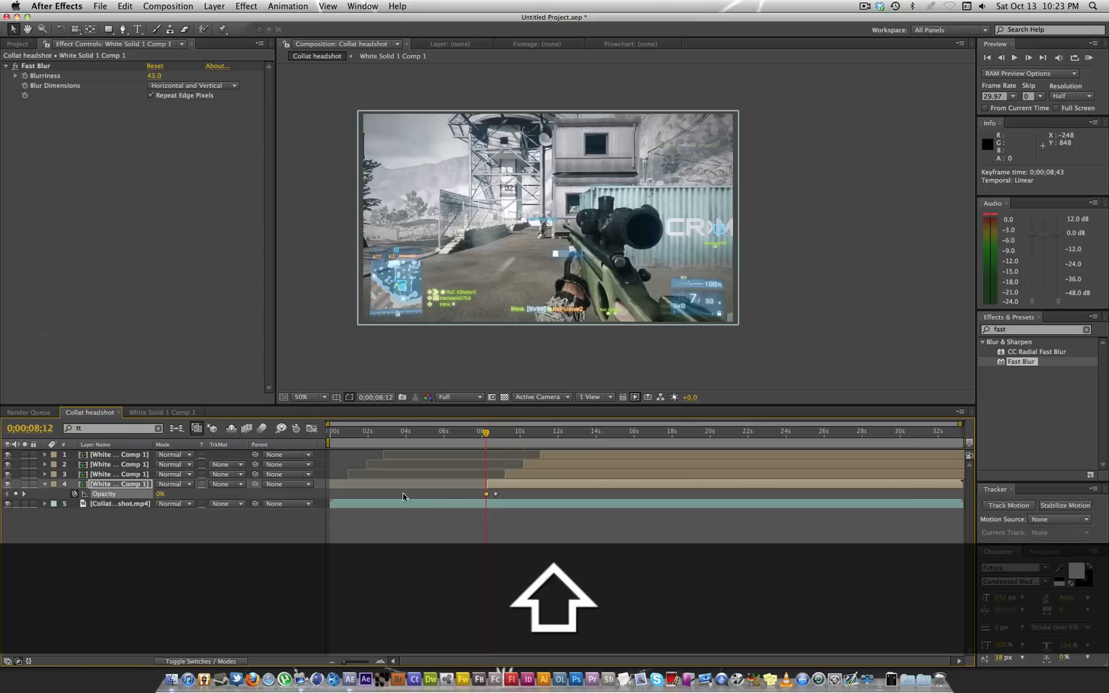
pyautogui.press('cmd+c')
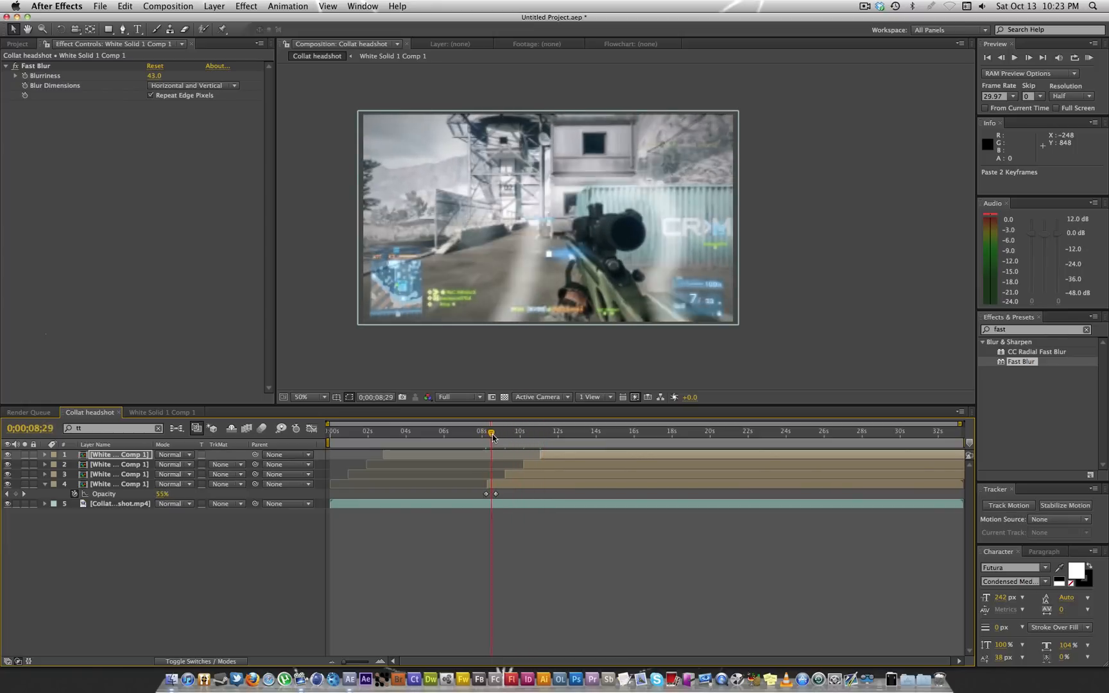
# Step: Scrub around 8.5 seconds to check each ring fades in with the pasted keyframes
pyautogui.moveTo(491, 432); pyautogui.dragTo(516, 432)
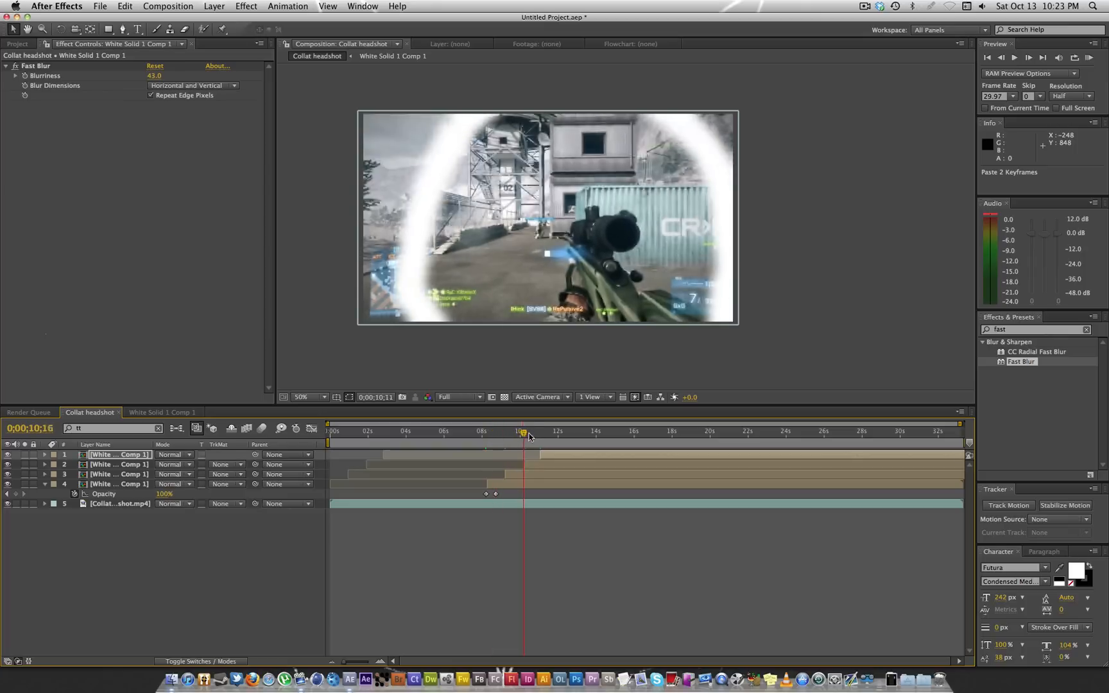
pyautogui.moveTo(523, 432); pyautogui.dragTo(498, 432)
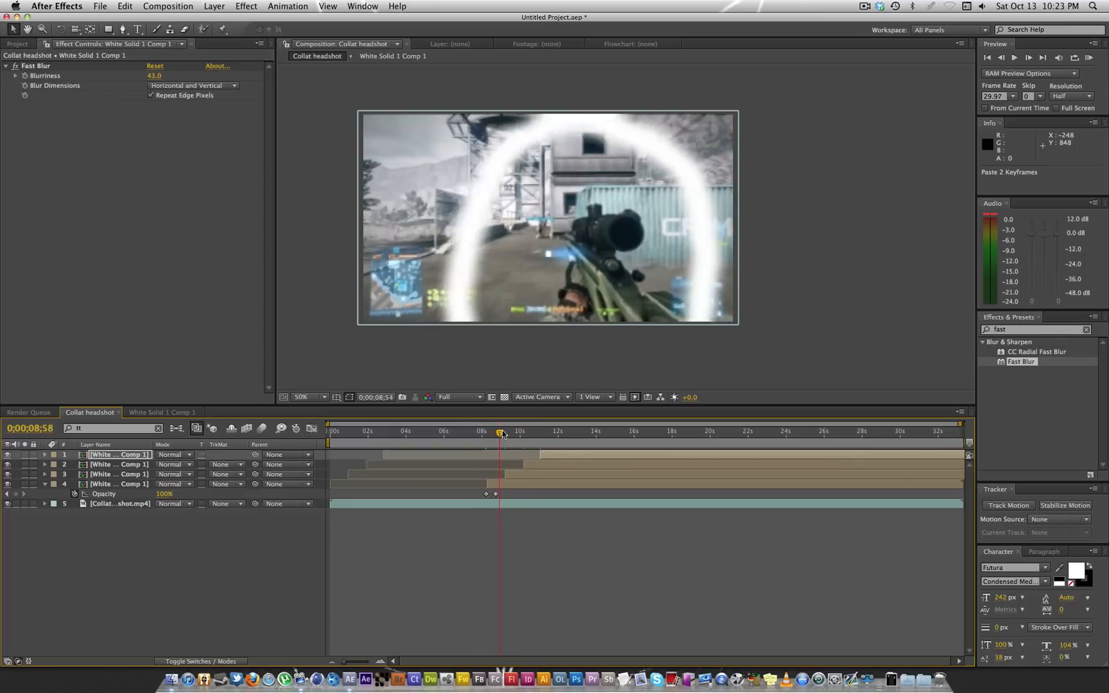
pyautogui.moveTo(501, 432); pyautogui.dragTo(474, 432)
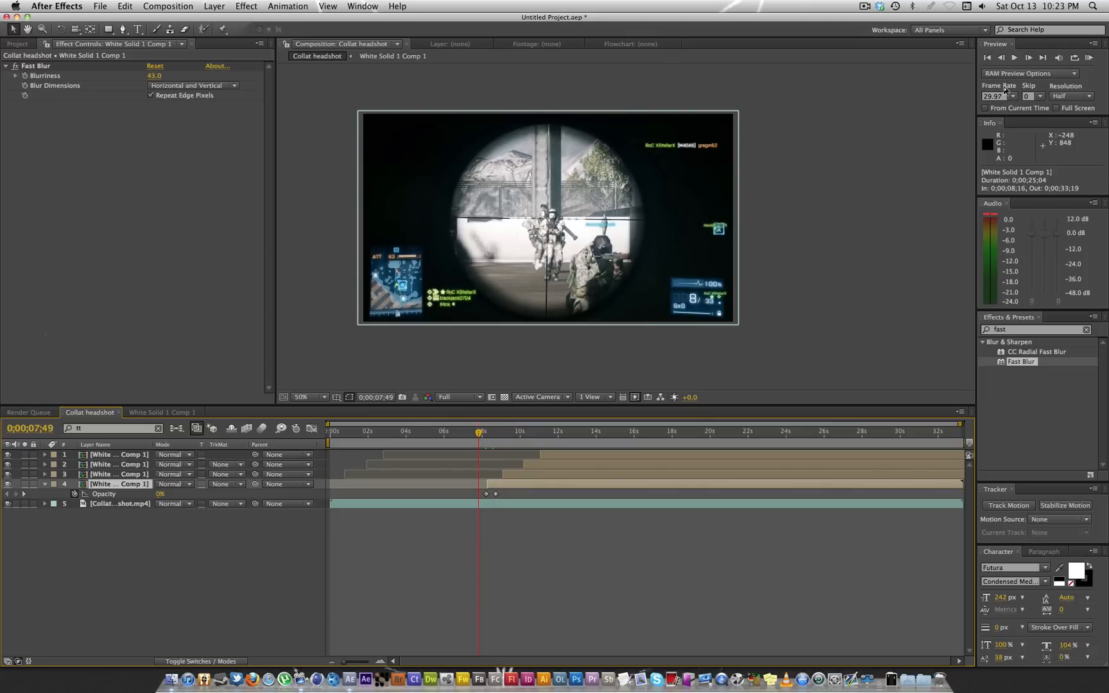
# Step: RAM preview the staggered rings from the current time, then bring up the White Solid 1 Comp 1 precomp
pyautogui.click(1090, 57)
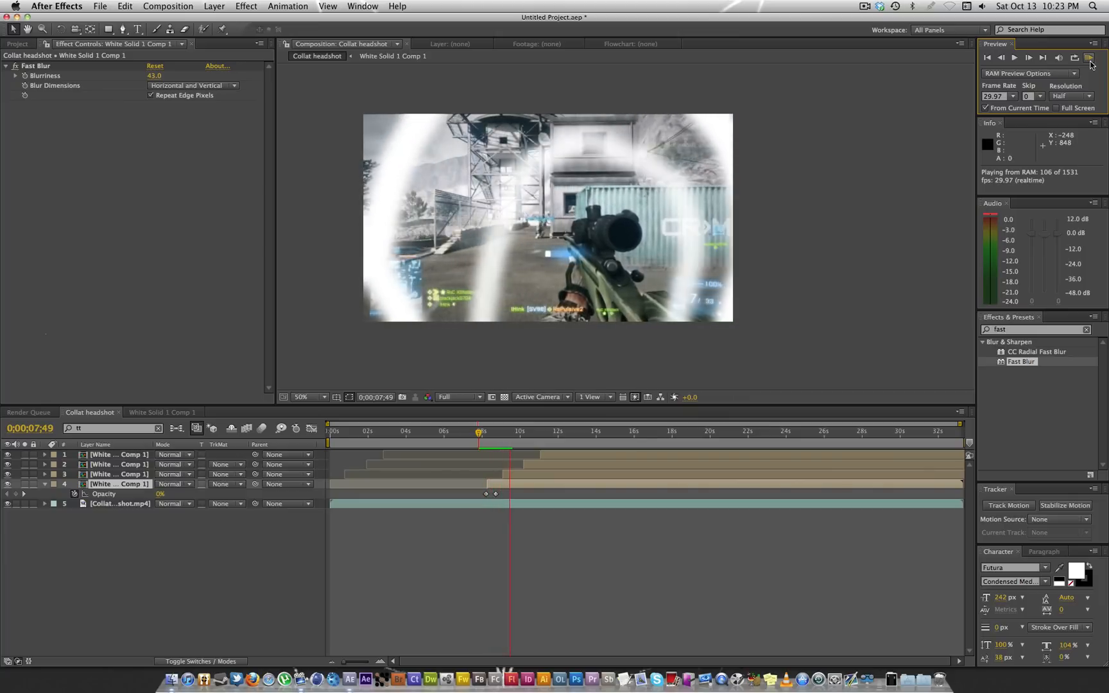
pyautogui.click(1090, 58)
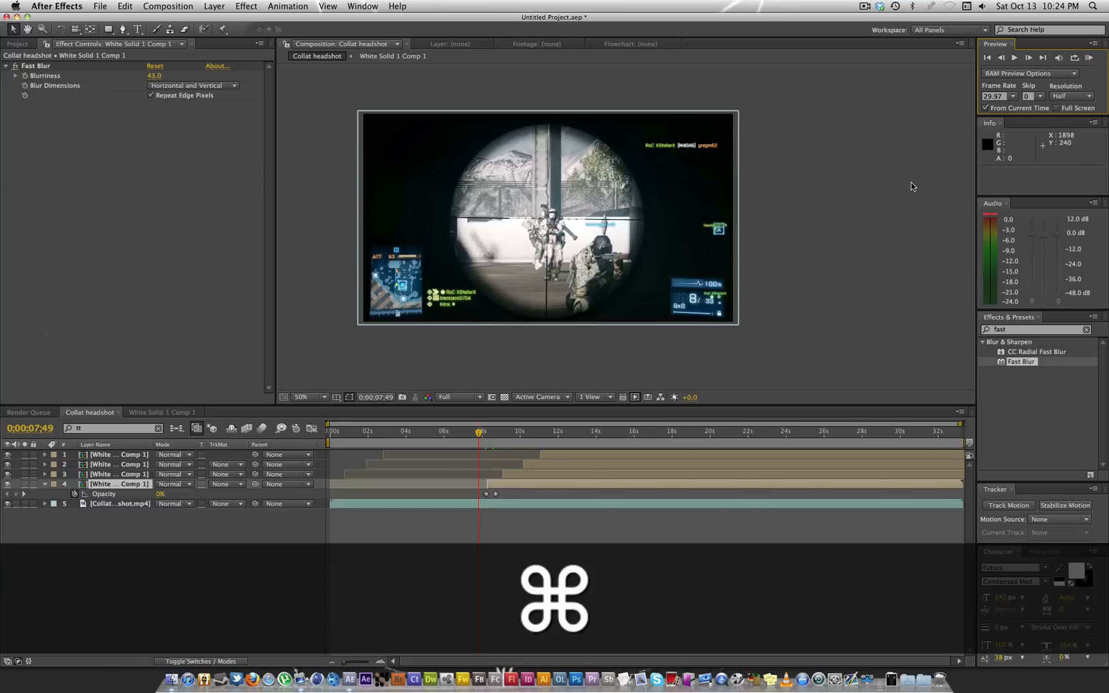
pyautogui.press('cmd+k')
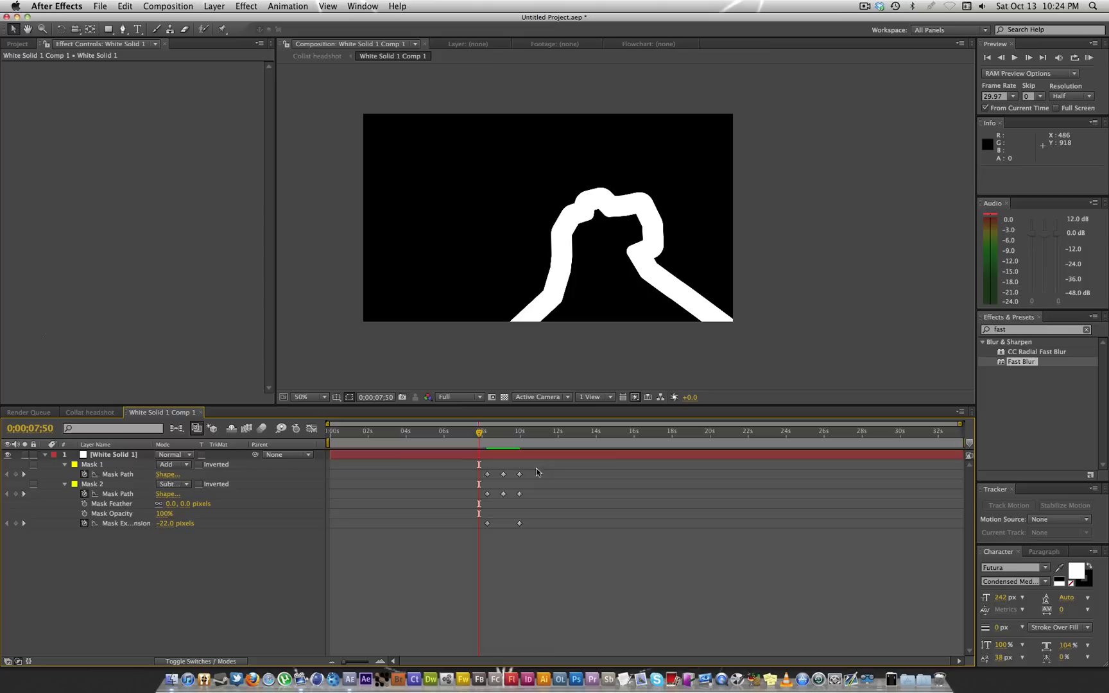
# Step: Compress the ring mask keyframes for a faster expansion and offset the ring layers in Collat headshot
pyautogui.click(113, 455)
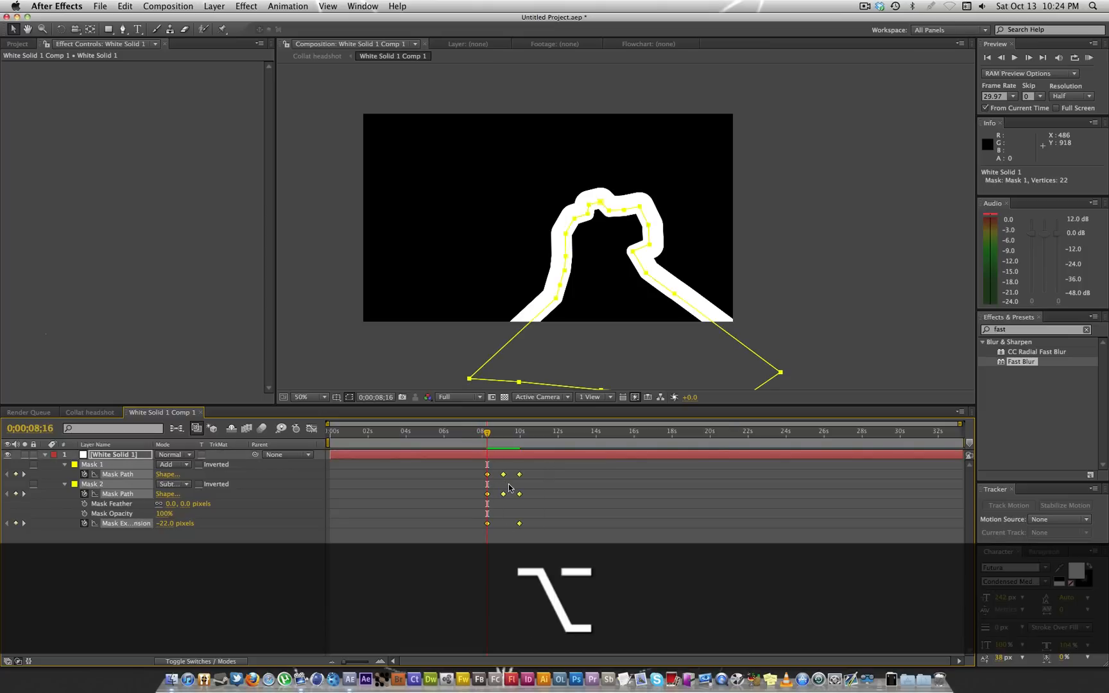
pyautogui.moveTo(520, 475); pyautogui.dragTo(514, 475)
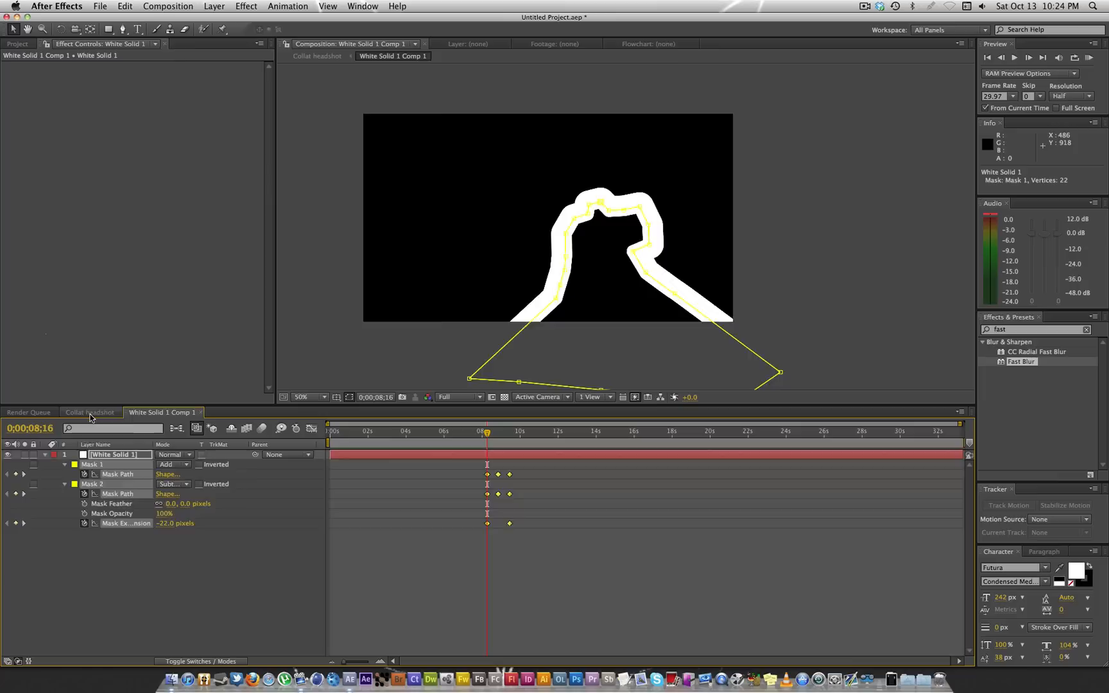
pyautogui.click(90, 412)
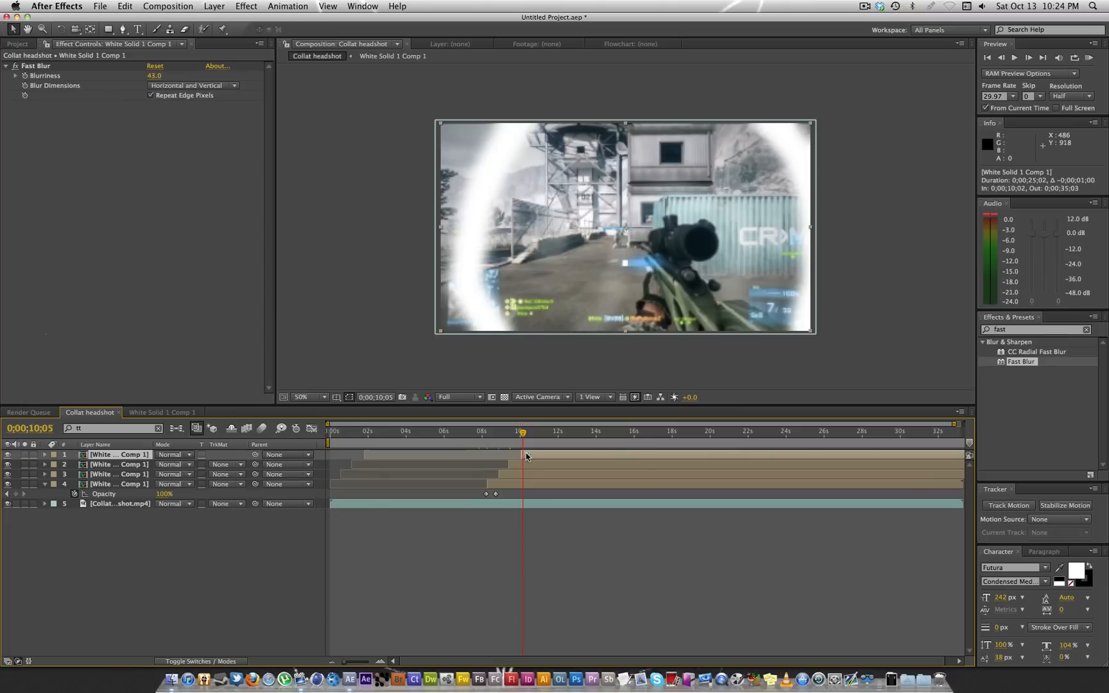
pyautogui.moveTo(522, 431); pyautogui.dragTo(533, 432)
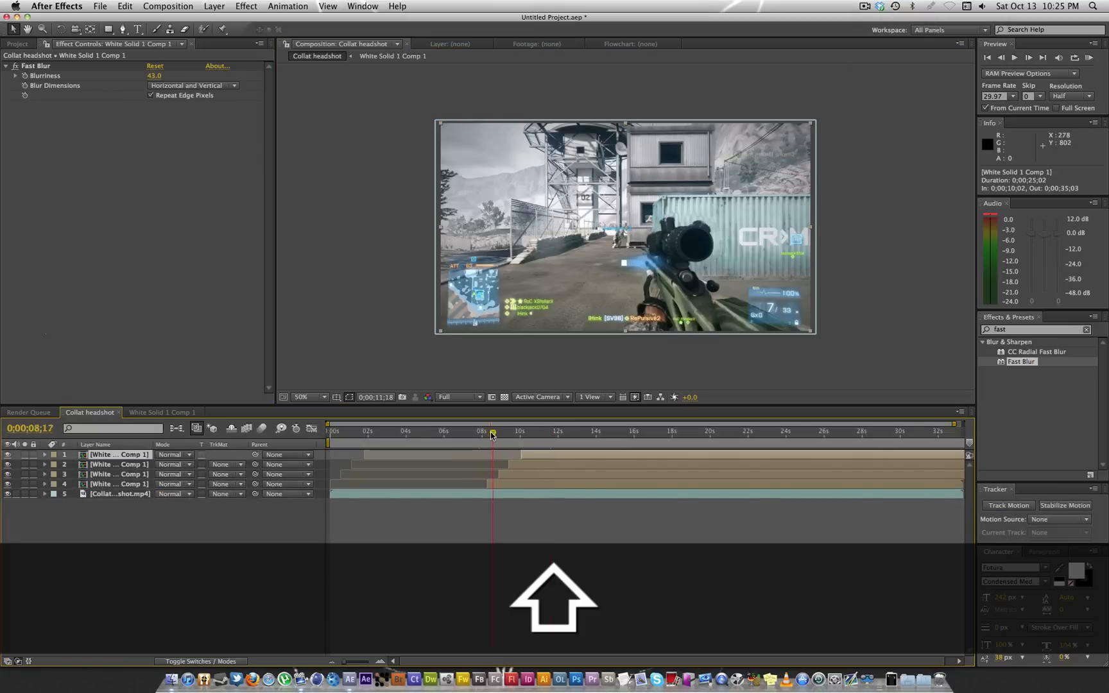
# Step: Precompose the four White Solid ring layers into Pre-comp 1 with all attributes moved
pyautogui.press('cmd+shift+c')
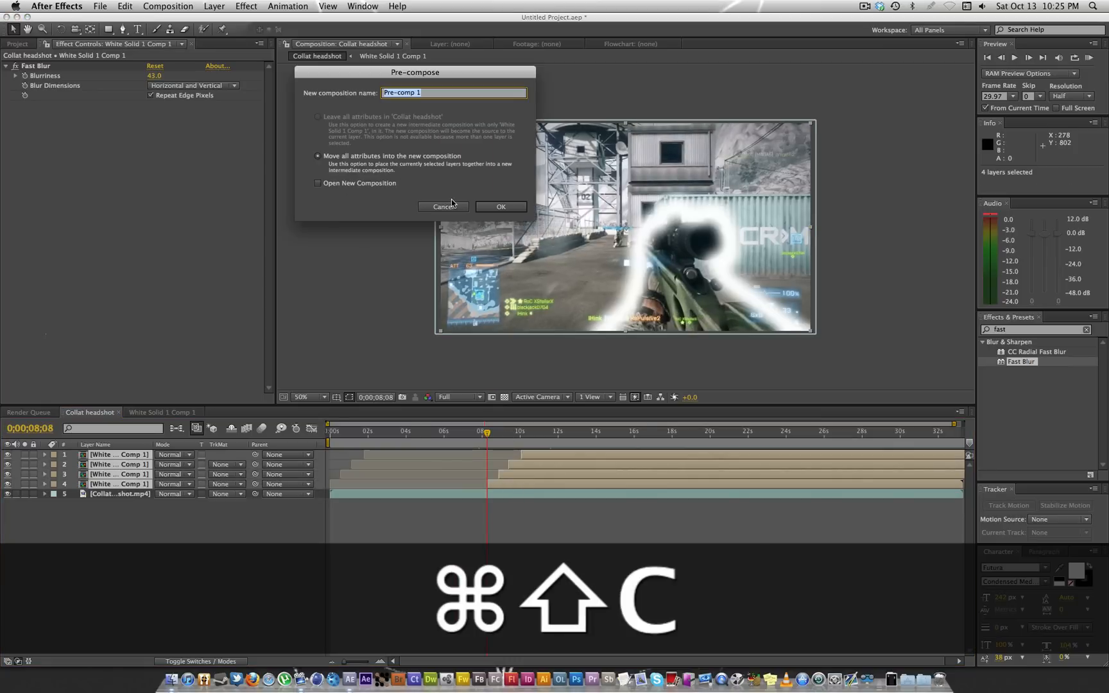
pyautogui.click(501, 207)
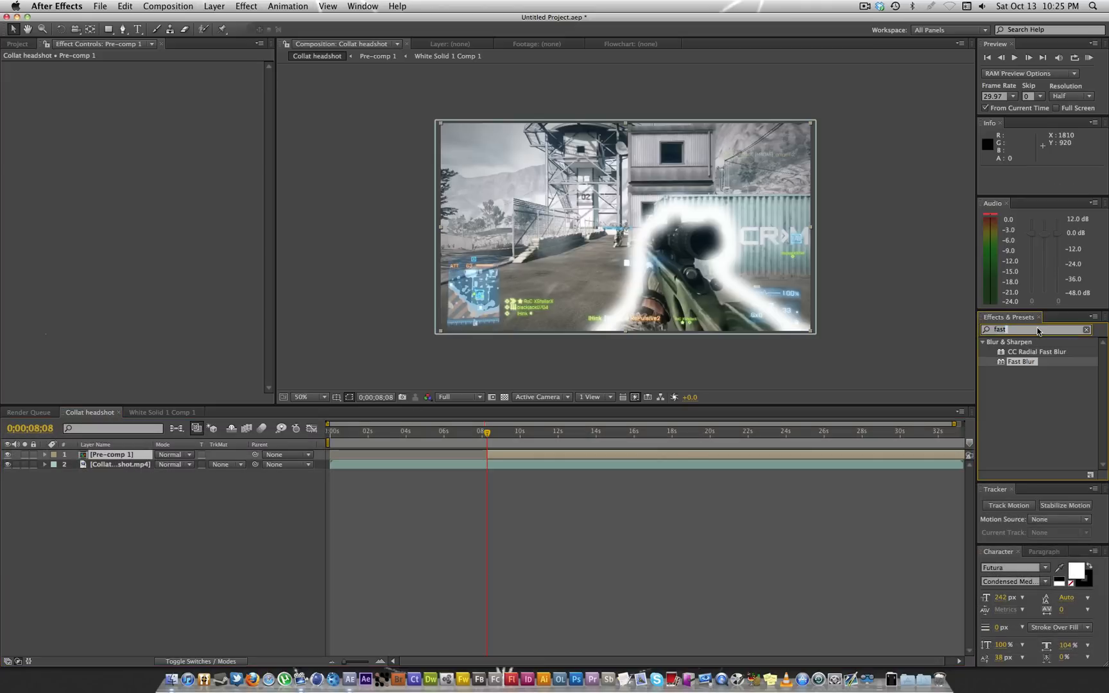
pyautogui.moveTo(902, 330)
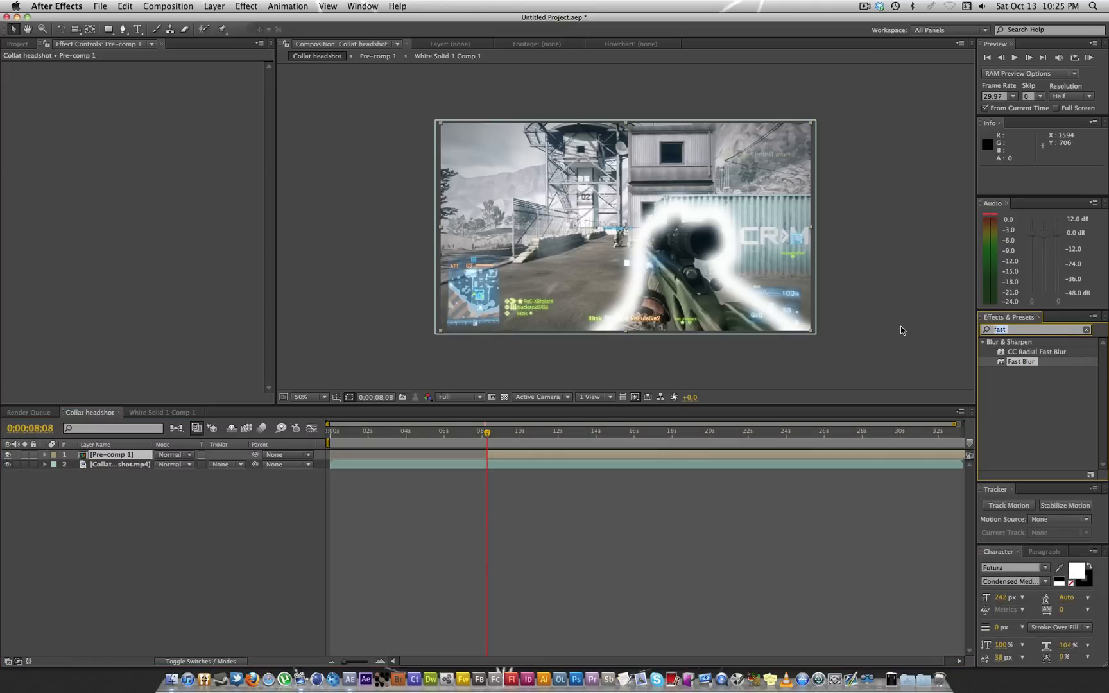
# Step: Apply Displacement Map to the clip and rename the rings precomp 'Turkey butt hole'
pyautogui.write('displace')
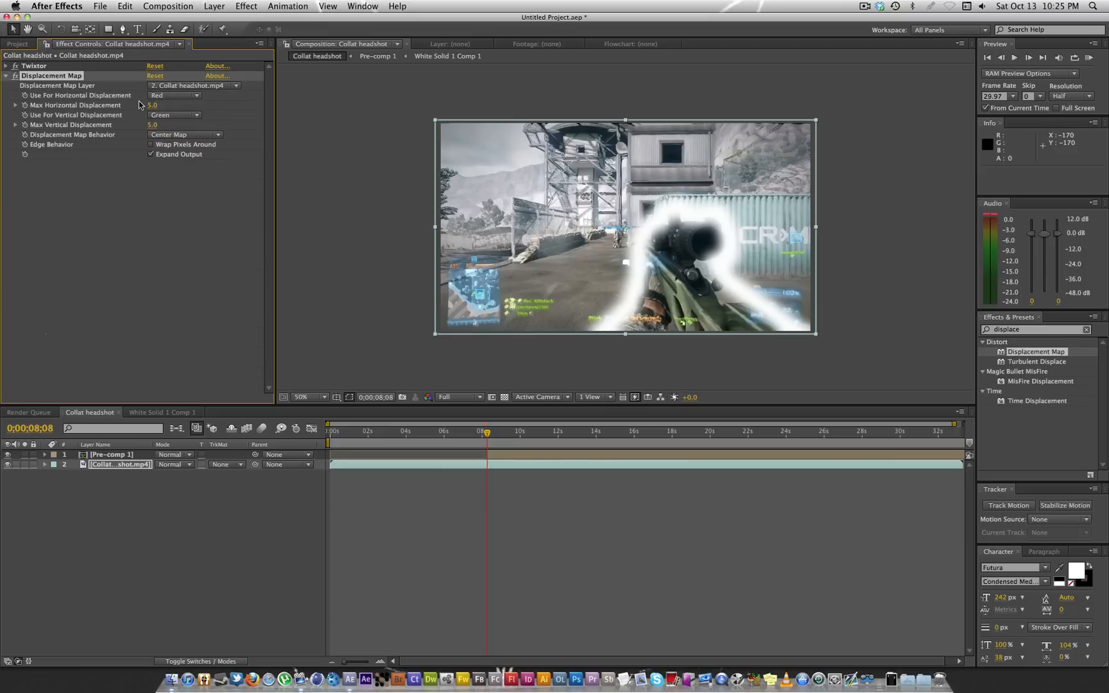
pyautogui.click(191, 86)
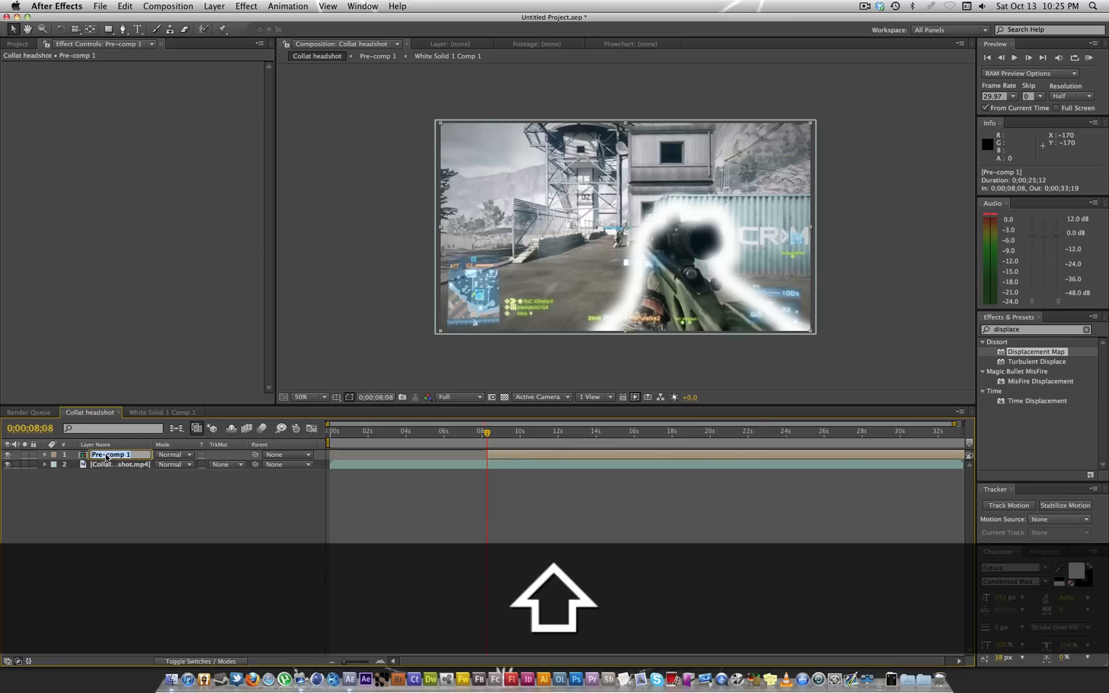
pyautogui.write('Turkey butt hole')
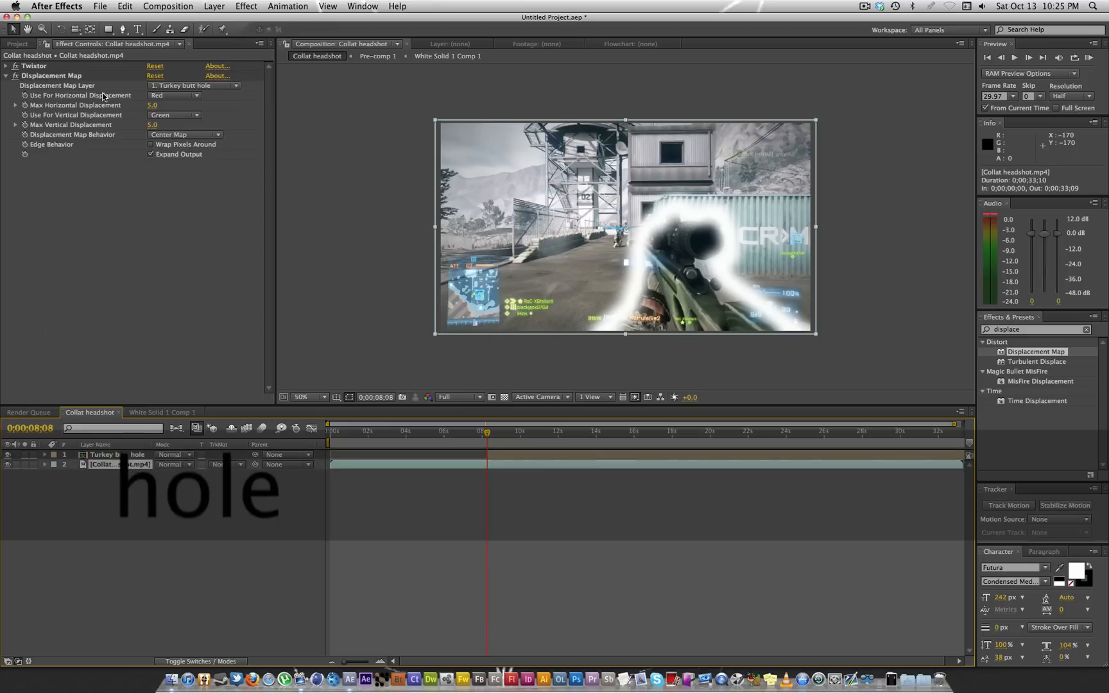
# Step: Set both displacement channels to the precomp's Alpha with max displacement 5 and review the distortion
pyautogui.click(173, 95)
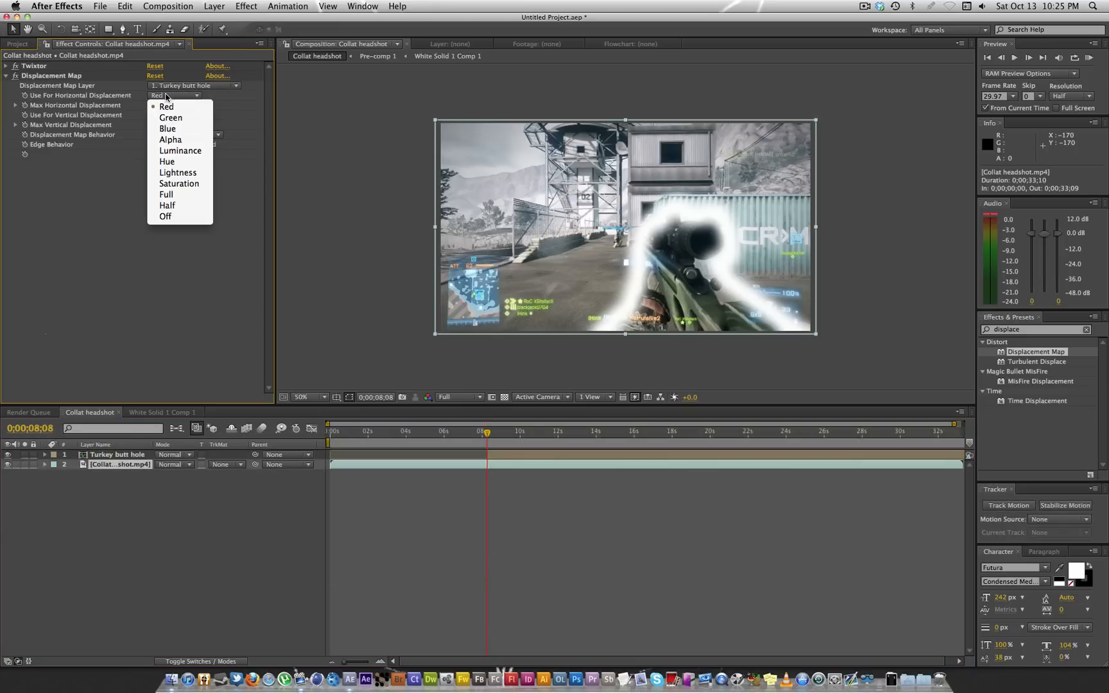
pyautogui.click(179, 150)
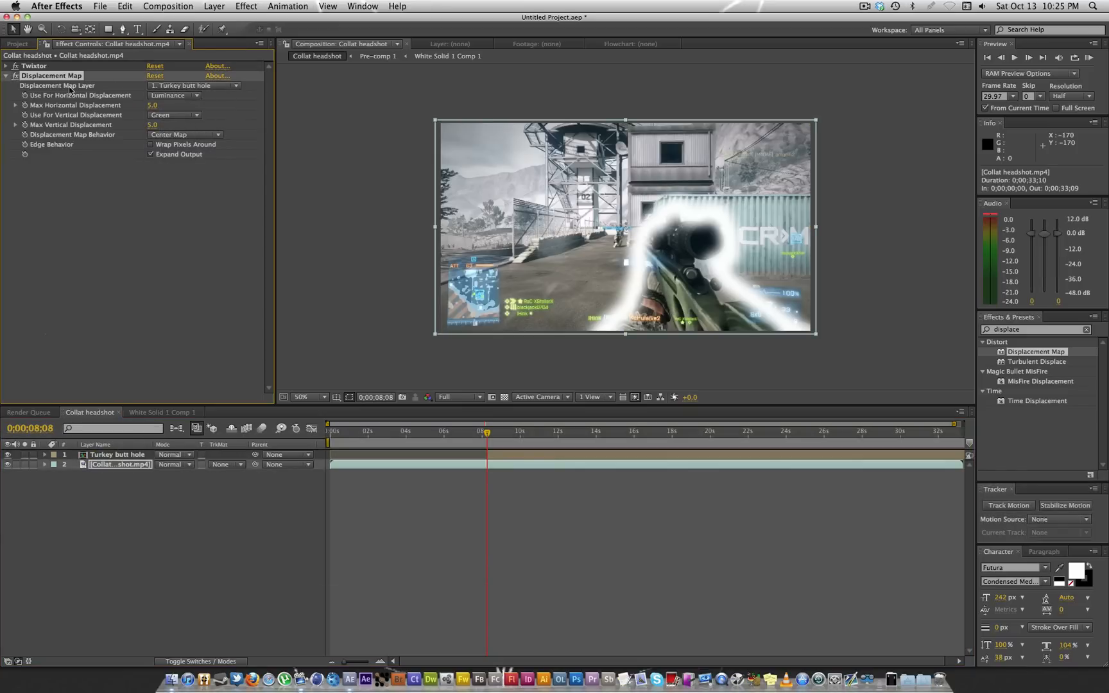
pyautogui.click(174, 114)
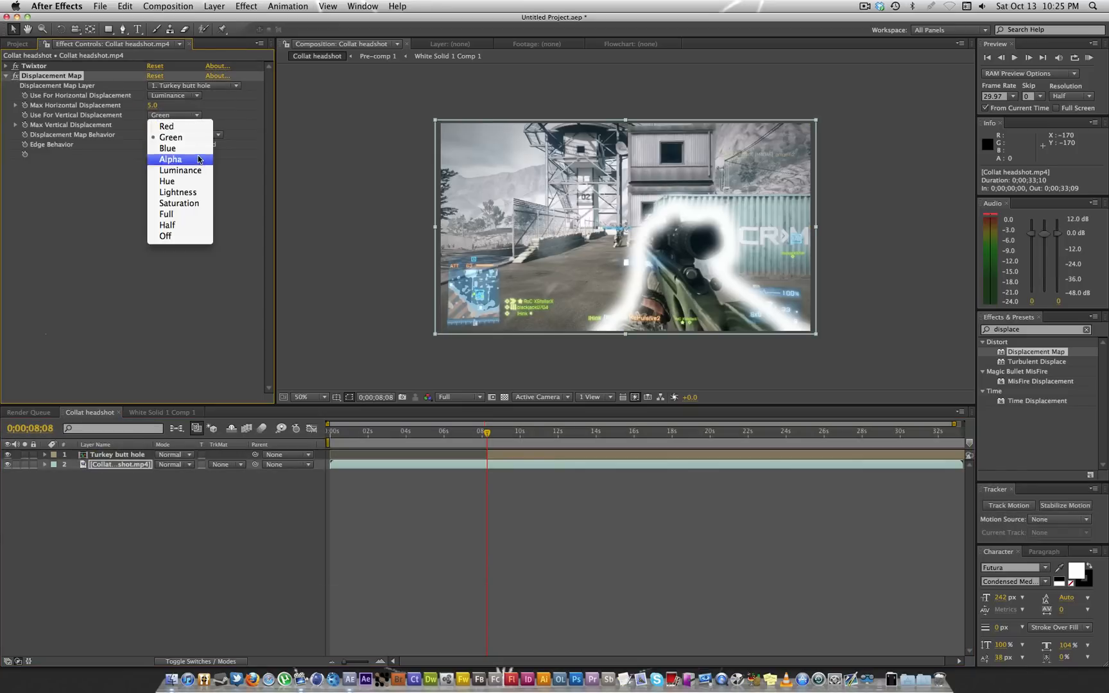
pyautogui.click(180, 170)
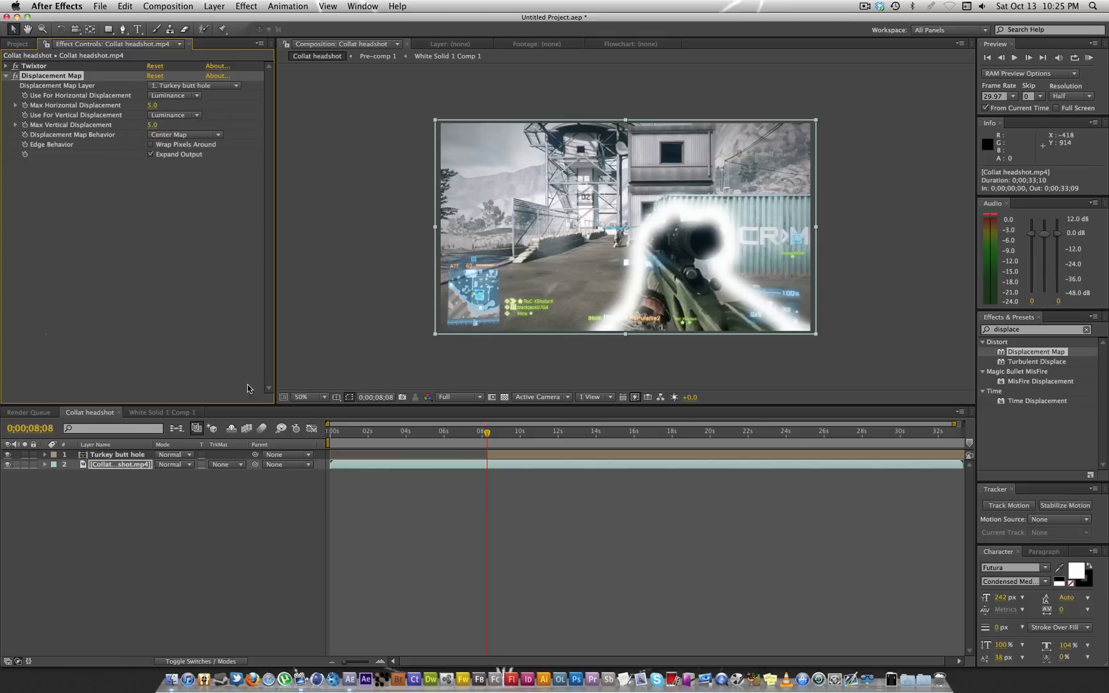
pyautogui.click(173, 114)
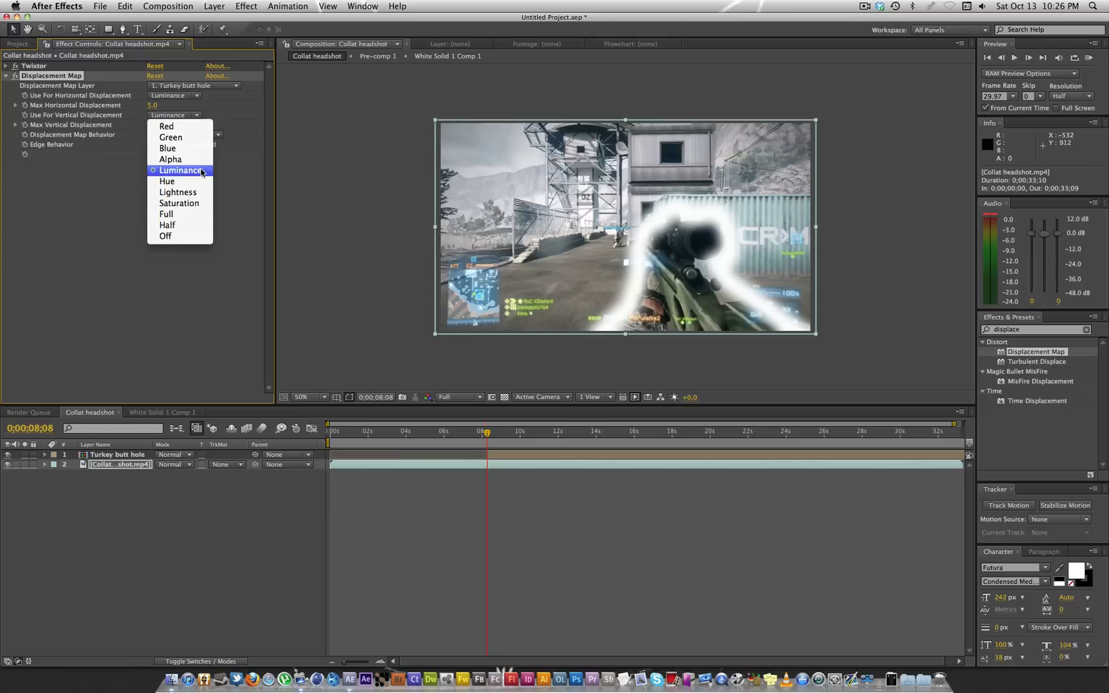
pyautogui.moveTo(169, 160)
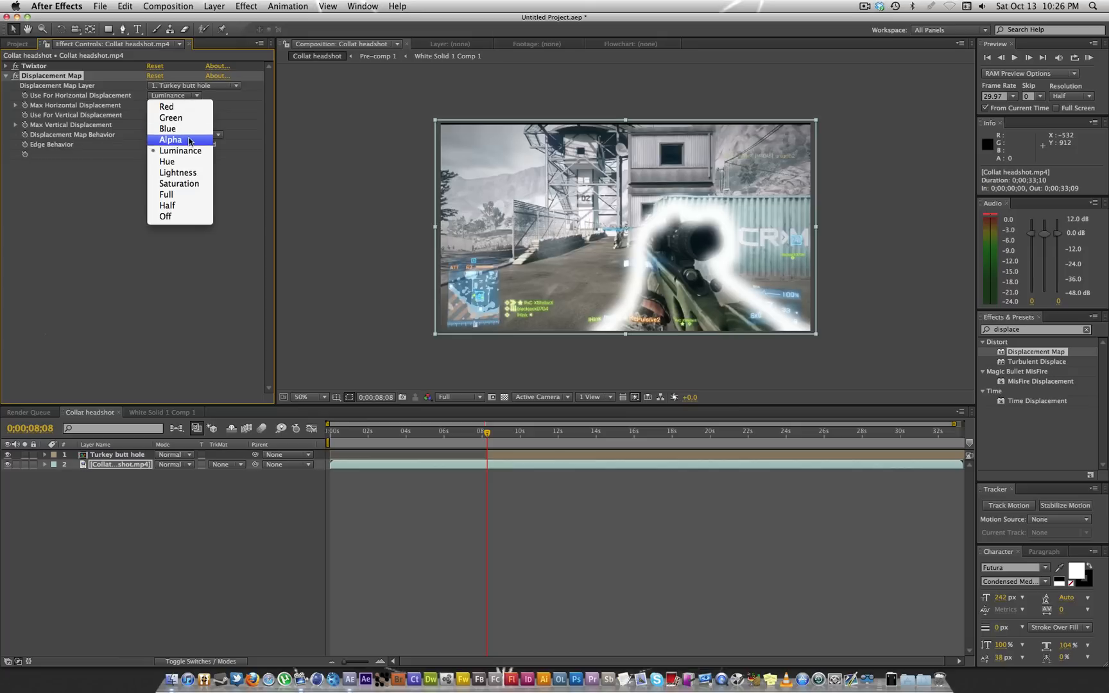
pyautogui.click(169, 140)
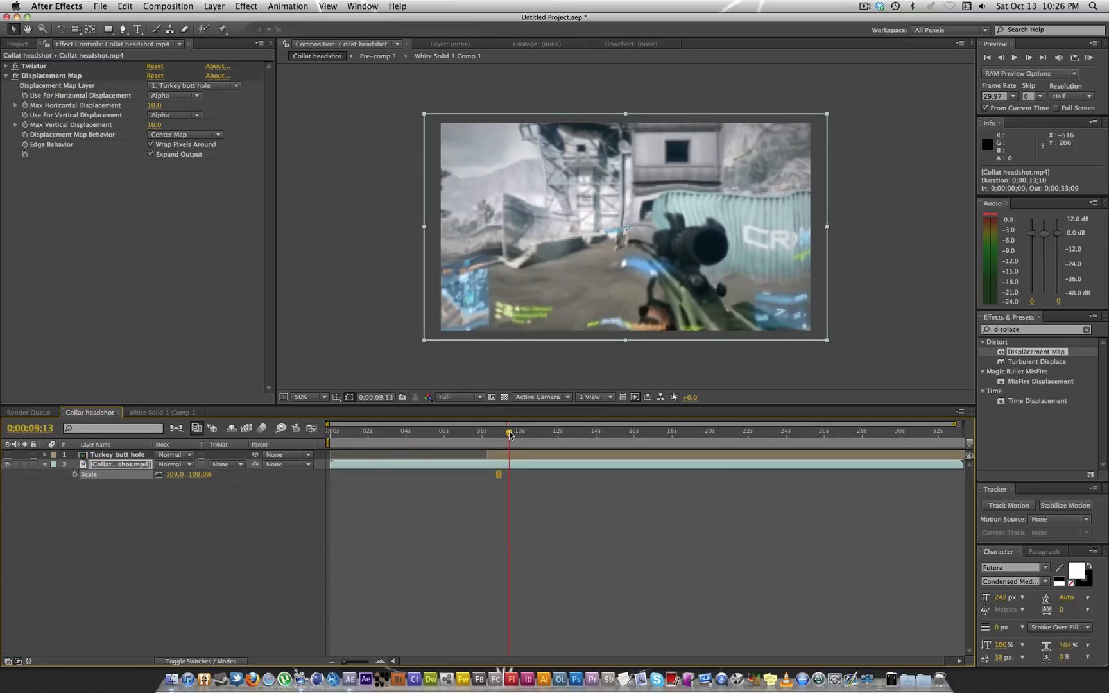
pyautogui.click(154, 126)
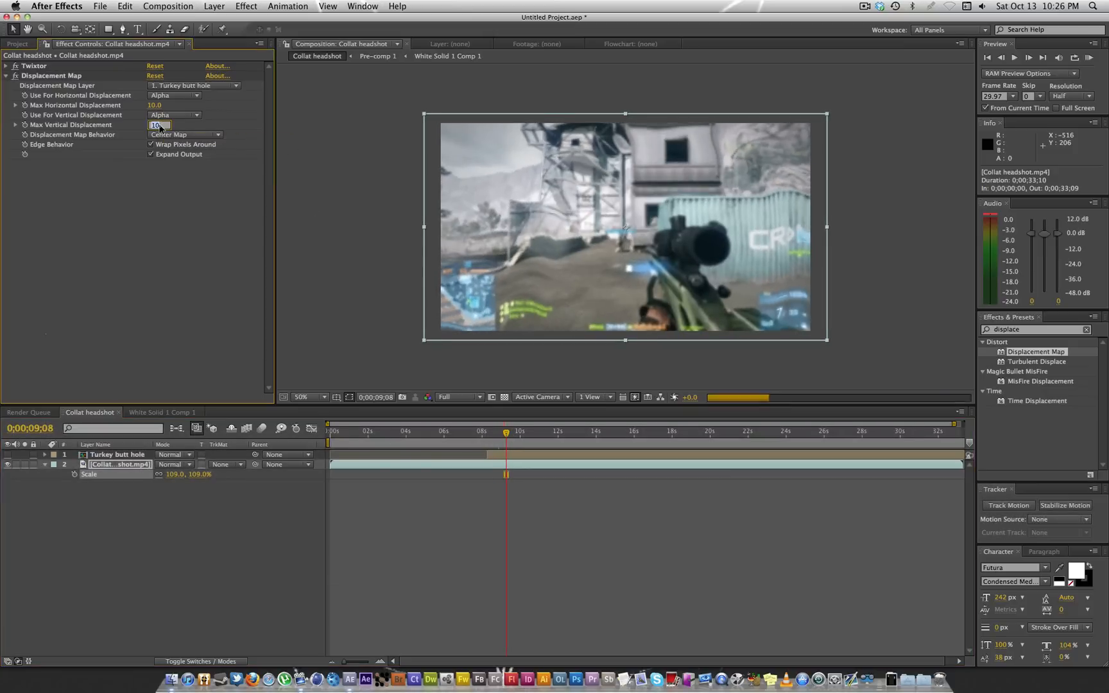
pyautogui.write('5.')
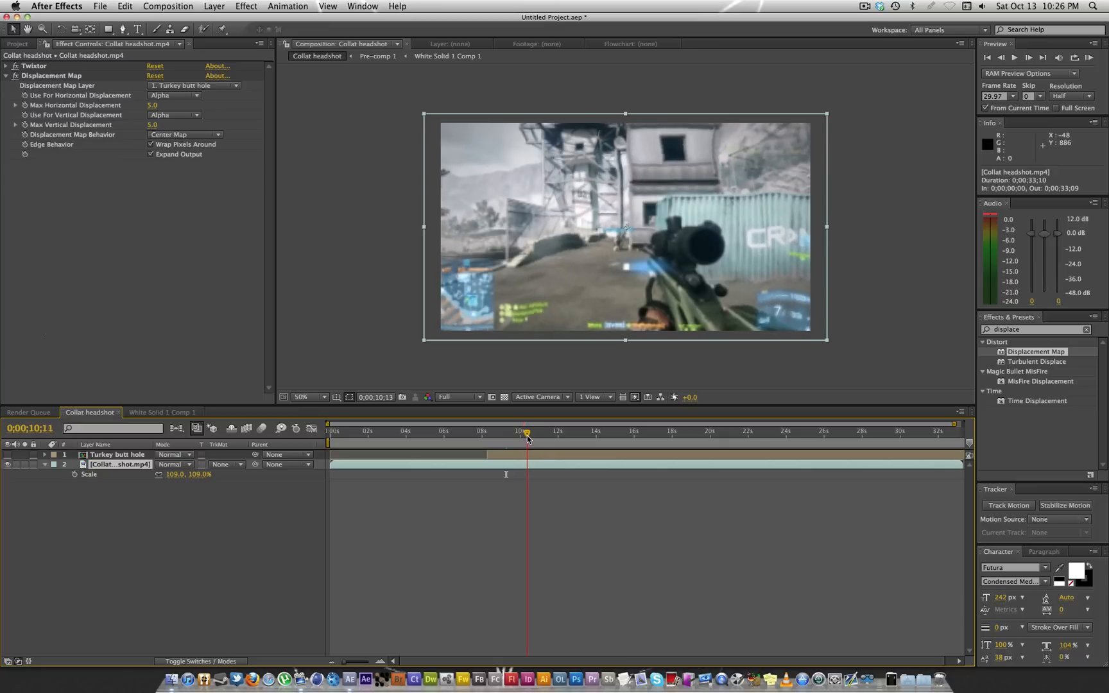
pyautogui.moveTo(528, 431); pyautogui.dragTo(515, 431)
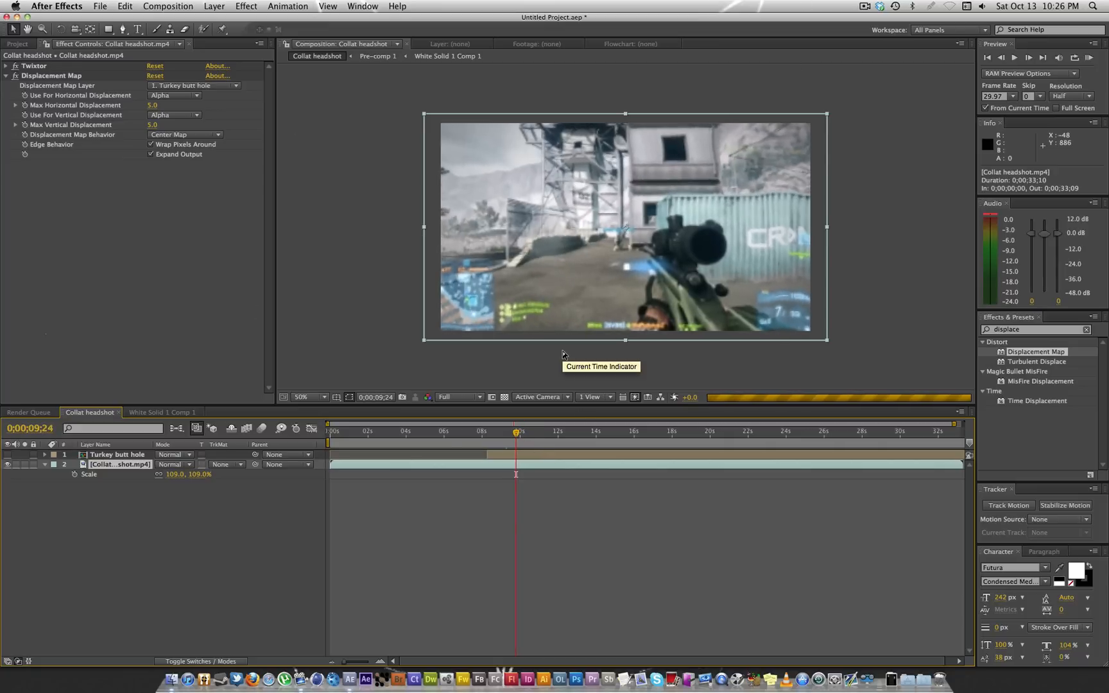
pyautogui.moveTo(515, 432); pyautogui.dragTo(525, 431)
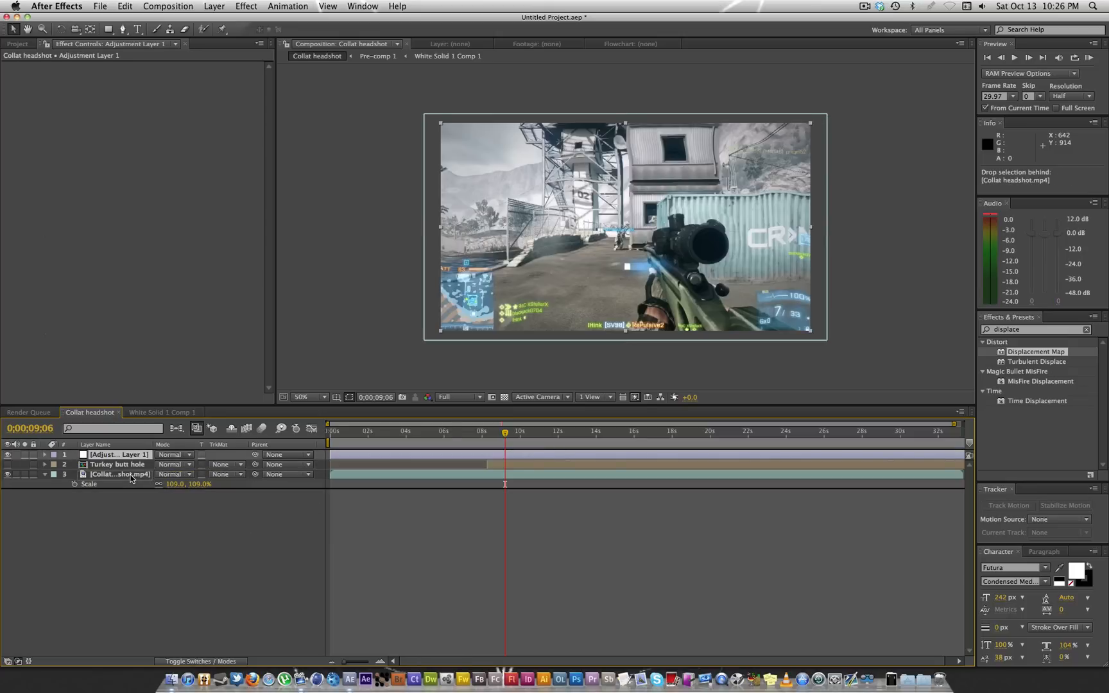
# Step: Add Curves to Adjustment Layer 1, reshape the curve and switch its channel to Red
pyautogui.click(226, 463)
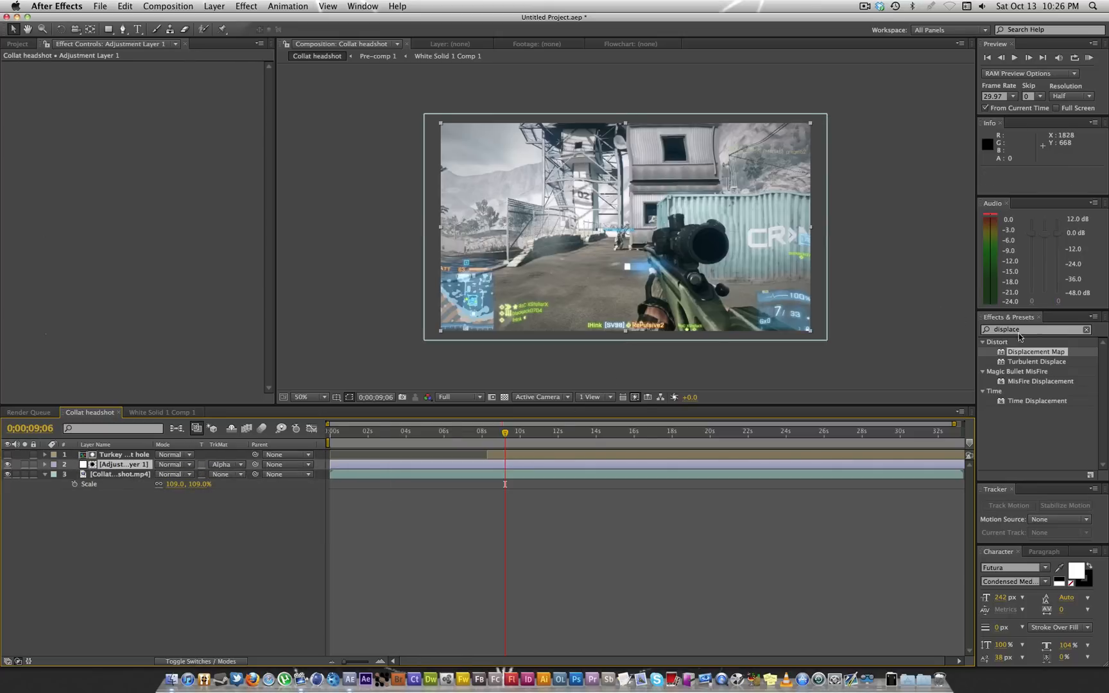
pyautogui.write('curves')
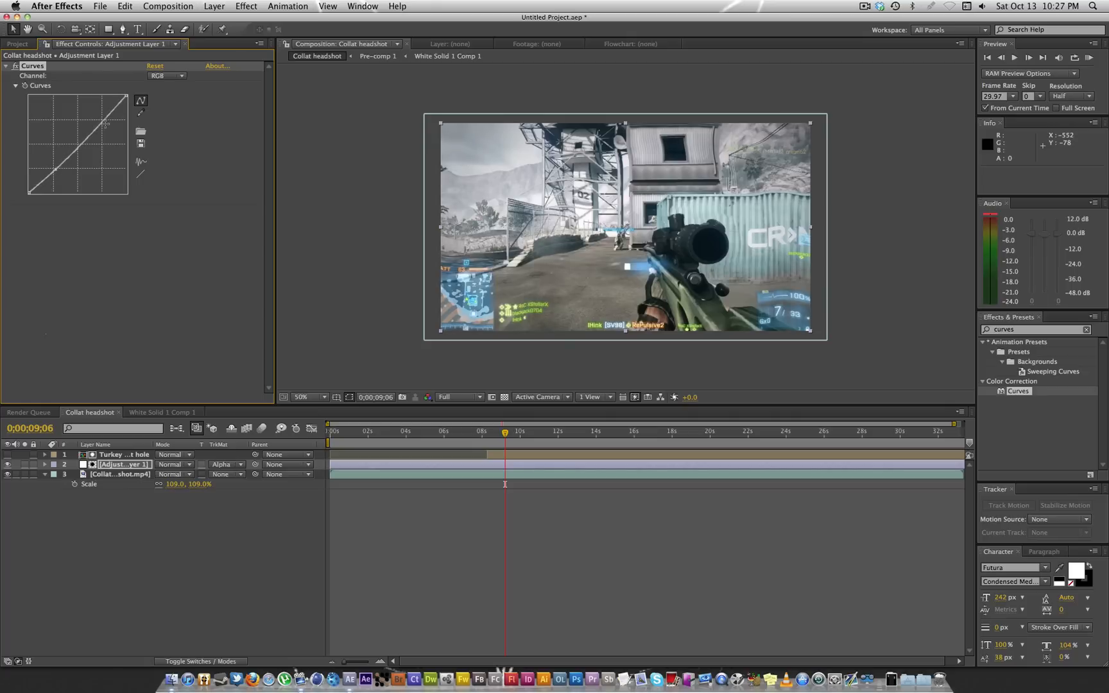
pyautogui.moveTo(107, 123); pyautogui.dragTo(56, 169)
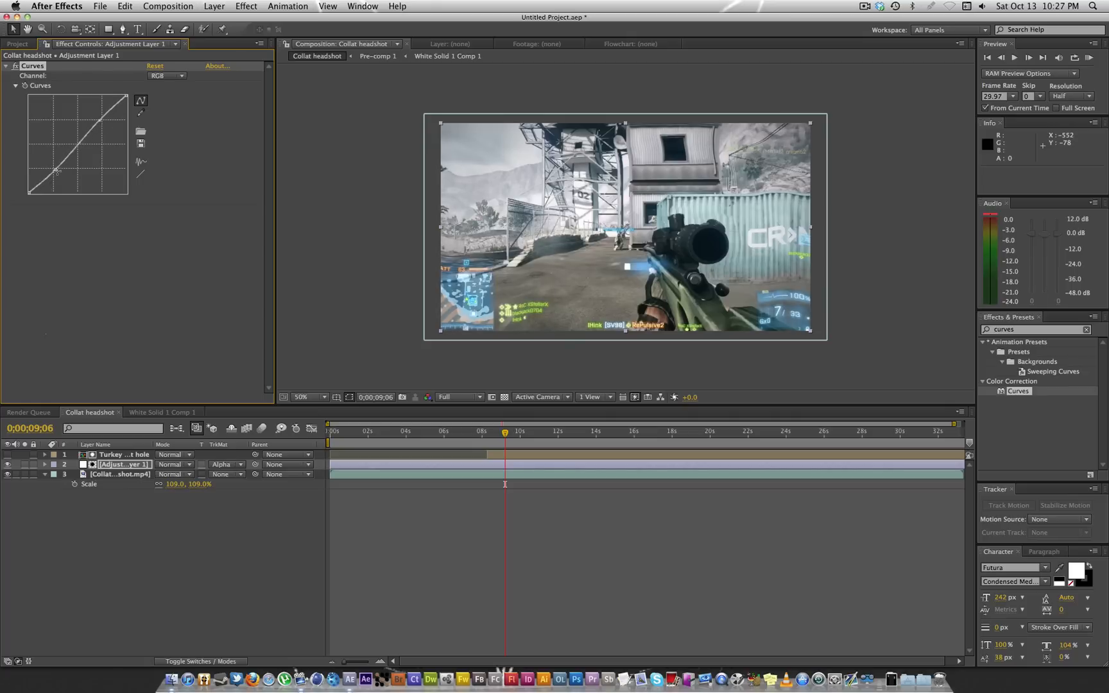
pyautogui.click(169, 75)
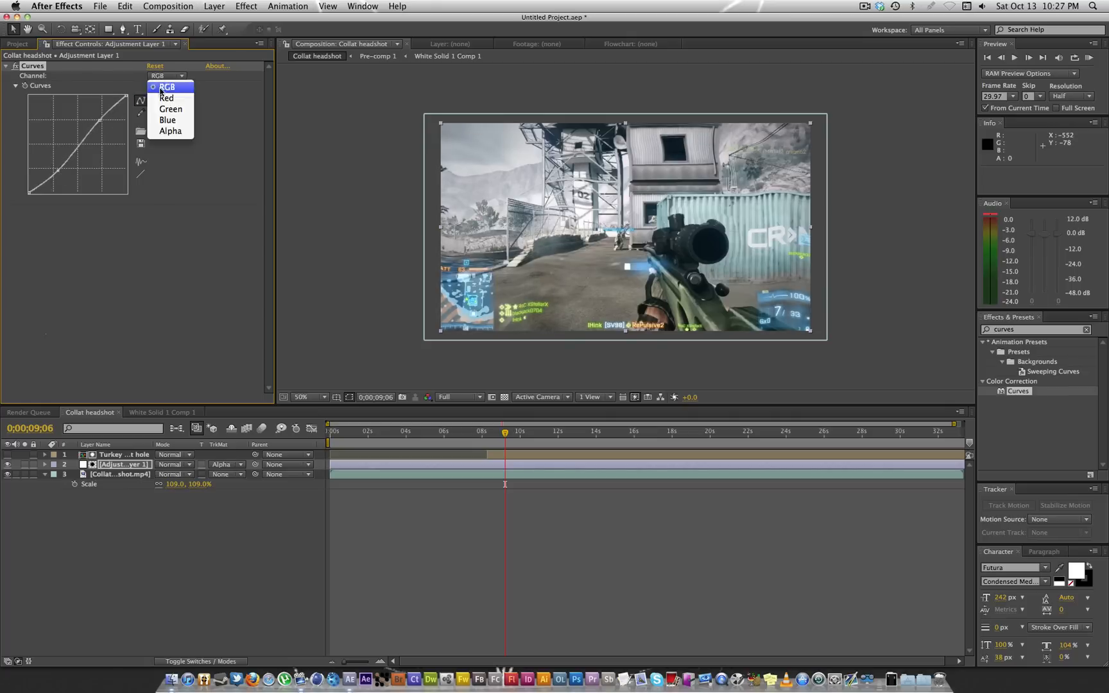
pyautogui.click(165, 97)
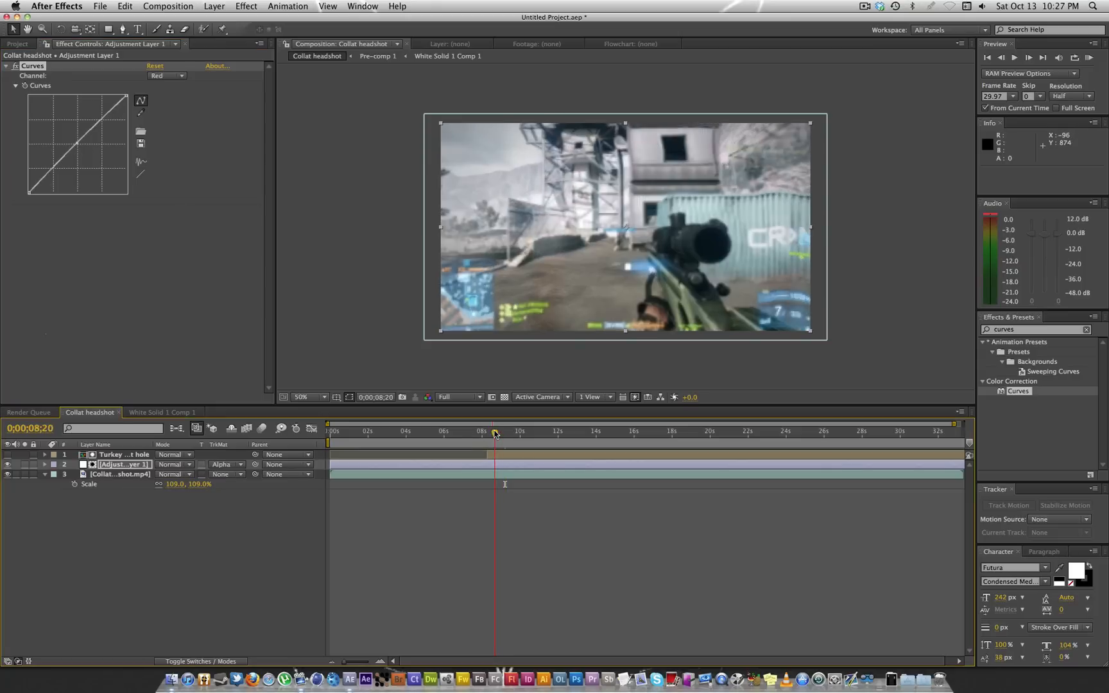
pyautogui.moveTo(495, 433); pyautogui.dragTo(511, 433)
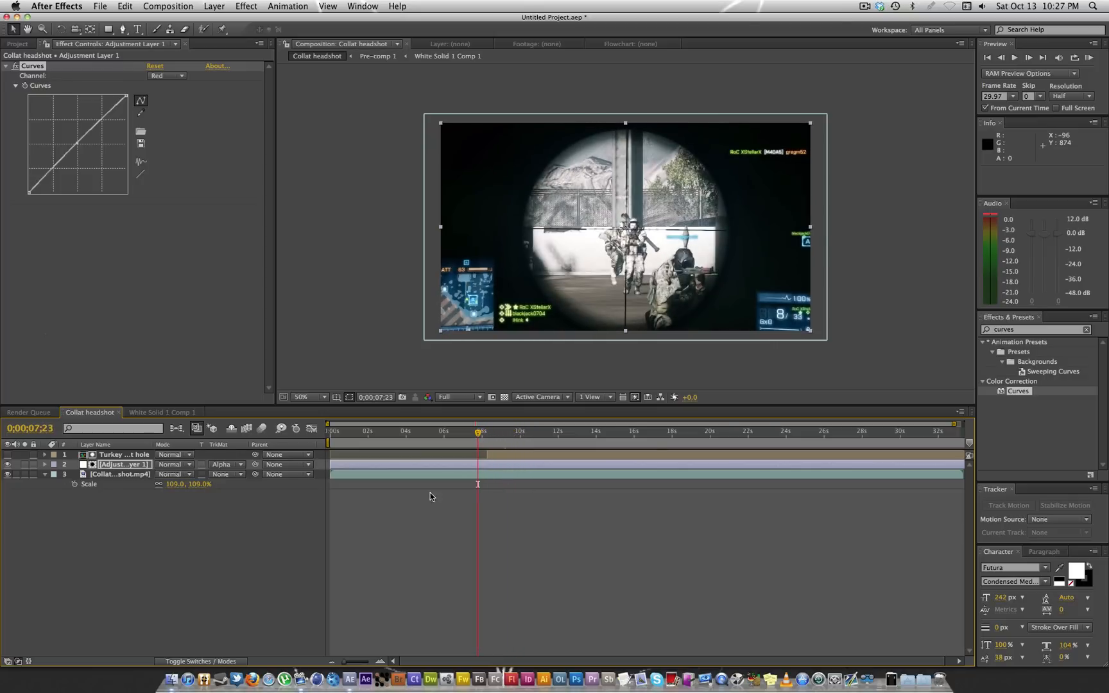
pyautogui.moveTo(327, 504)
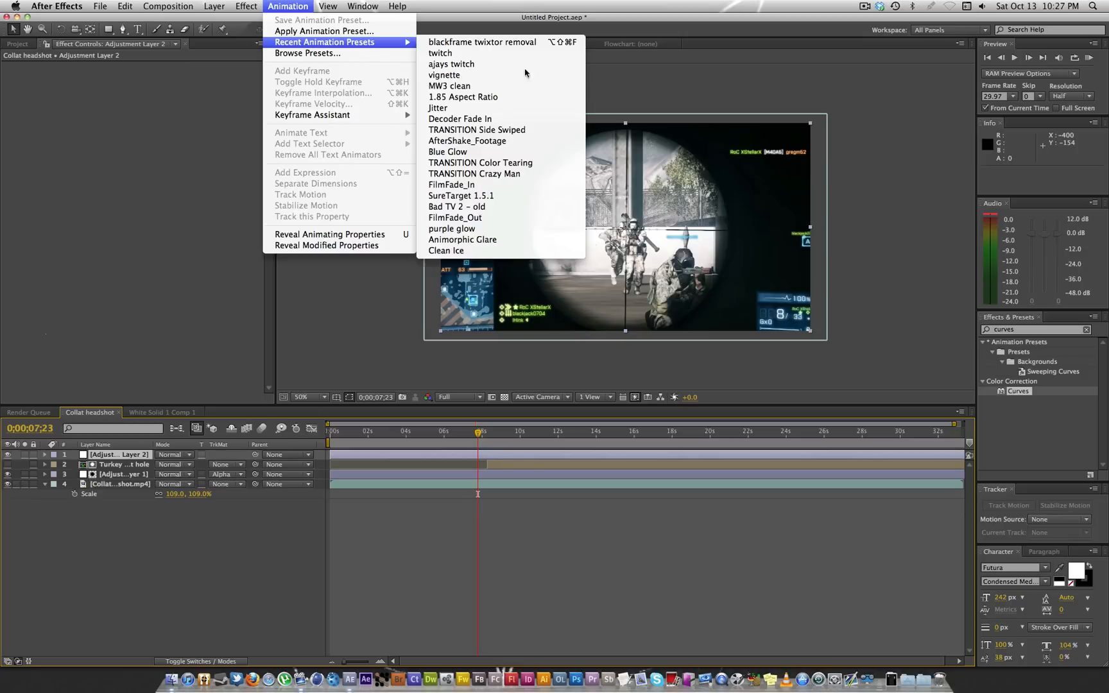
# Step: Apply the recent Curves/Vibrance/Tritone/Sharpen preset to Adjustment Layer 2 and tweak its curve
pyautogui.click(852, 335)
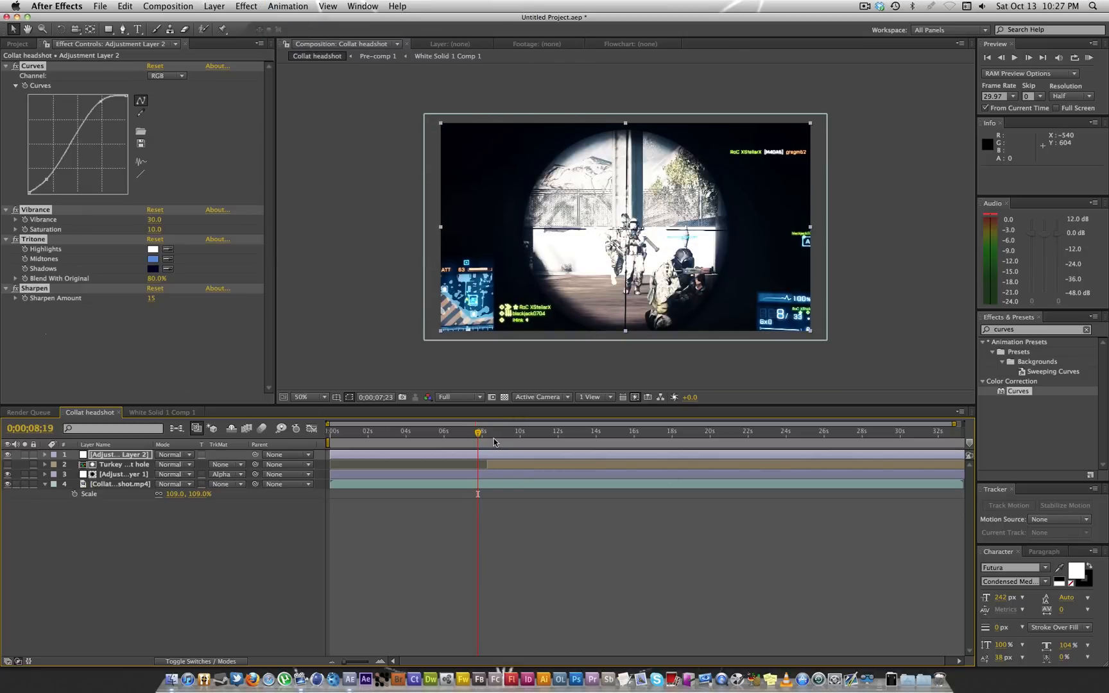
pyautogui.click(512, 432)
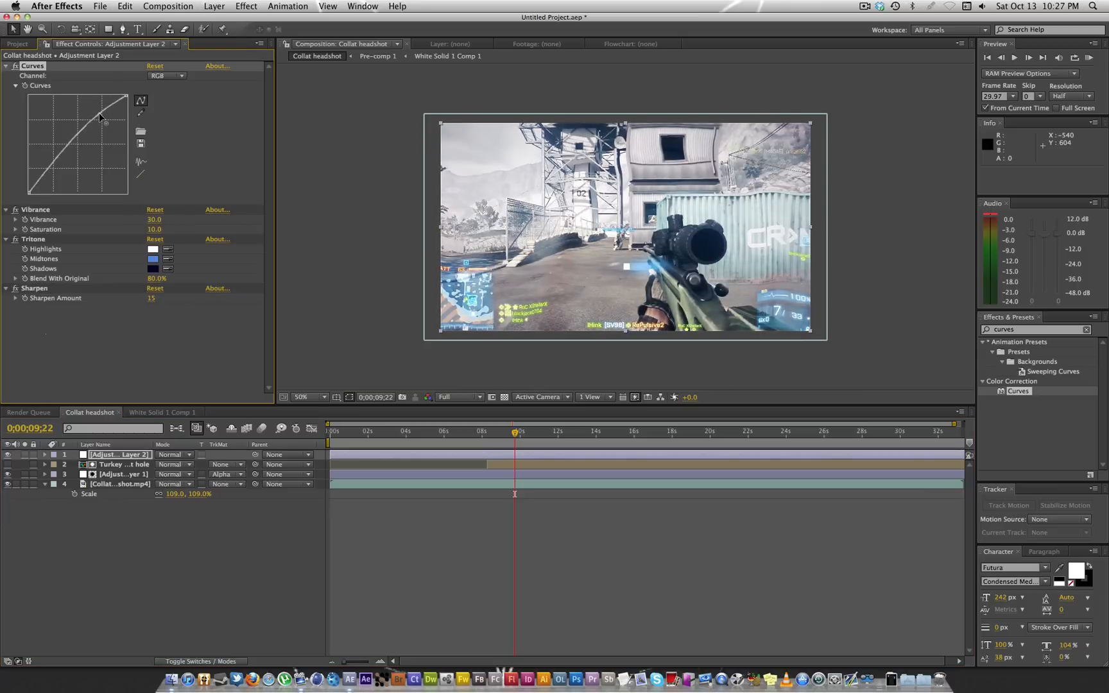
pyautogui.moveTo(98, 117); pyautogui.dragTo(52, 177)
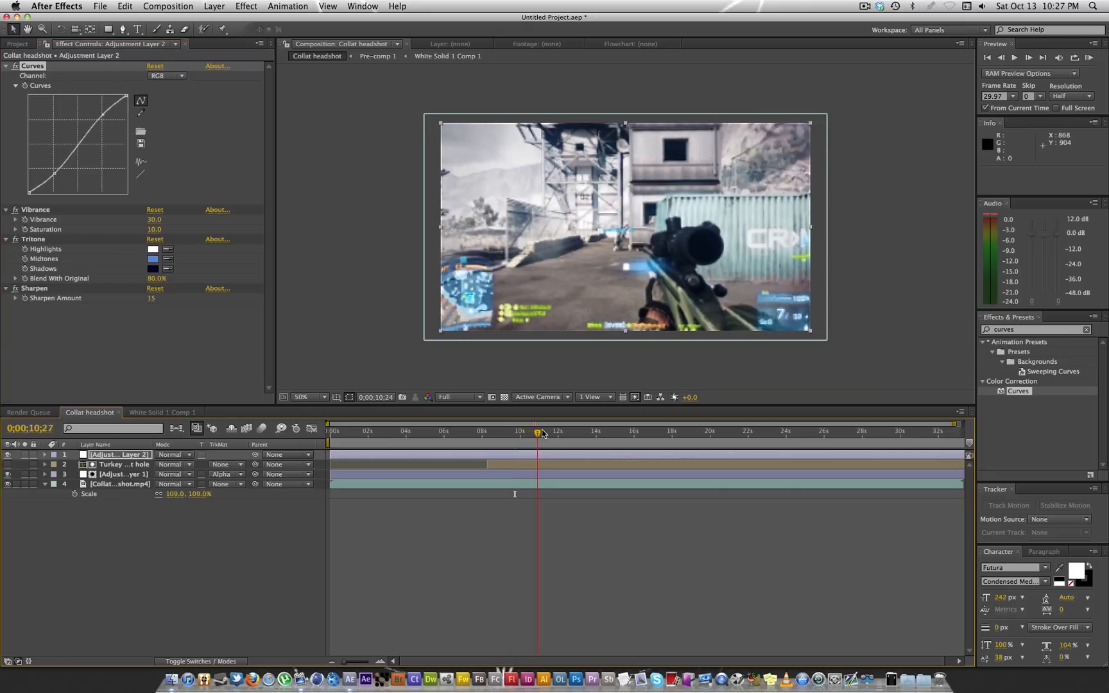
pyautogui.click(523, 431)
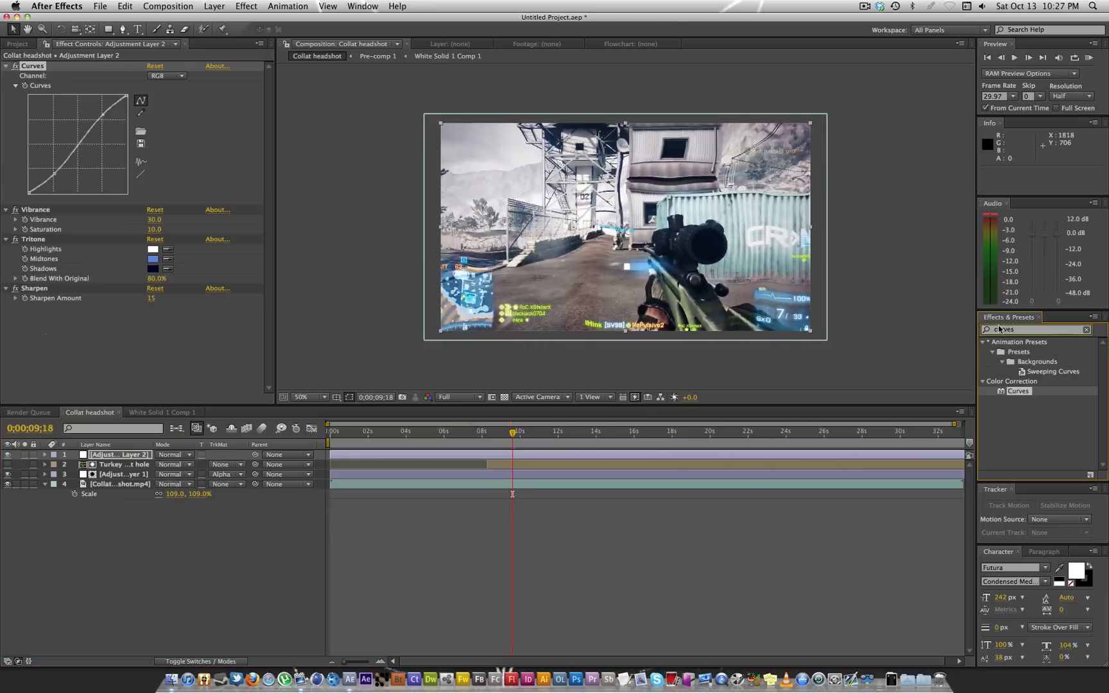
# Step: Search 'rsm' and apply RSMB Pro motion blur to Adjustment Layer 2, moving earlier in the clip
pyautogui.write('tsmb')
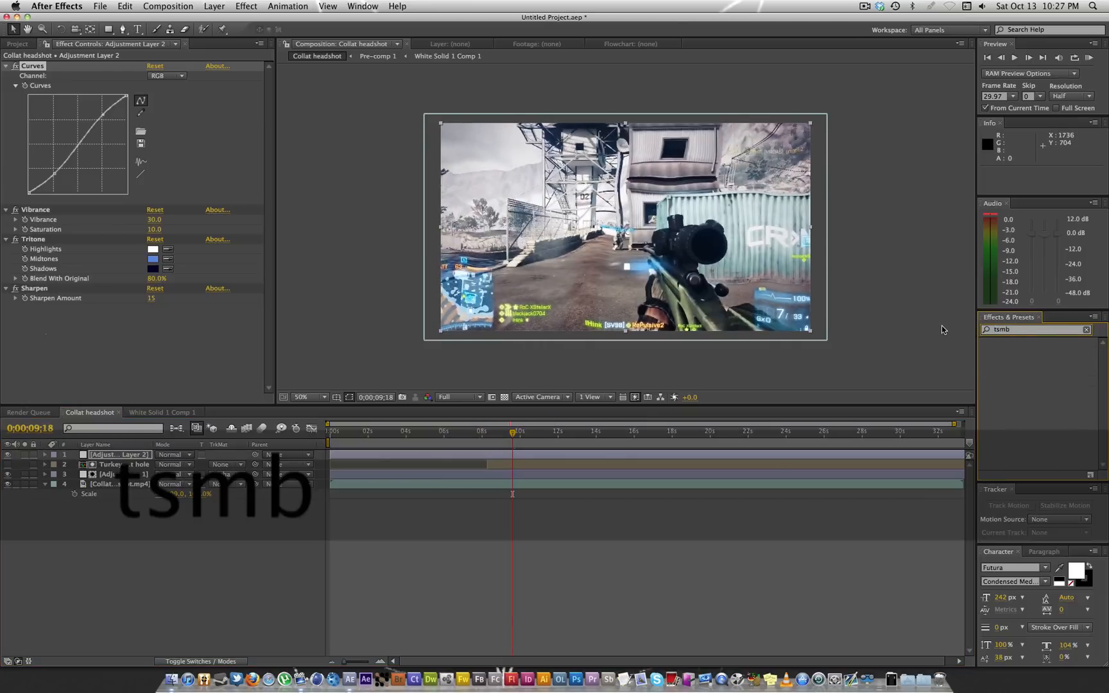
pyautogui.write('rsm')
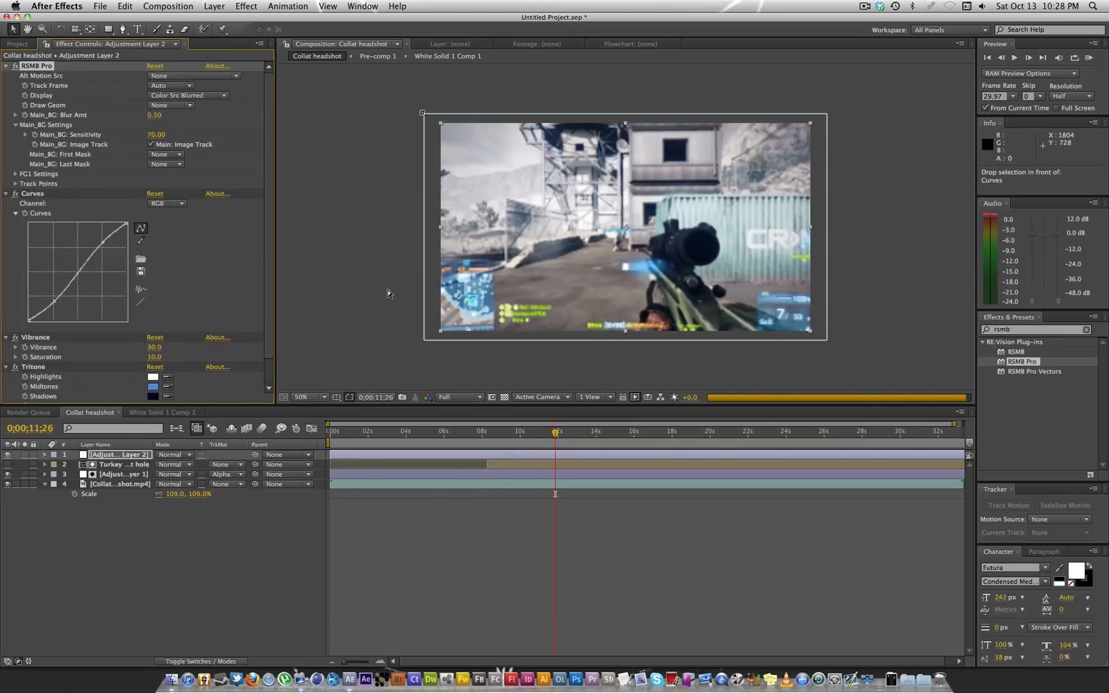
pyautogui.click(486, 430)
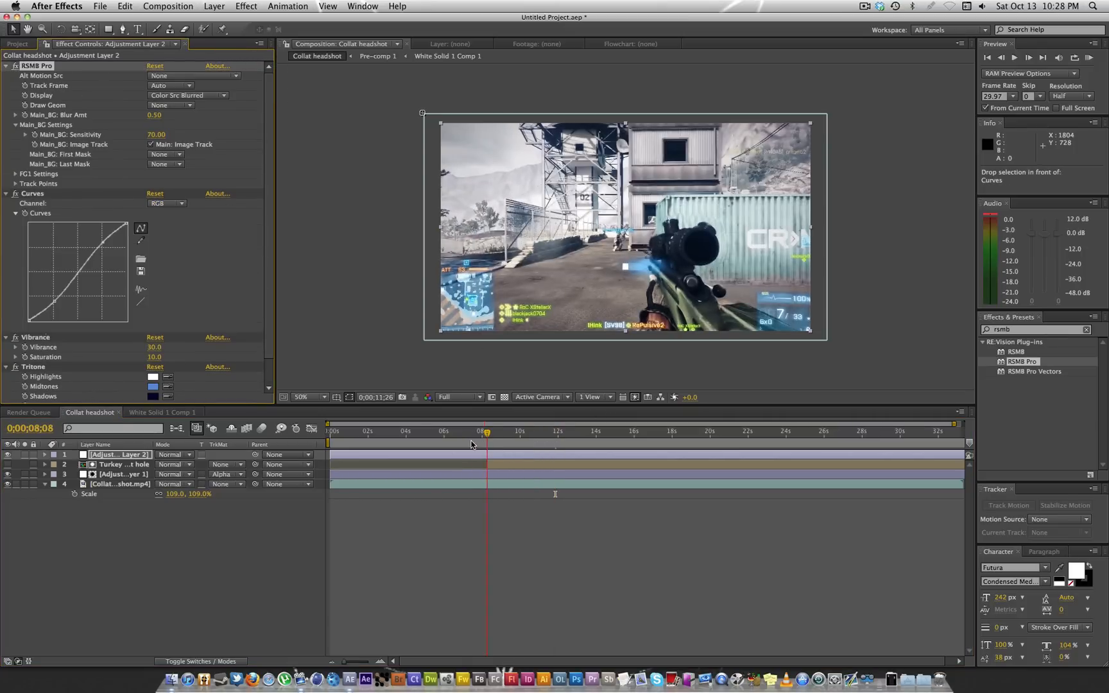
pyautogui.click(423, 431)
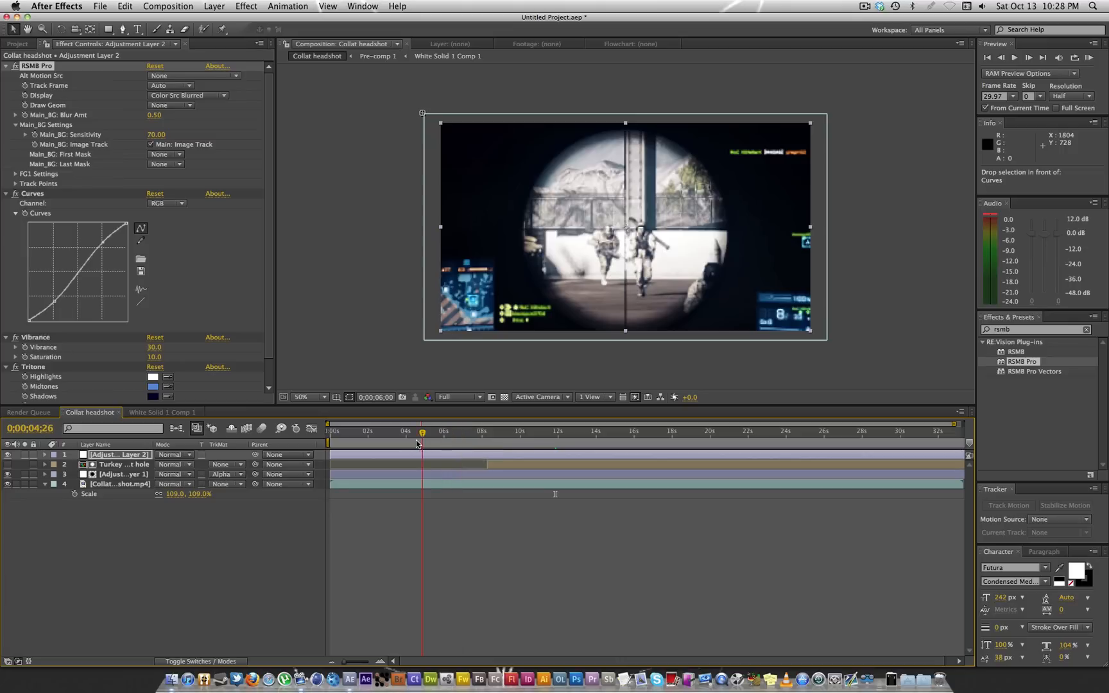
# Step: Start, stop and restart a RAM preview of the motion-blurred composition
pyautogui.click(1089, 57)
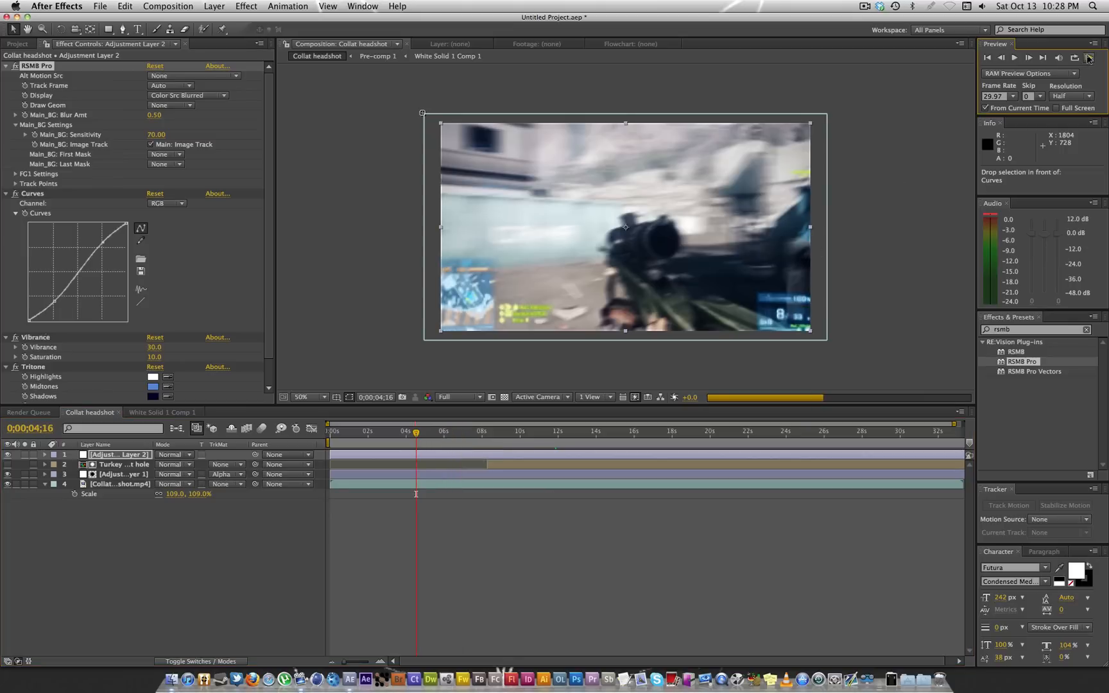
pyautogui.click(1089, 58)
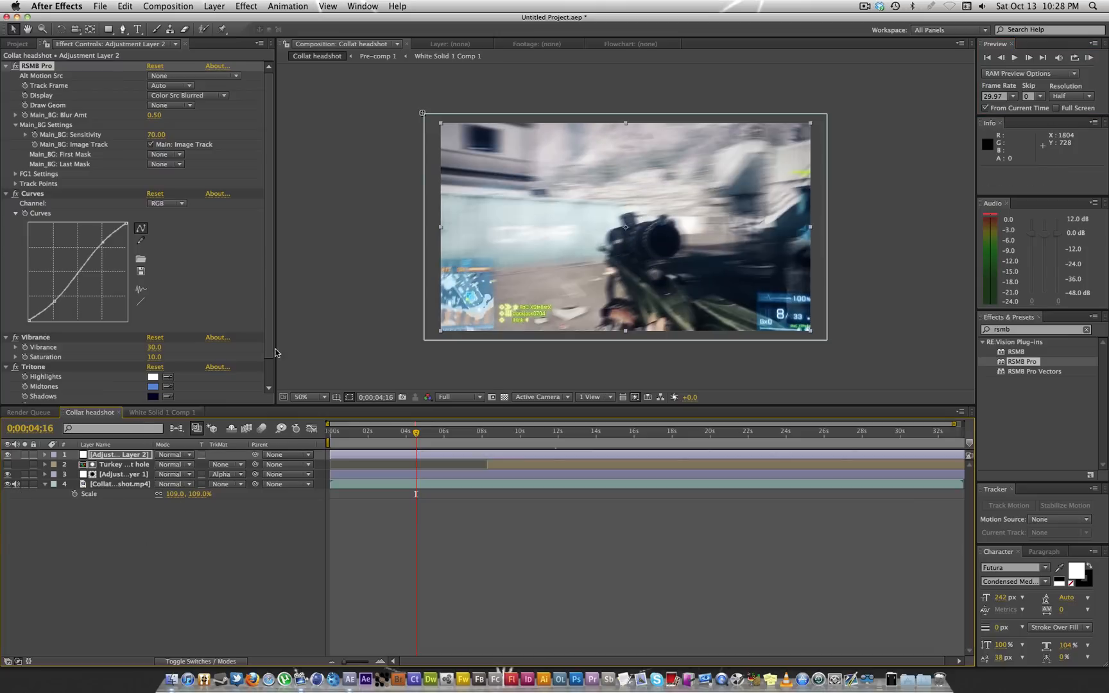
pyautogui.click(1090, 58)
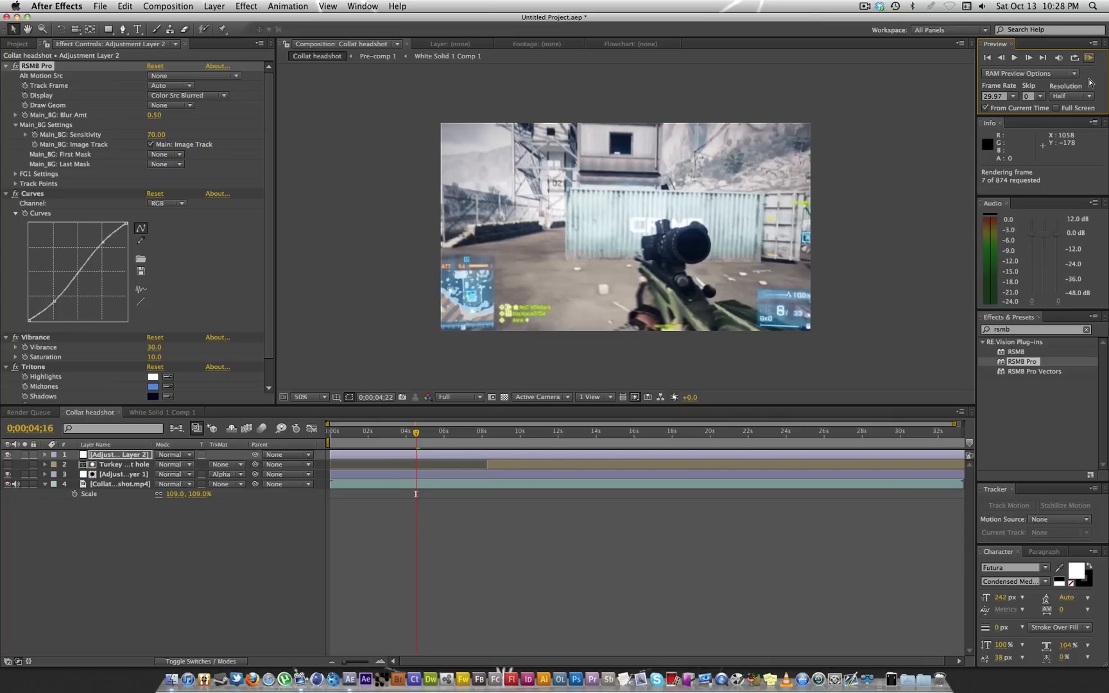
# Step: Let the preview render, stop it, and select Adjustment Layer 1 to show its Red-channel Curves
pyautogui.click(1014, 57)
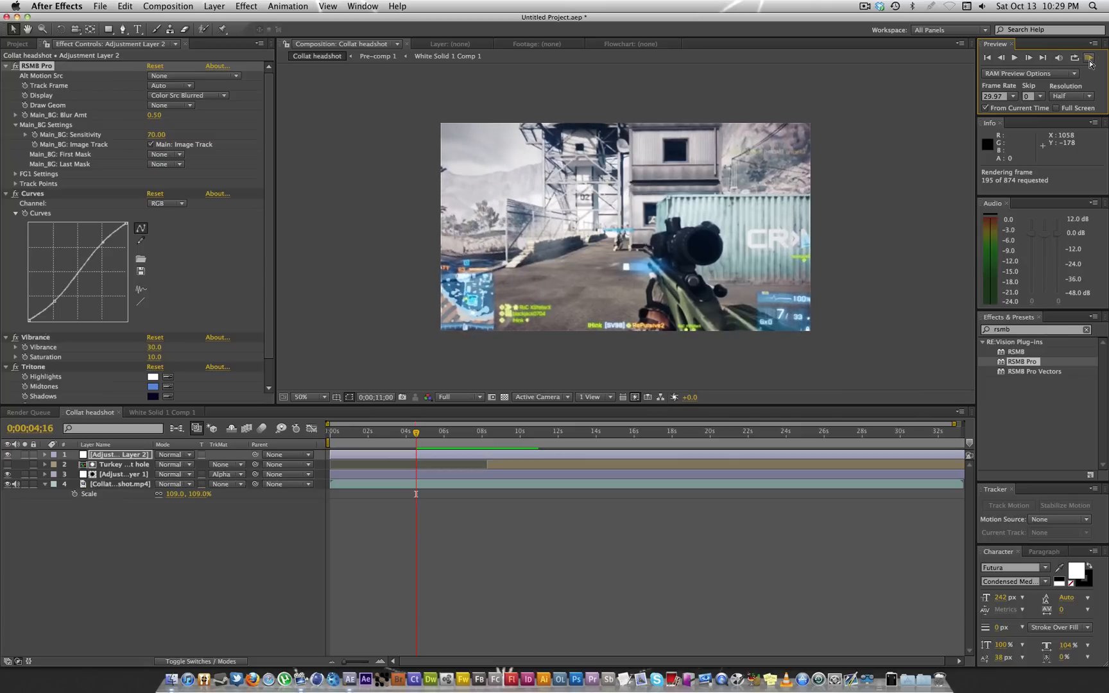
pyautogui.click(1090, 57)
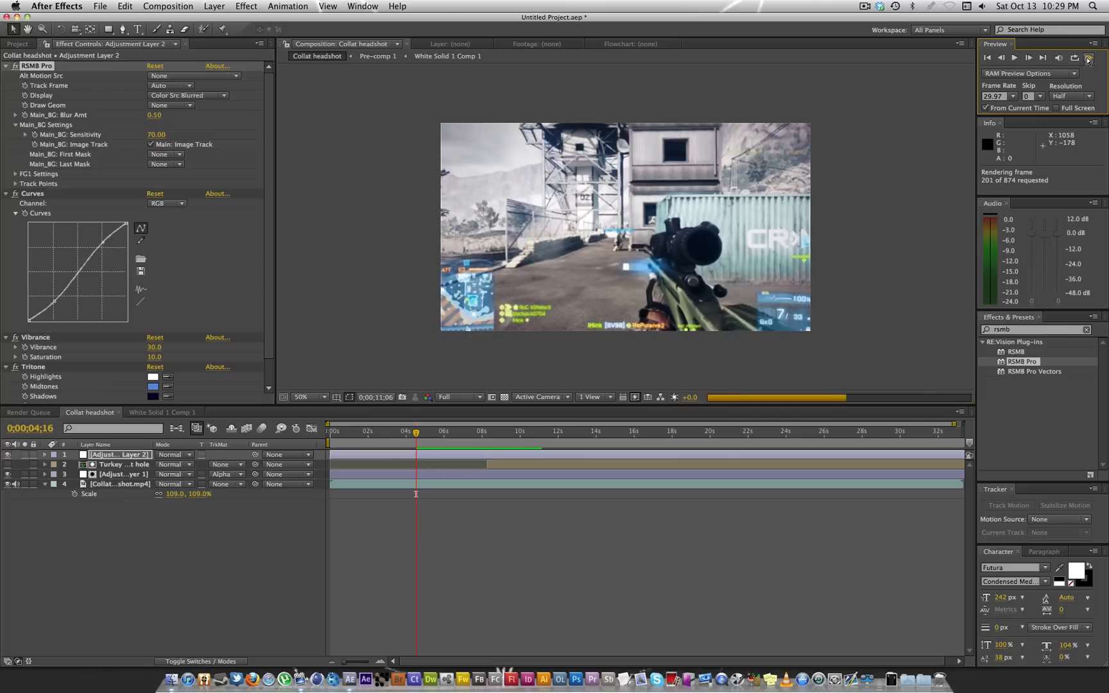
pyautogui.click(1014, 58)
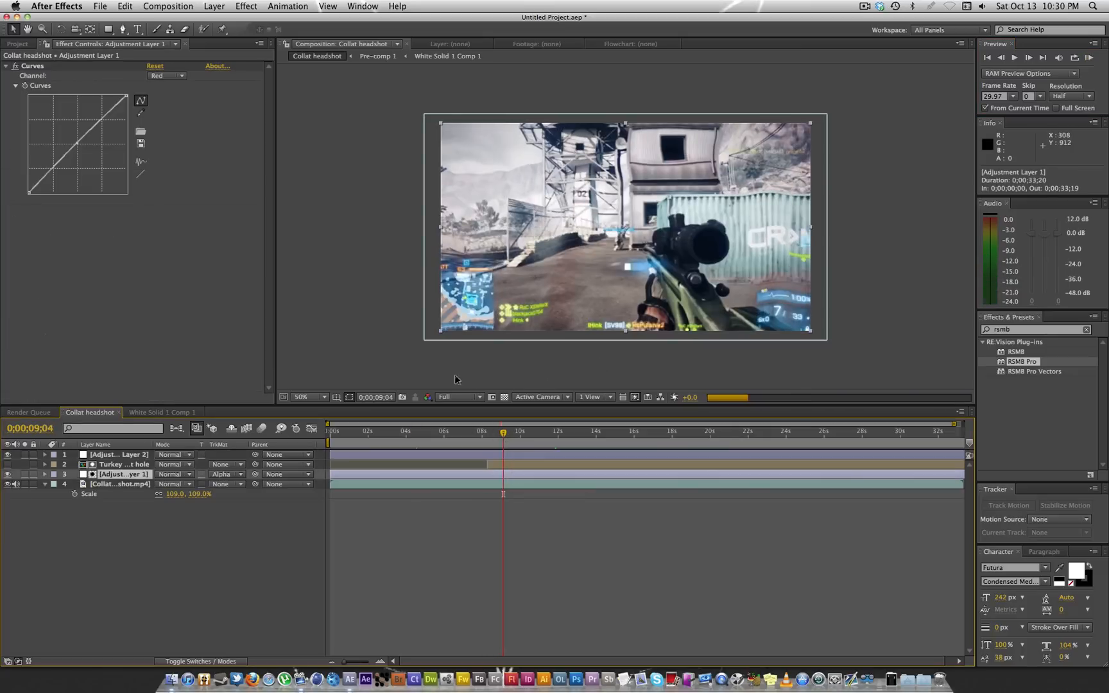
# Step: Clear the effects search and select the ripple-ring layer with its opacity shown
pyautogui.click(1036, 329)
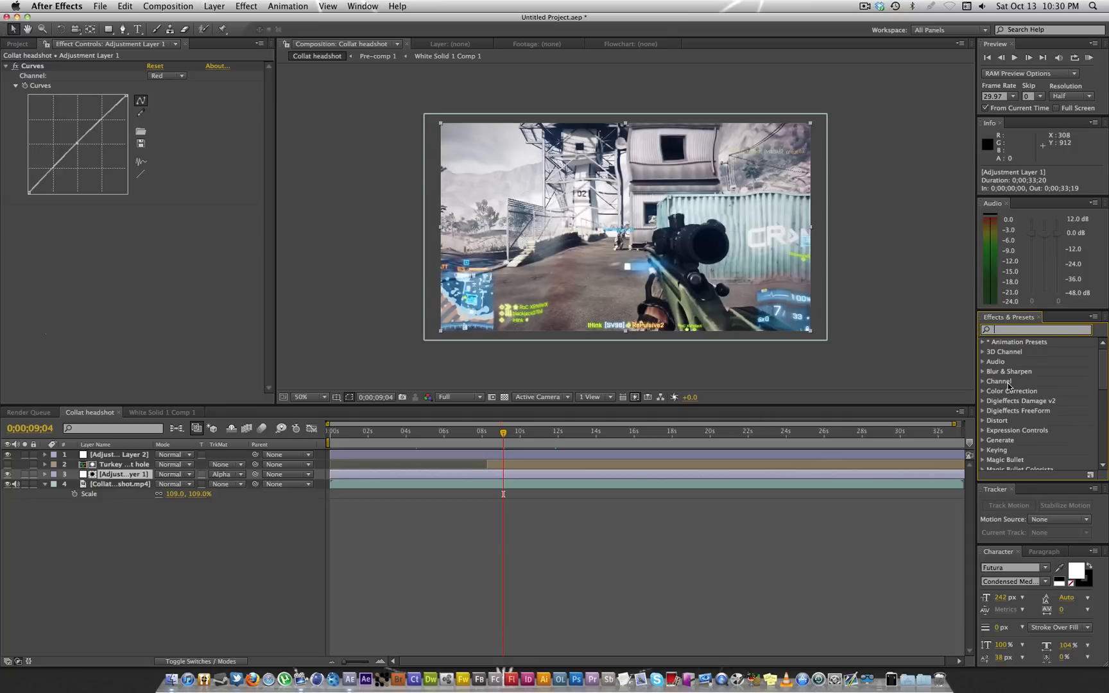
pyautogui.scroll(-3)
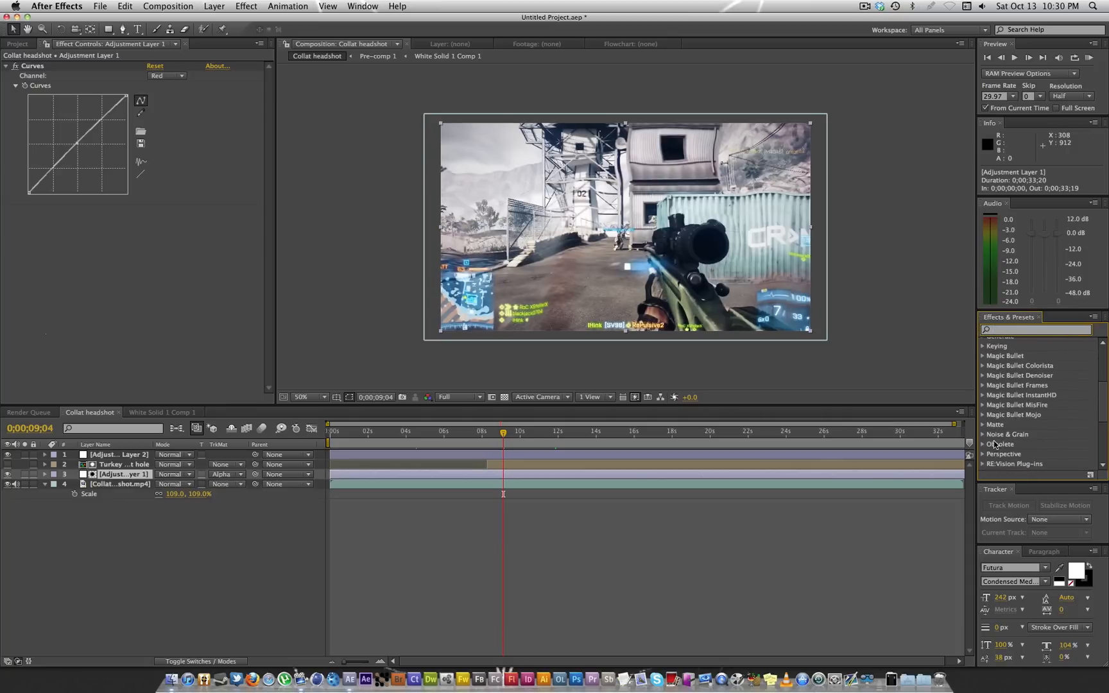
pyautogui.scroll(-3)
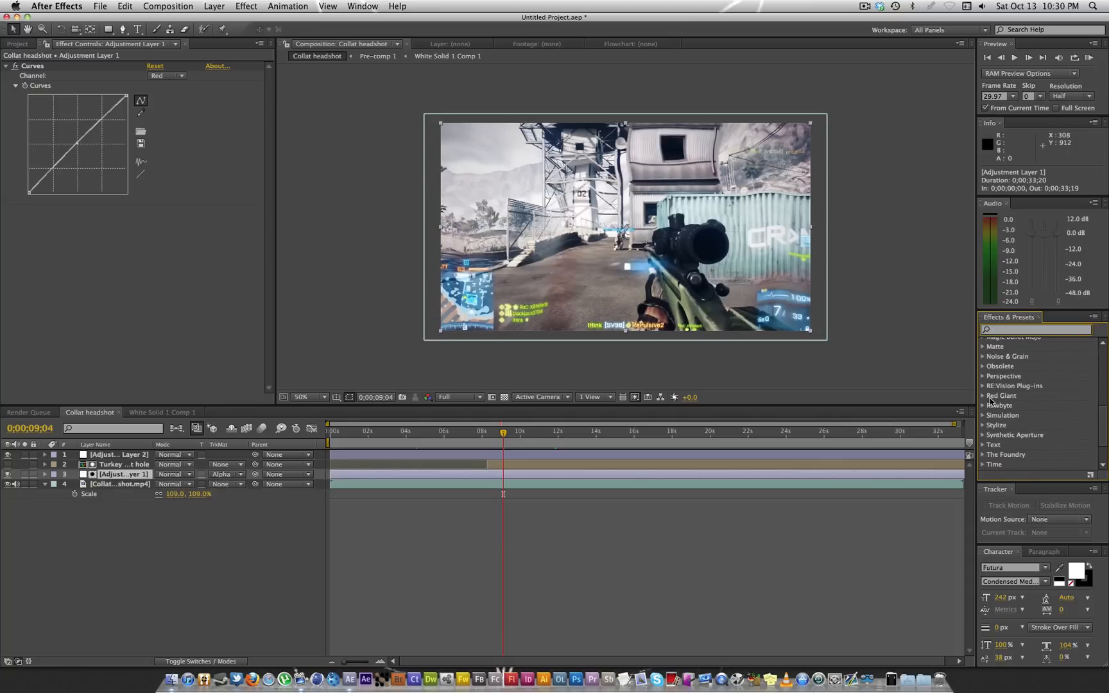
pyautogui.click(123, 464)
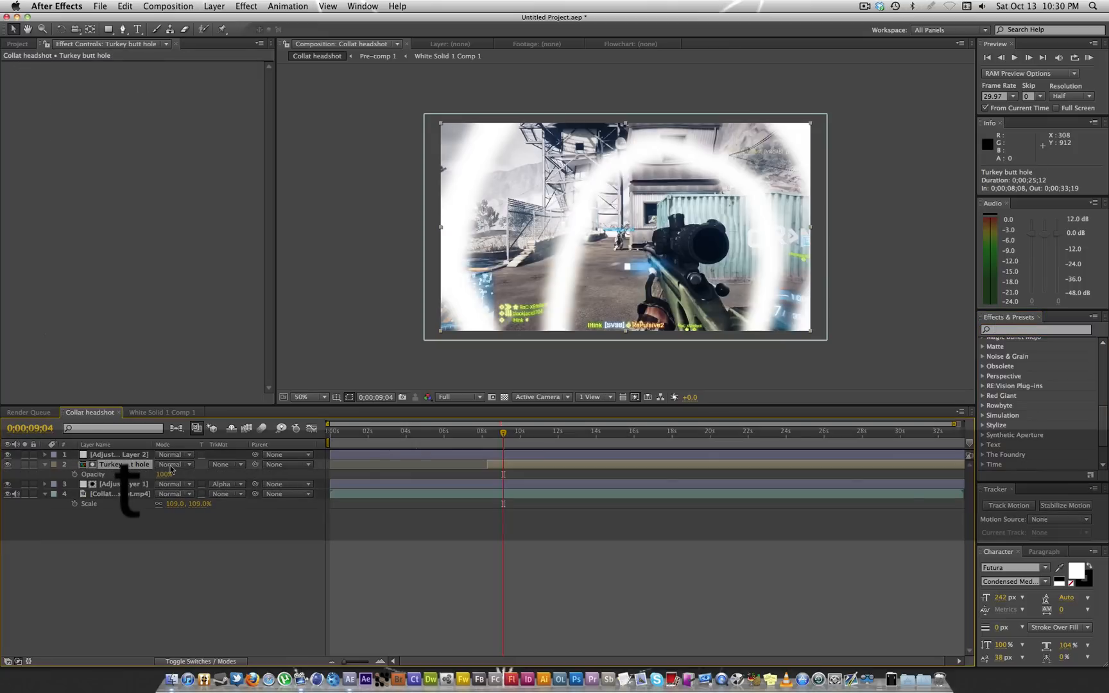
# Step: Set the ring layer's blending mode to Overlay and its opacity to 20%
pyautogui.click(172, 463)
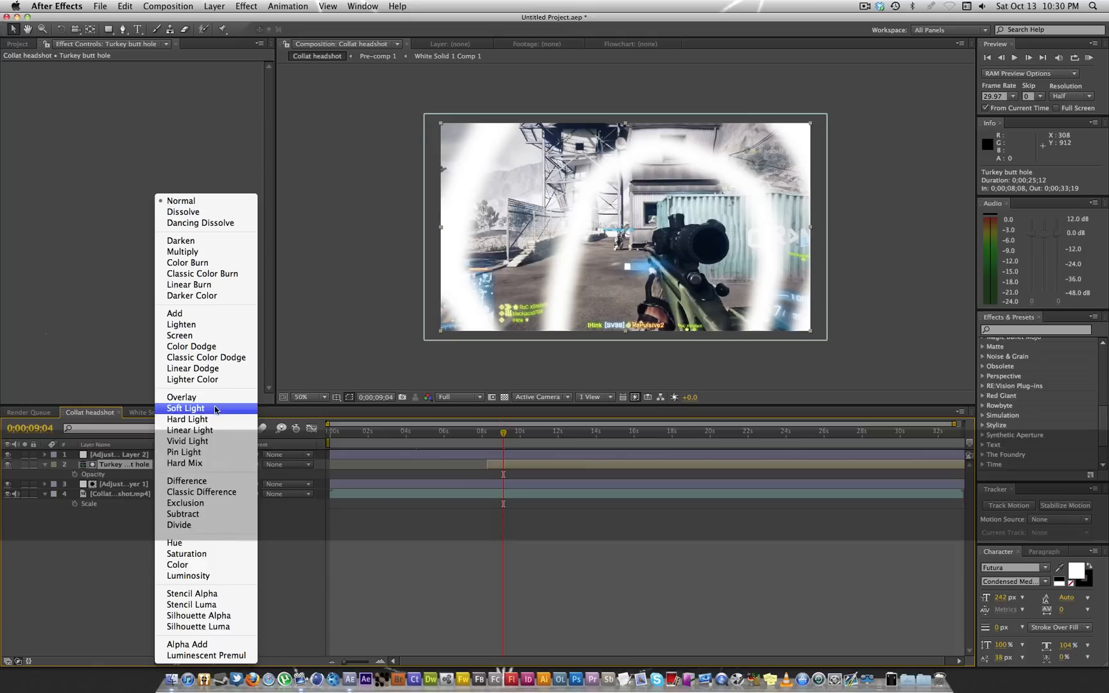
pyautogui.click(181, 397)
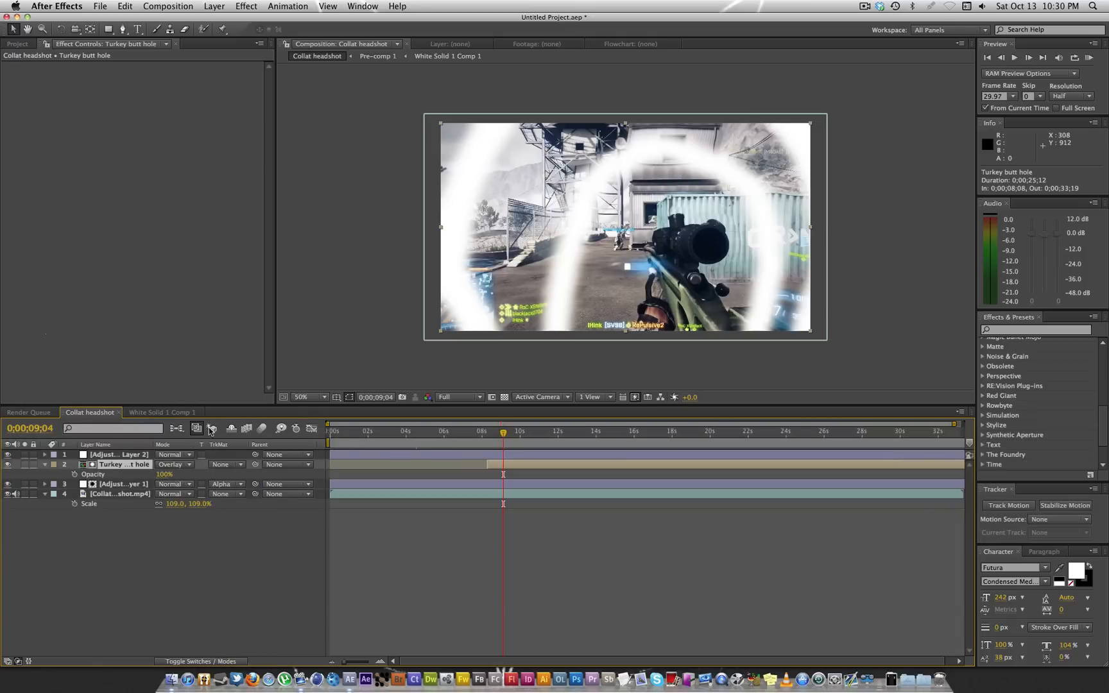
pyautogui.doubleClick(168, 473)
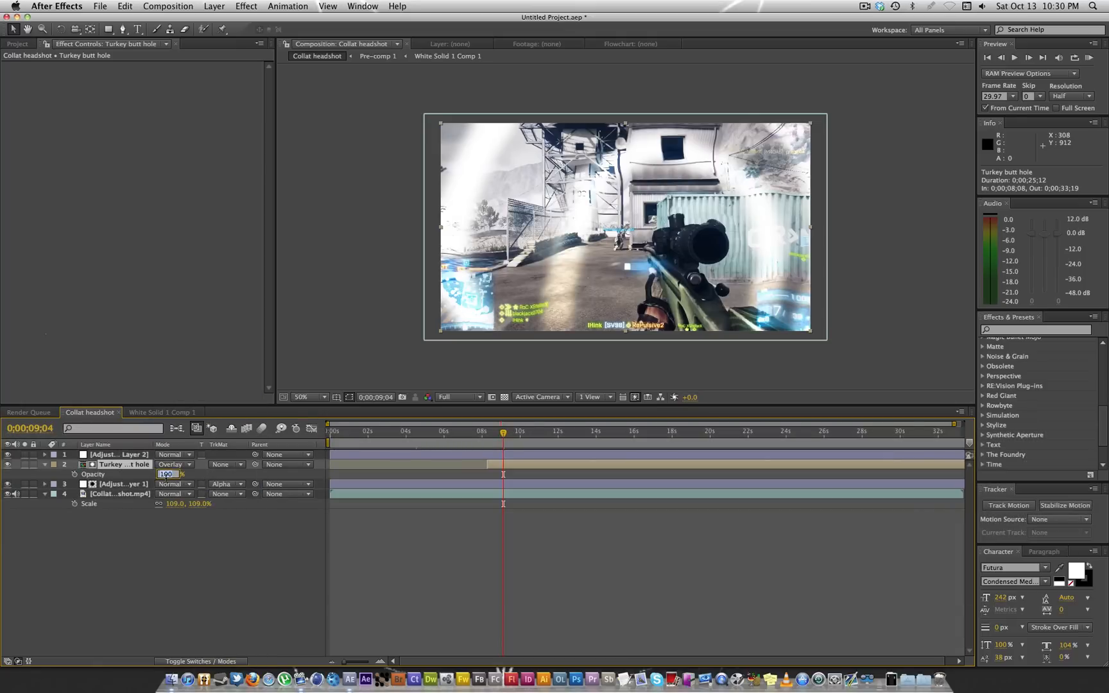
pyautogui.write('20')
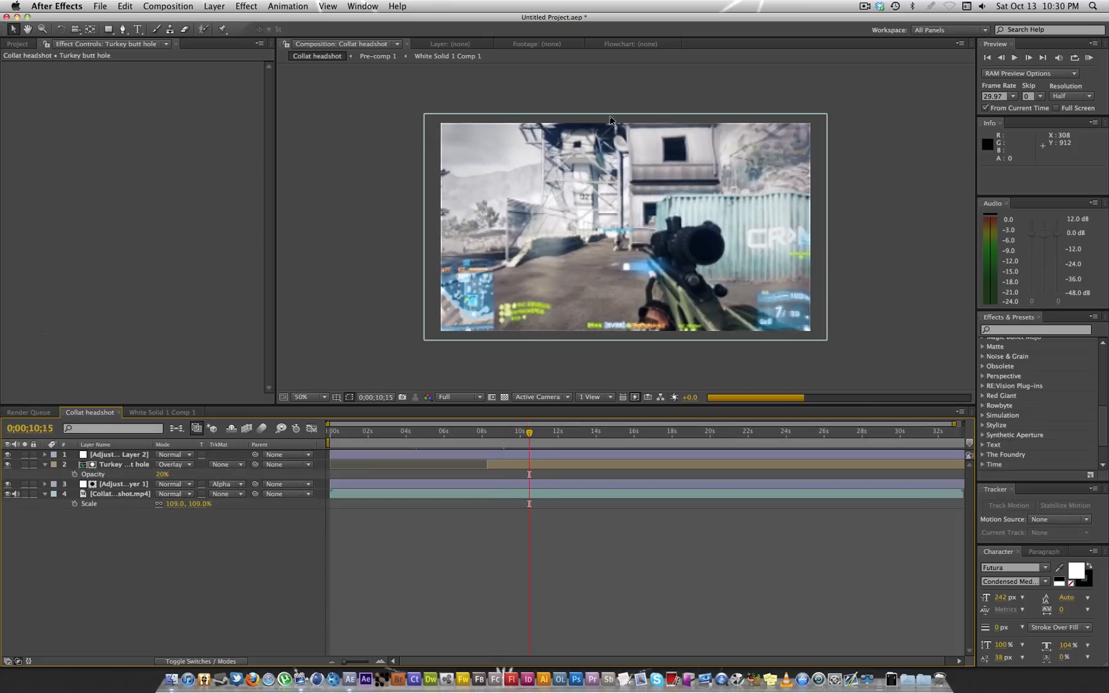
pyautogui.moveTo(792, 326)
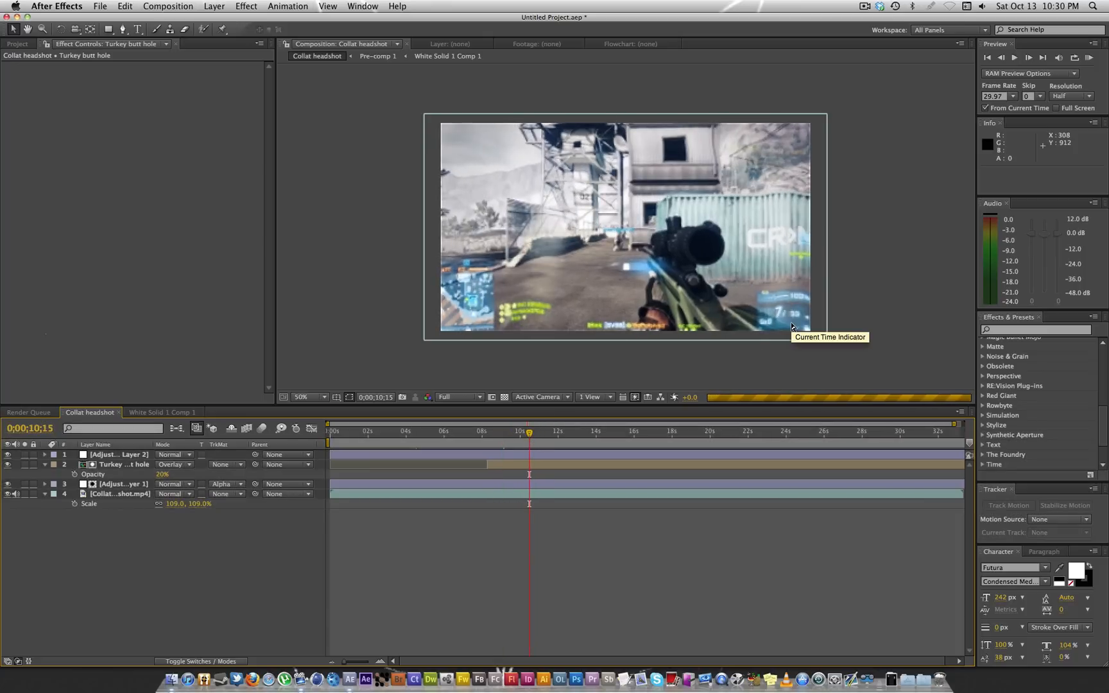